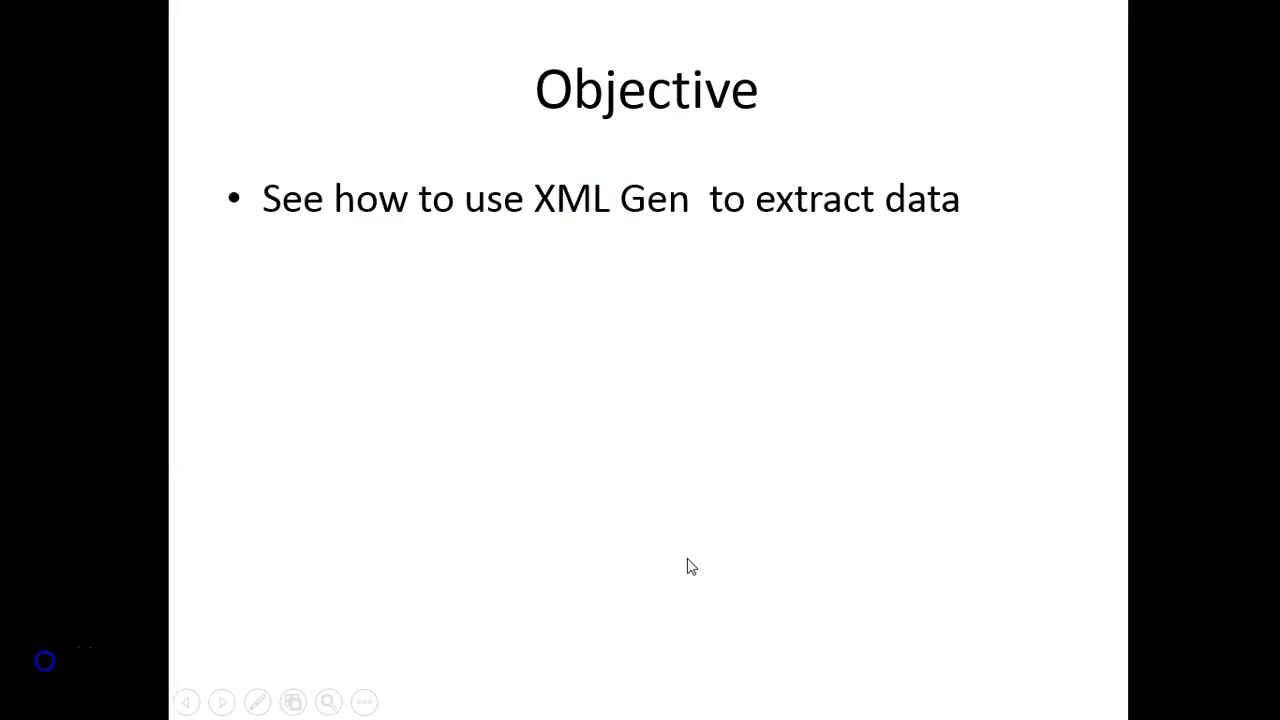
View the getXML result cell's full XML value listing one person's fields
{"action": "left_click", "coordinate": [220, 700]}
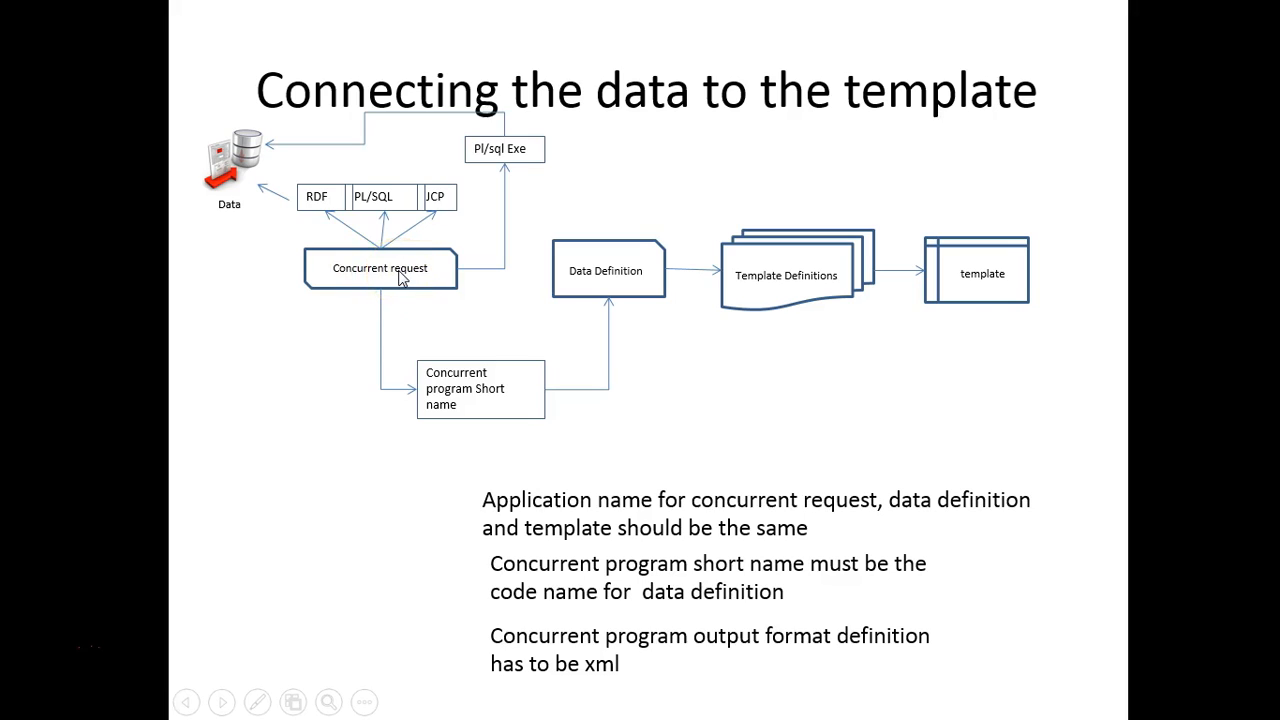
{"action": "mouse_move", "coordinate": [436, 196]}
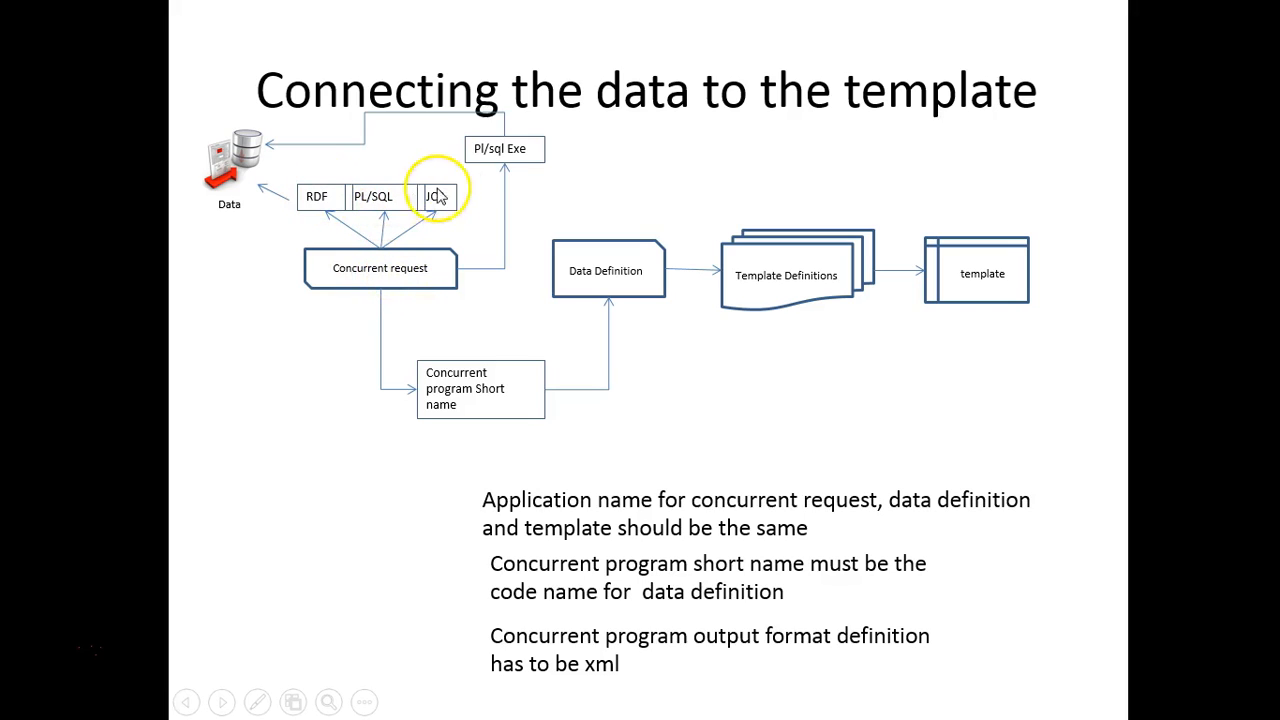
{"action": "mouse_move", "coordinate": [392, 358]}
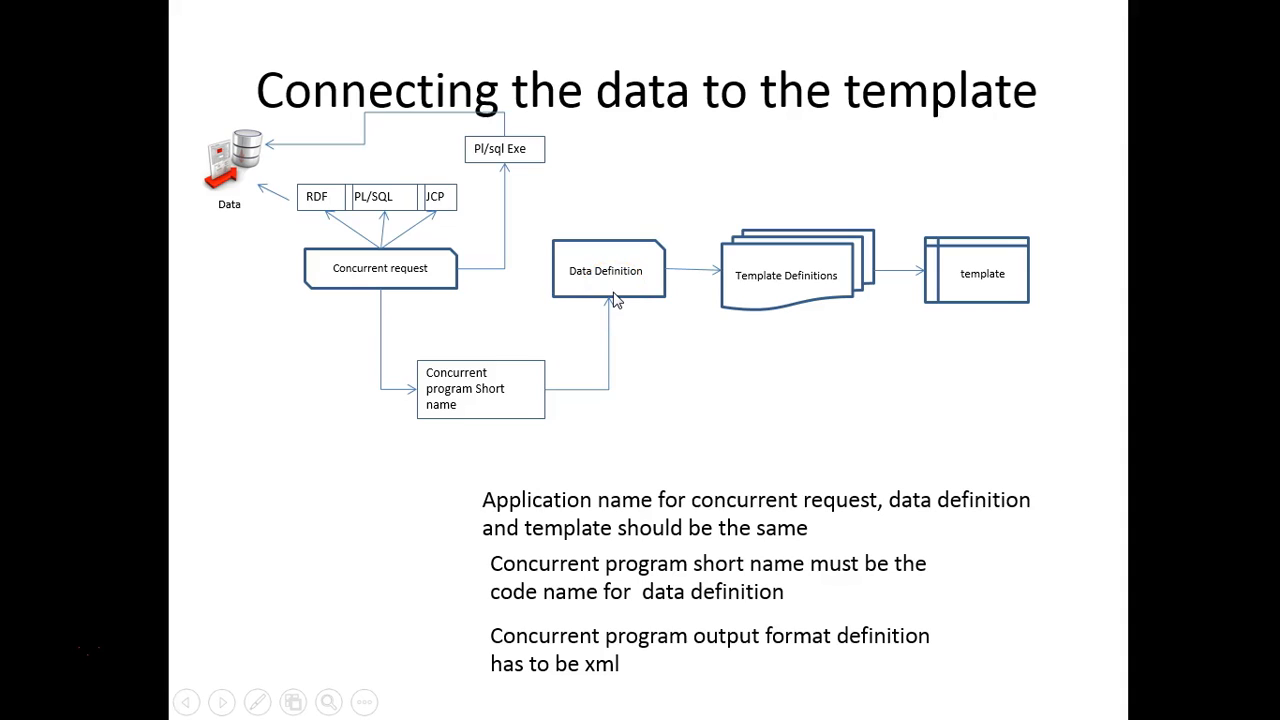
{"action": "mouse_move", "coordinate": [848, 292]}
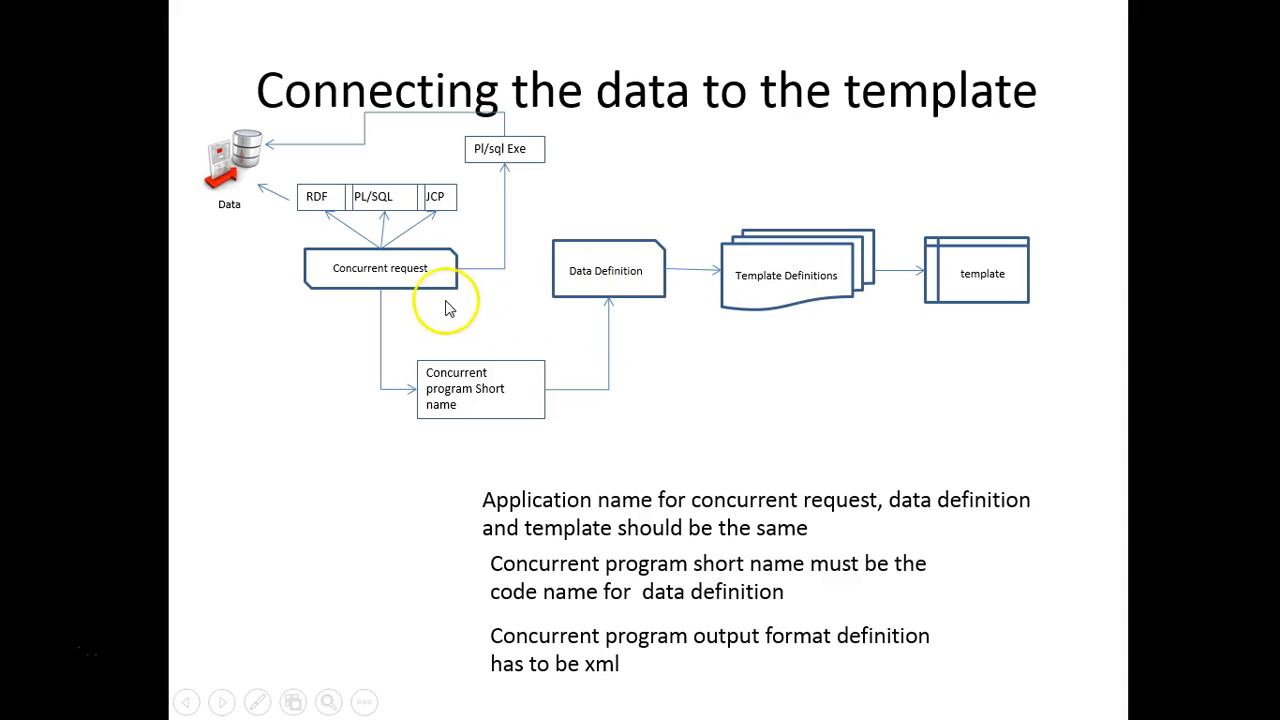
{"action": "mouse_move", "coordinate": [436, 284]}
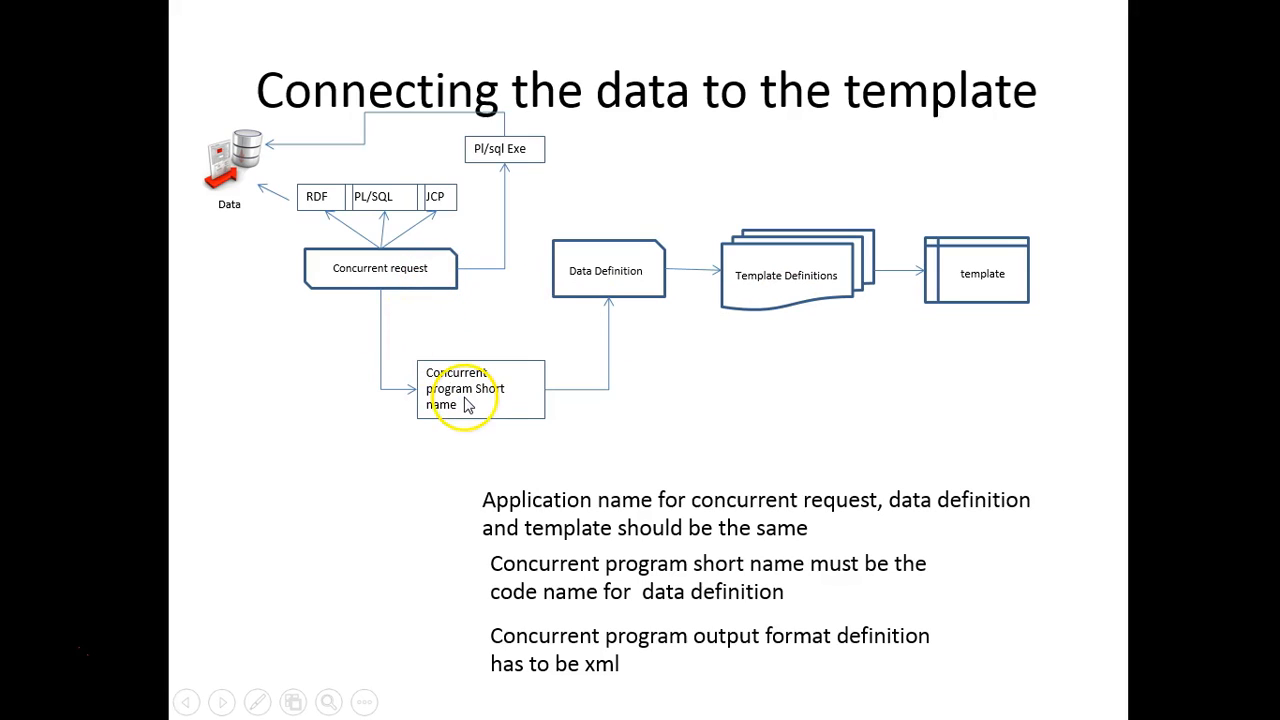
{"action": "mouse_move", "coordinate": [632, 280]}
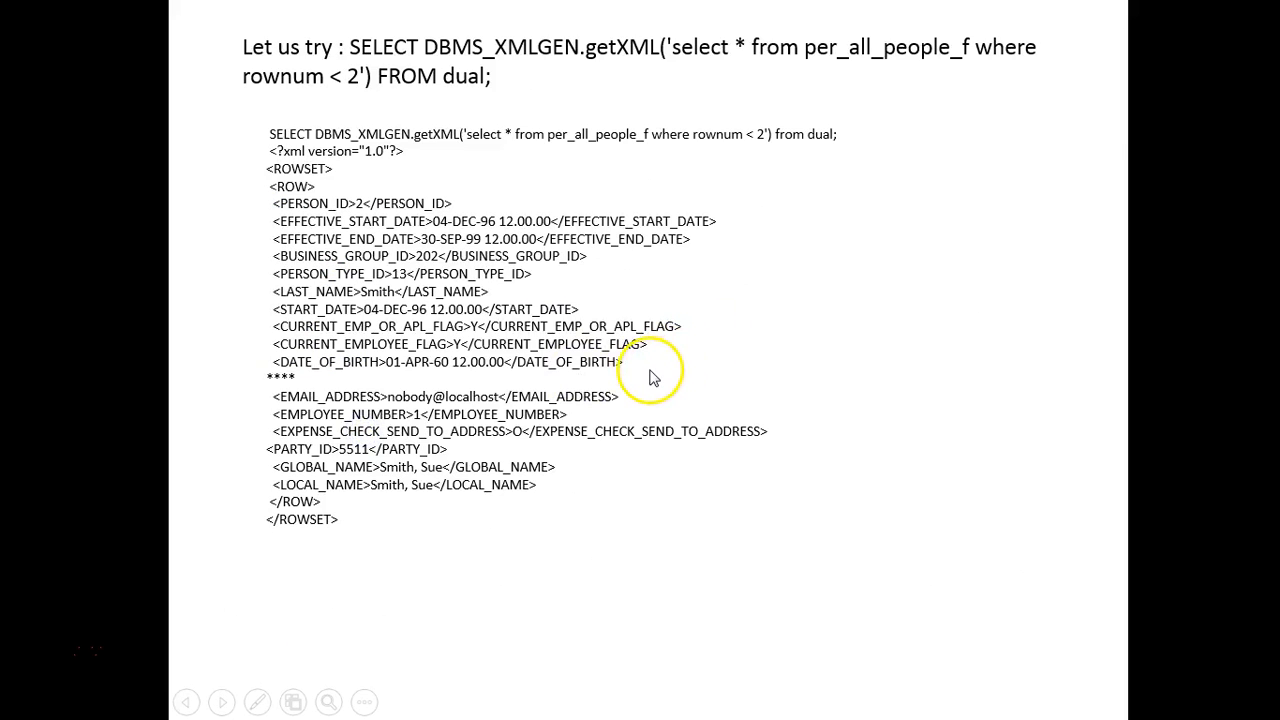
{"action": "left_click", "coordinate": [220, 700]}
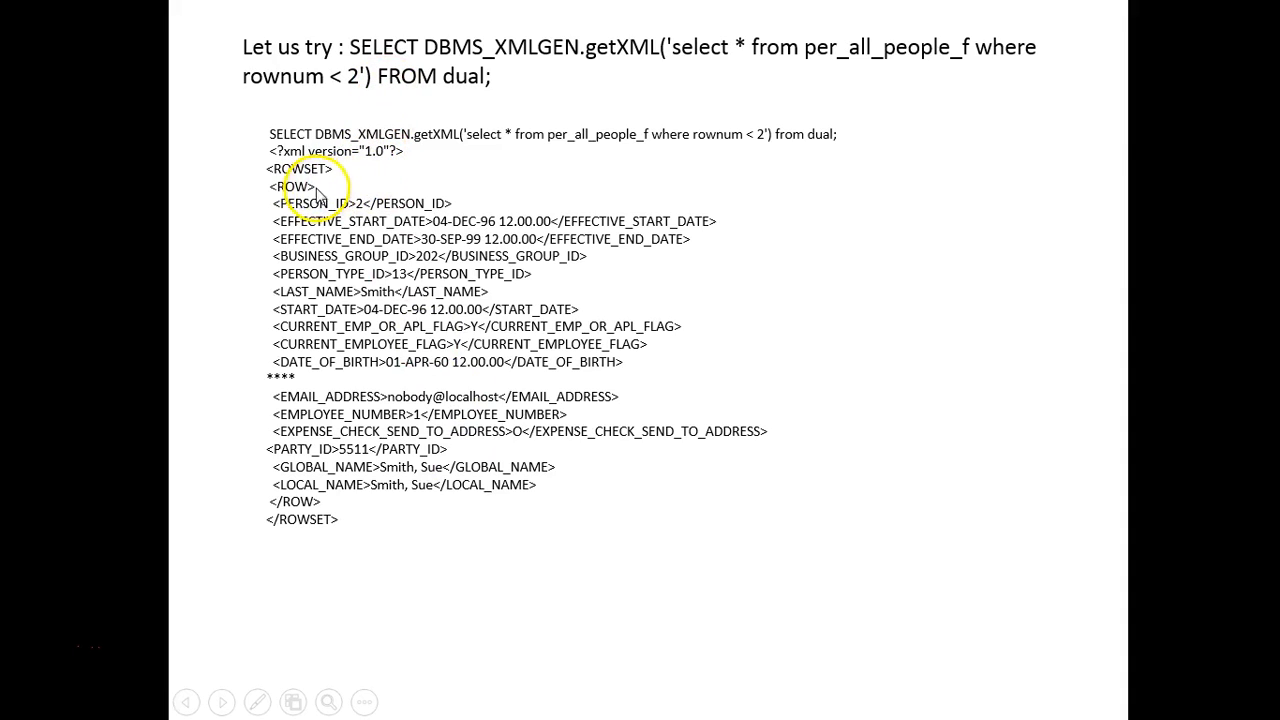
{"action": "mouse_move", "coordinate": [400, 80]}
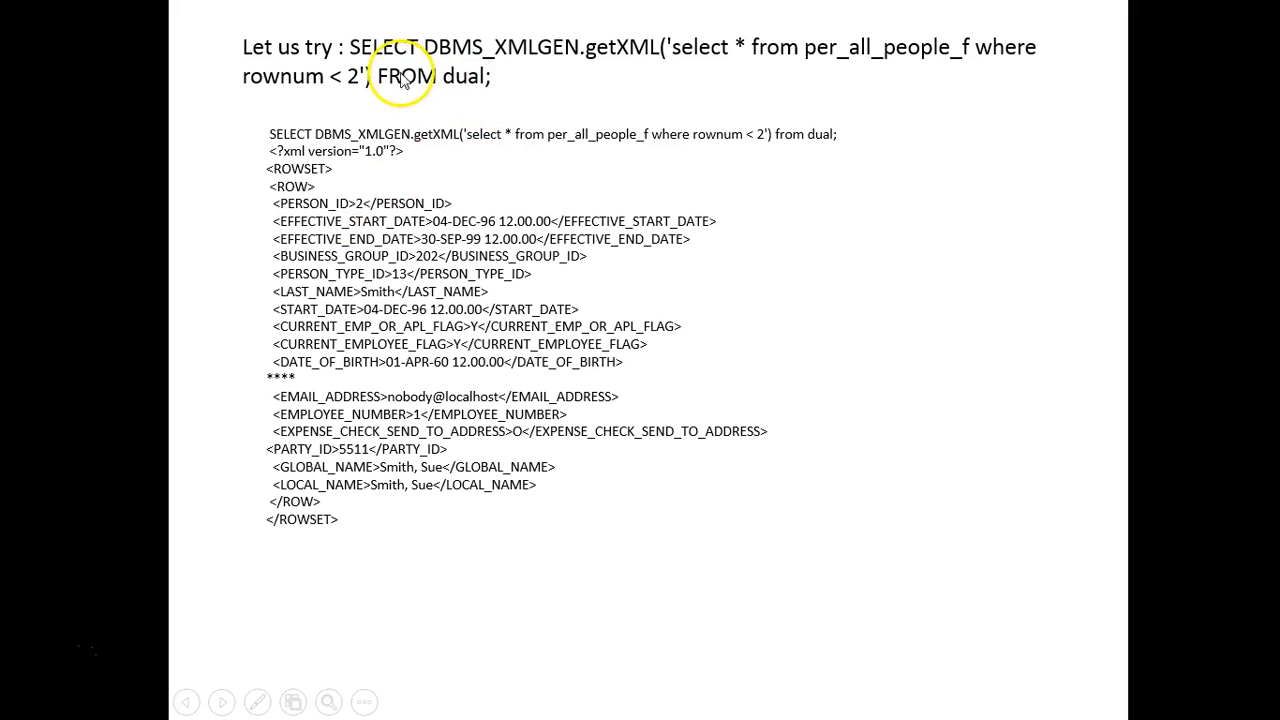
{"action": "mouse_move", "coordinate": [56, 660]}
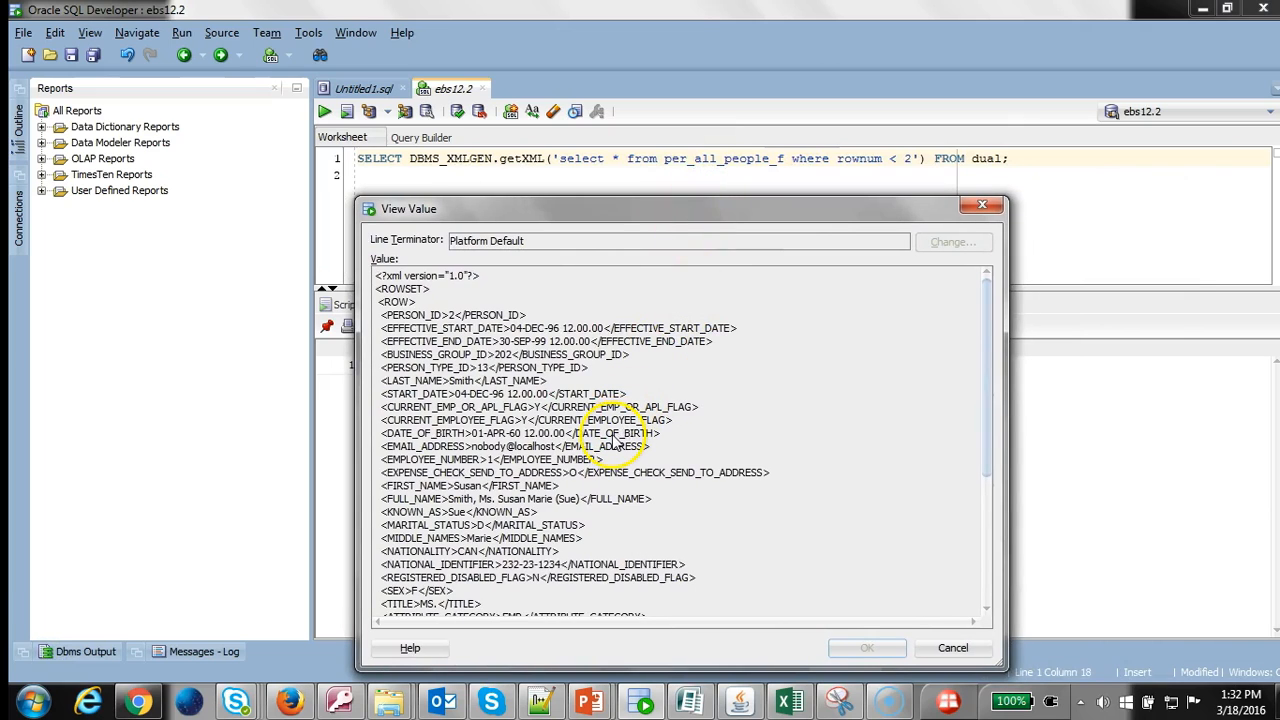
{"action": "mouse_move", "coordinate": [490, 368]}
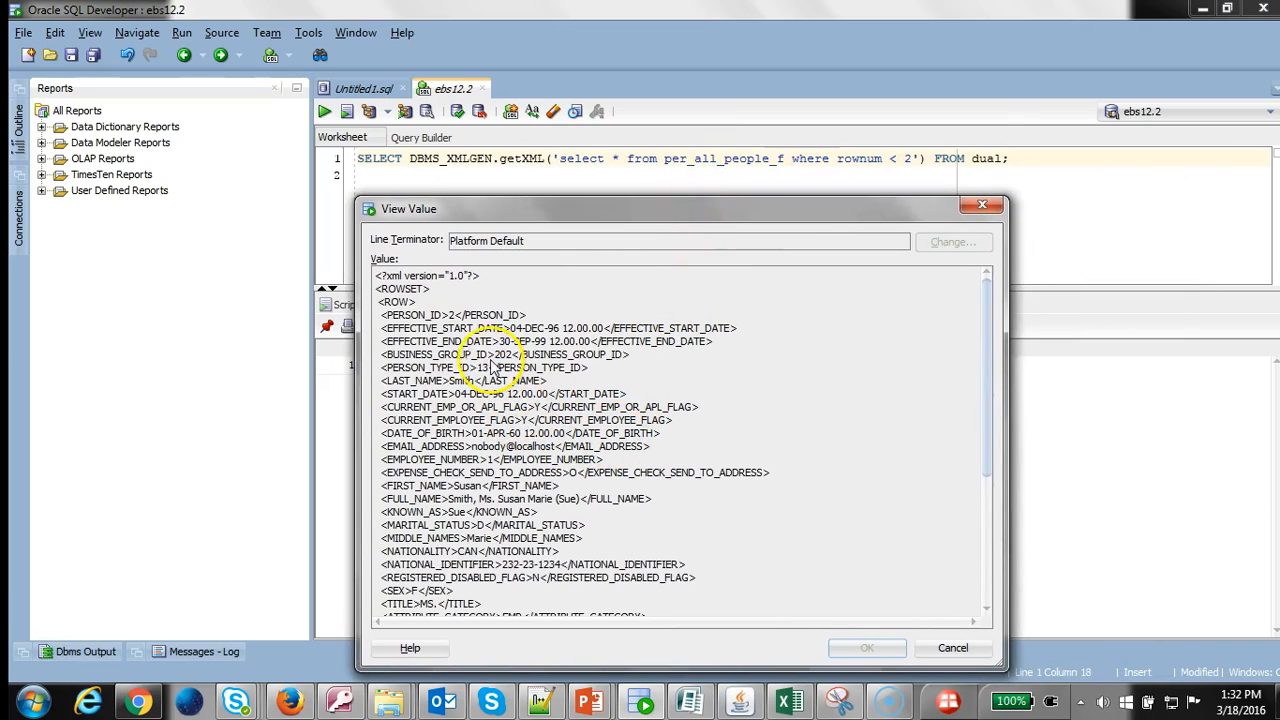
{"action": "mouse_move", "coordinate": [480, 190]}
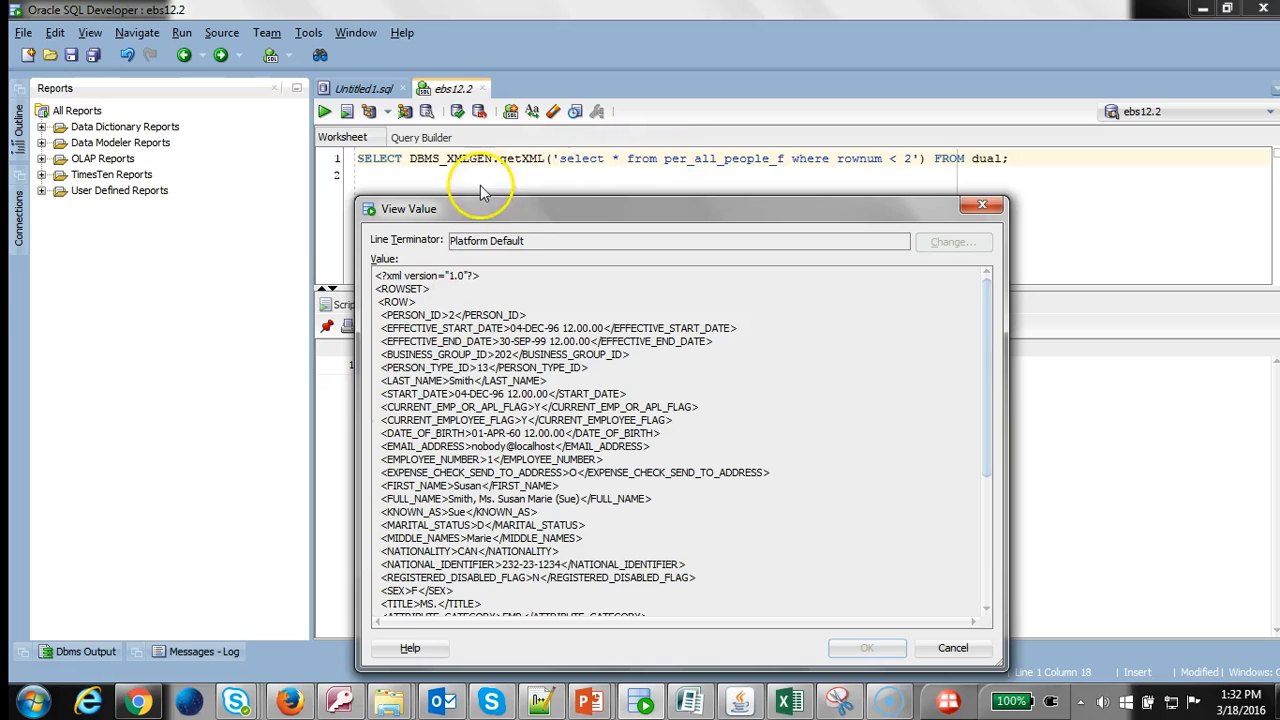
{"action": "mouse_move", "coordinate": [416, 304]}
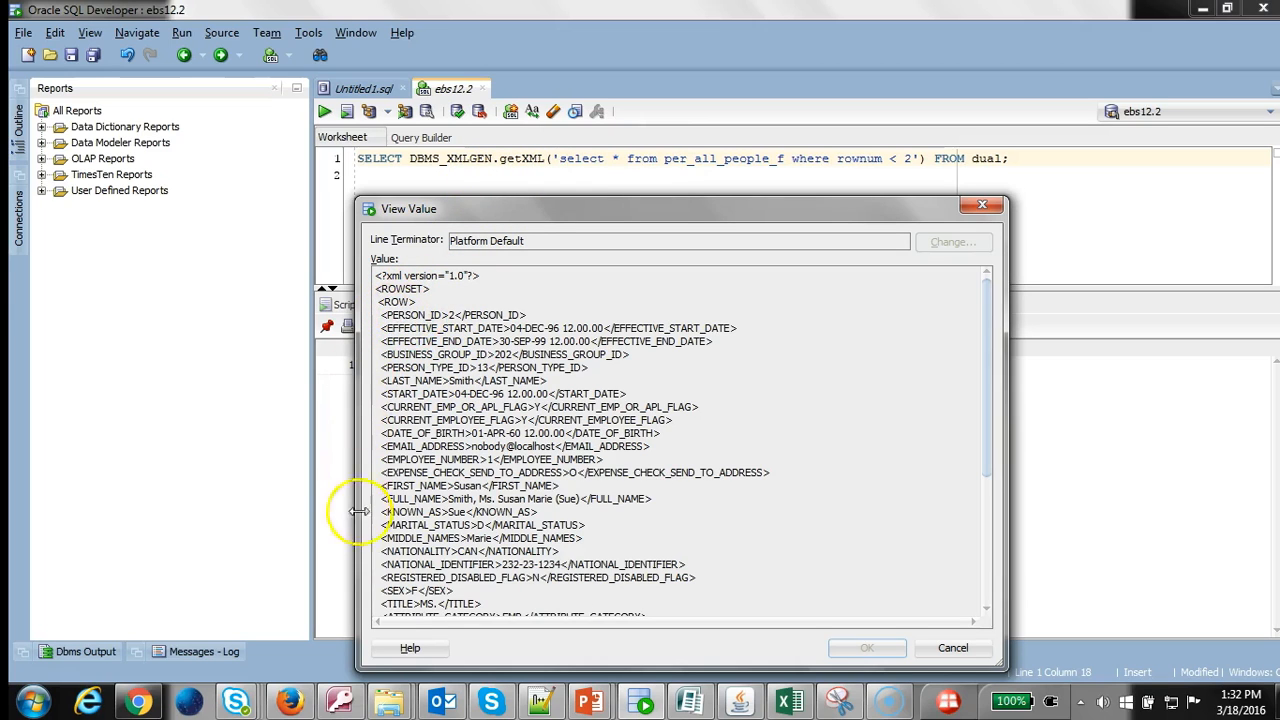
{"action": "mouse_move", "coordinate": [418, 312]}
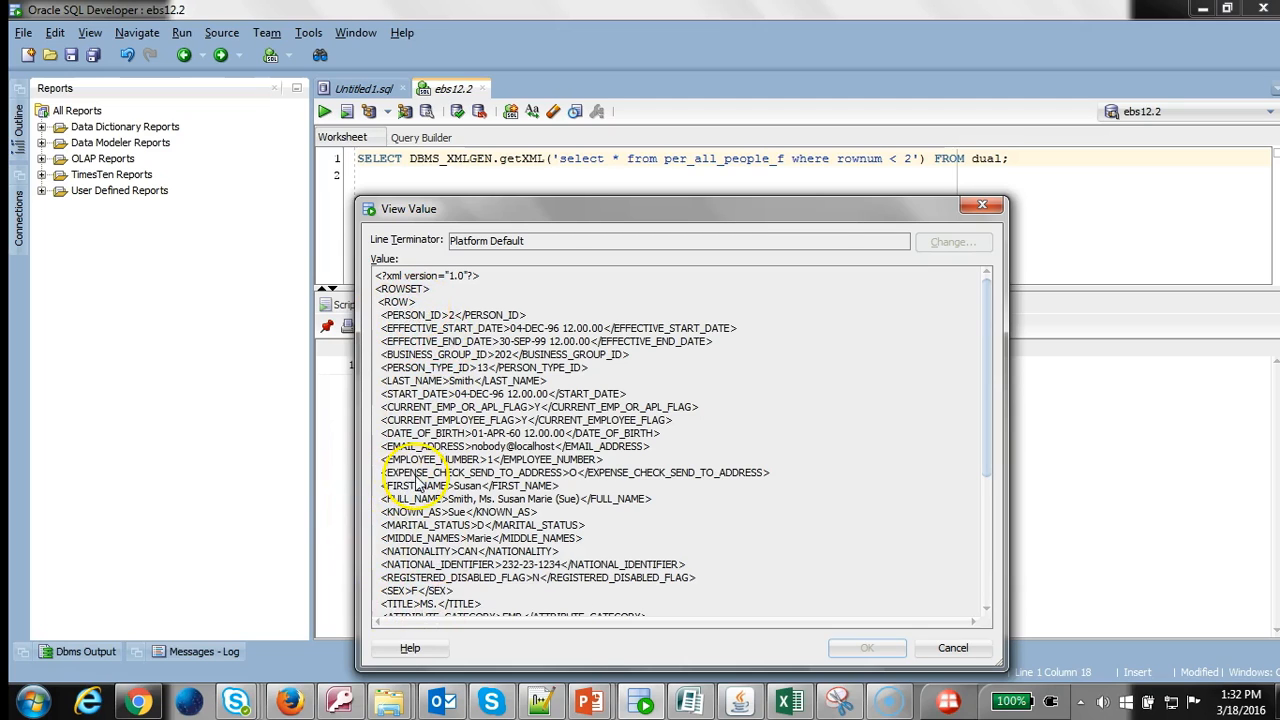
{"action": "mouse_move", "coordinate": [1004, 438]}
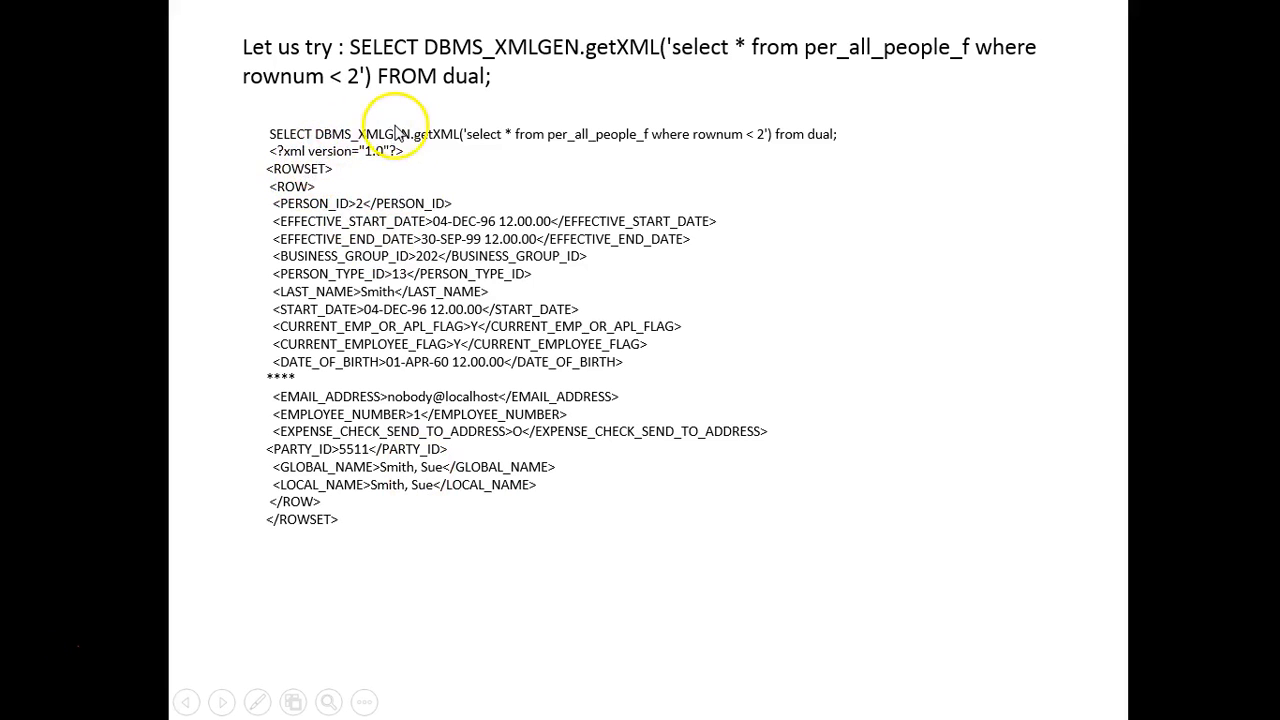
{"action": "mouse_move", "coordinate": [190, 388]}
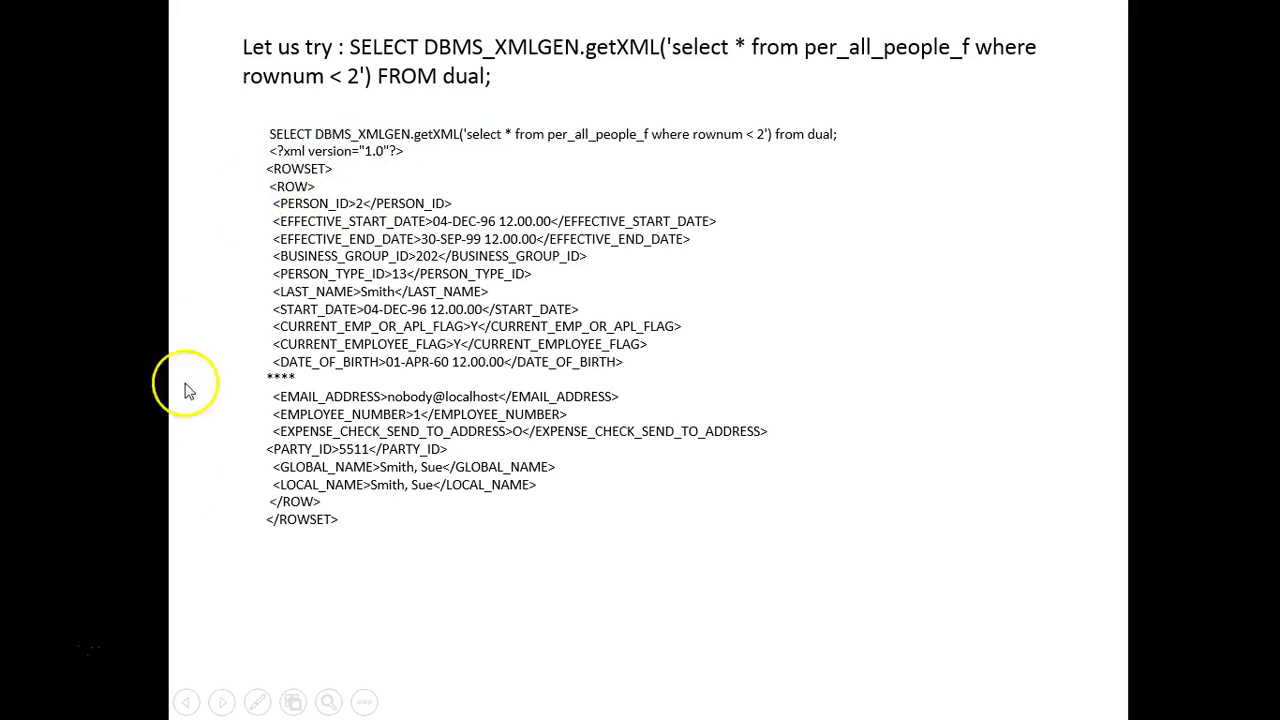
{"action": "mouse_move", "coordinate": [420, 518]}
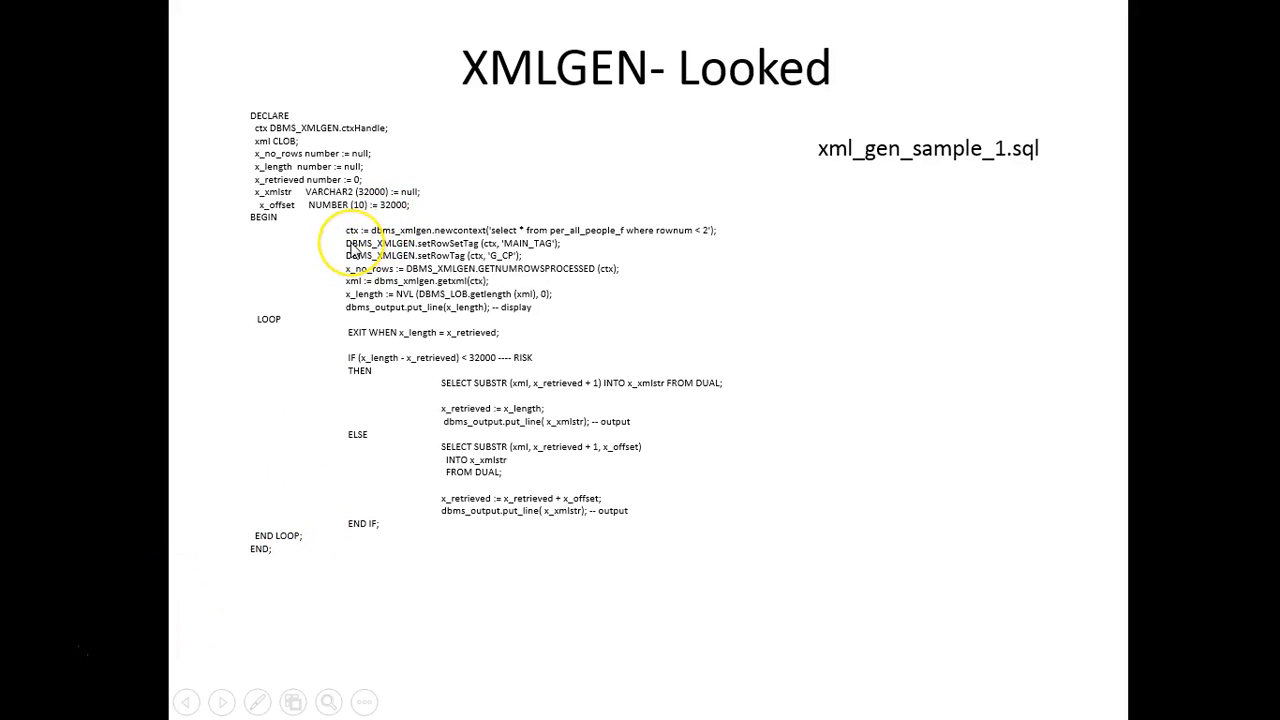
{"action": "mouse_move", "coordinate": [484, 368]}
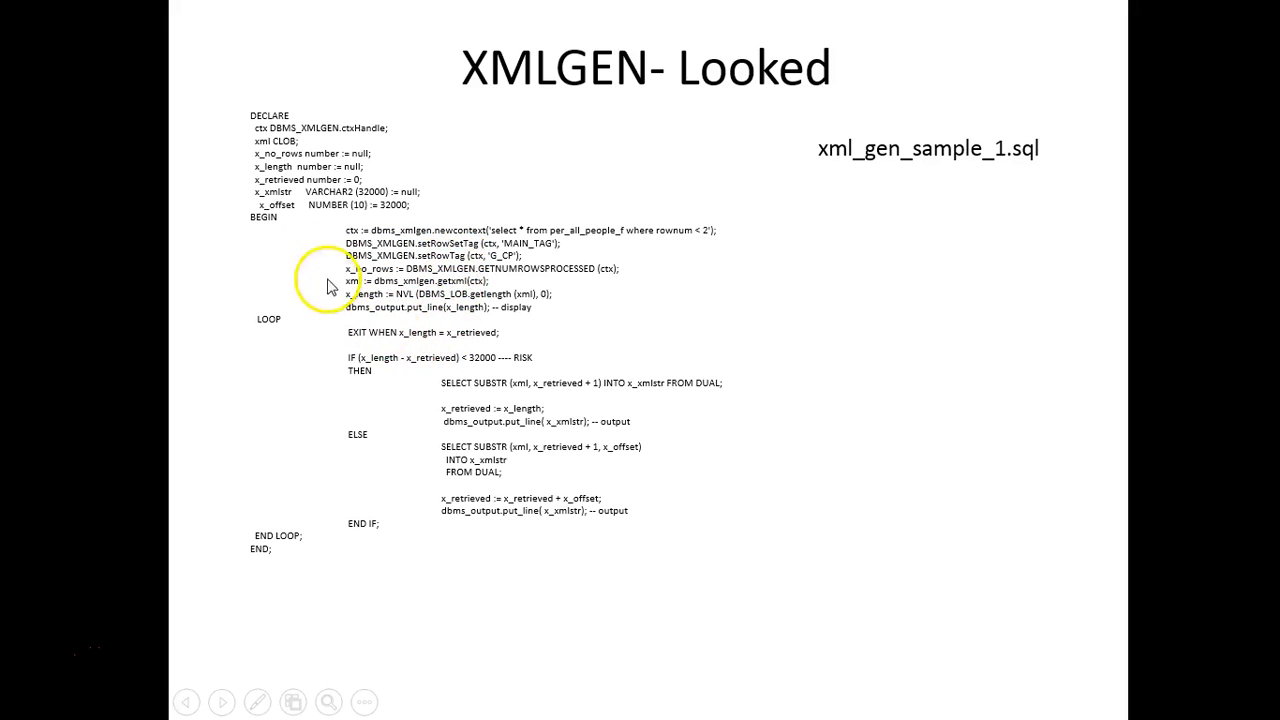
{"action": "mouse_move", "coordinate": [452, 392]}
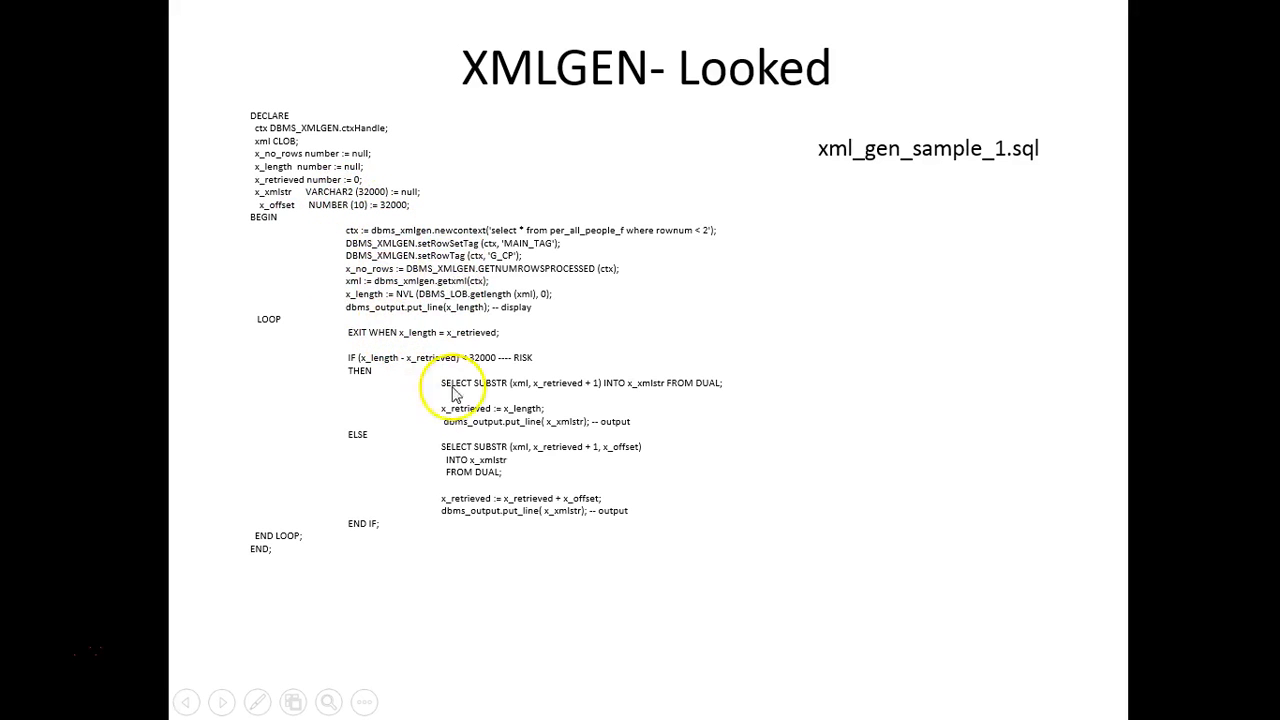
{"action": "mouse_move", "coordinate": [432, 548]}
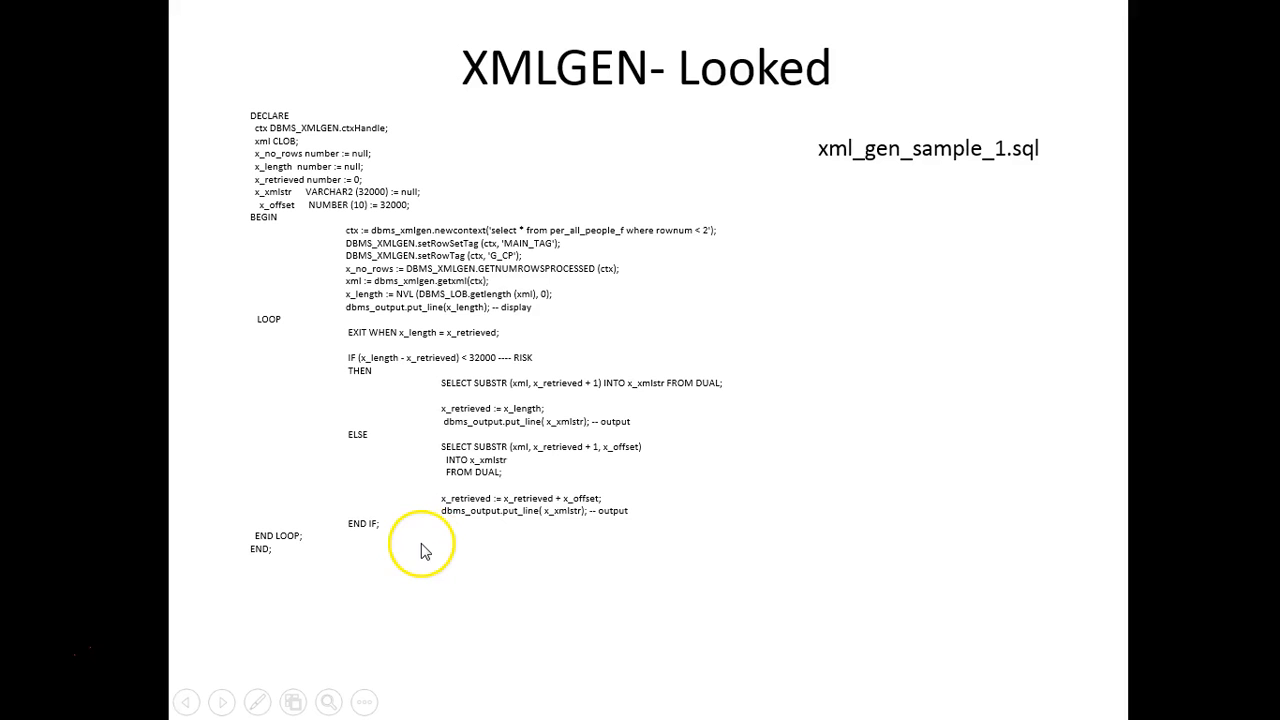
{"action": "mouse_move", "coordinate": [50, 656]}
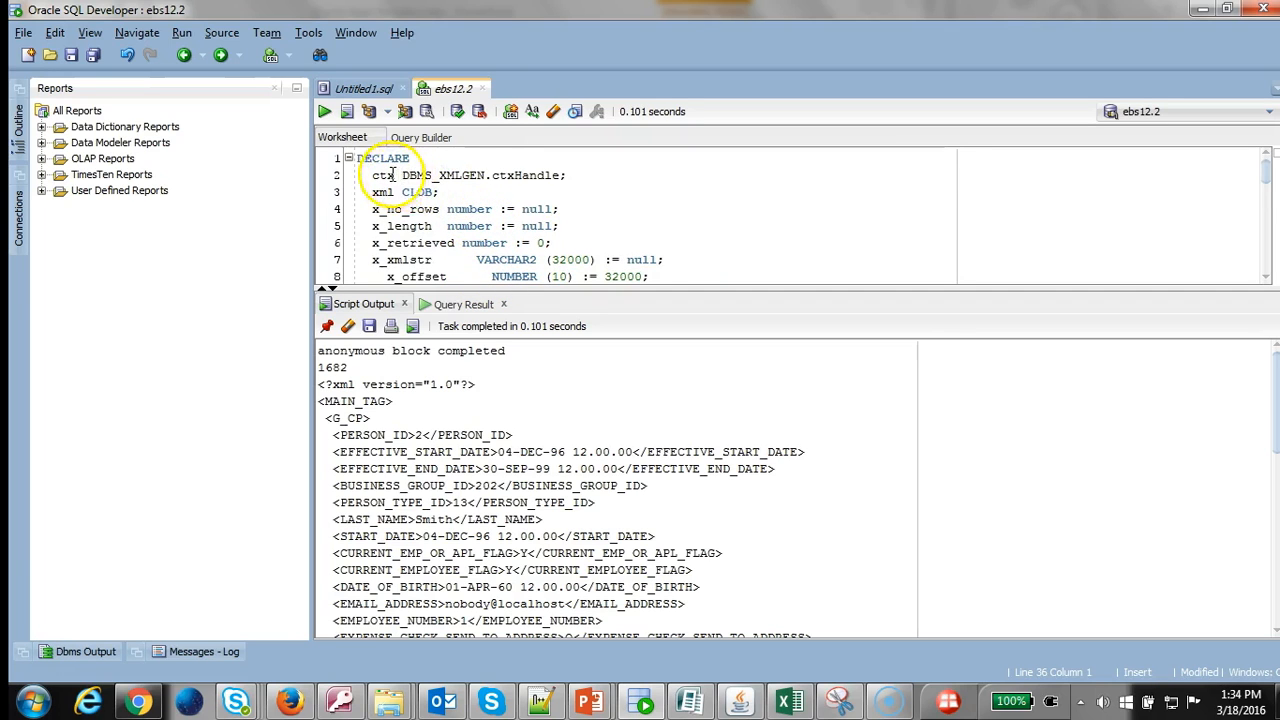
Highlight the ctx context variable in the anonymous block while reviewing the script output
{"action": "scroll", "scroll_direction": "down", "scroll_amount": 3}
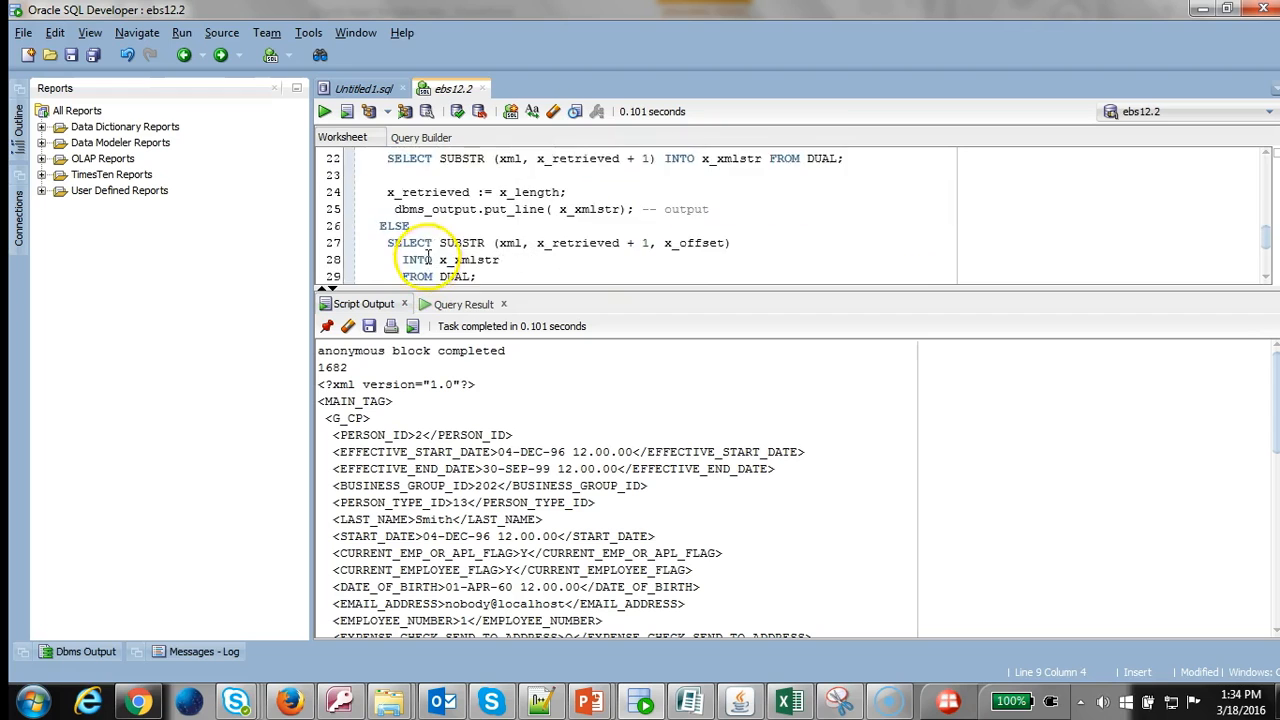
{"action": "scroll", "scroll_direction": "up", "scroll_amount": 3}
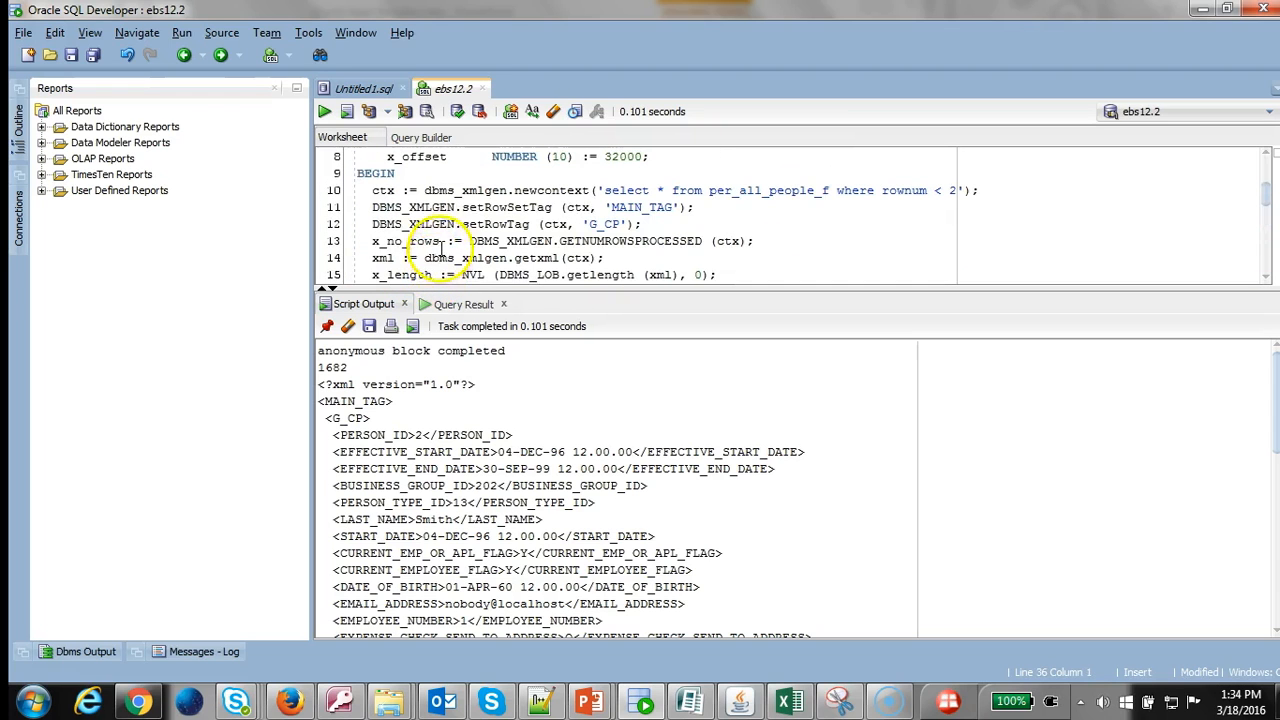
{"action": "double_click", "coordinate": [384, 190]}
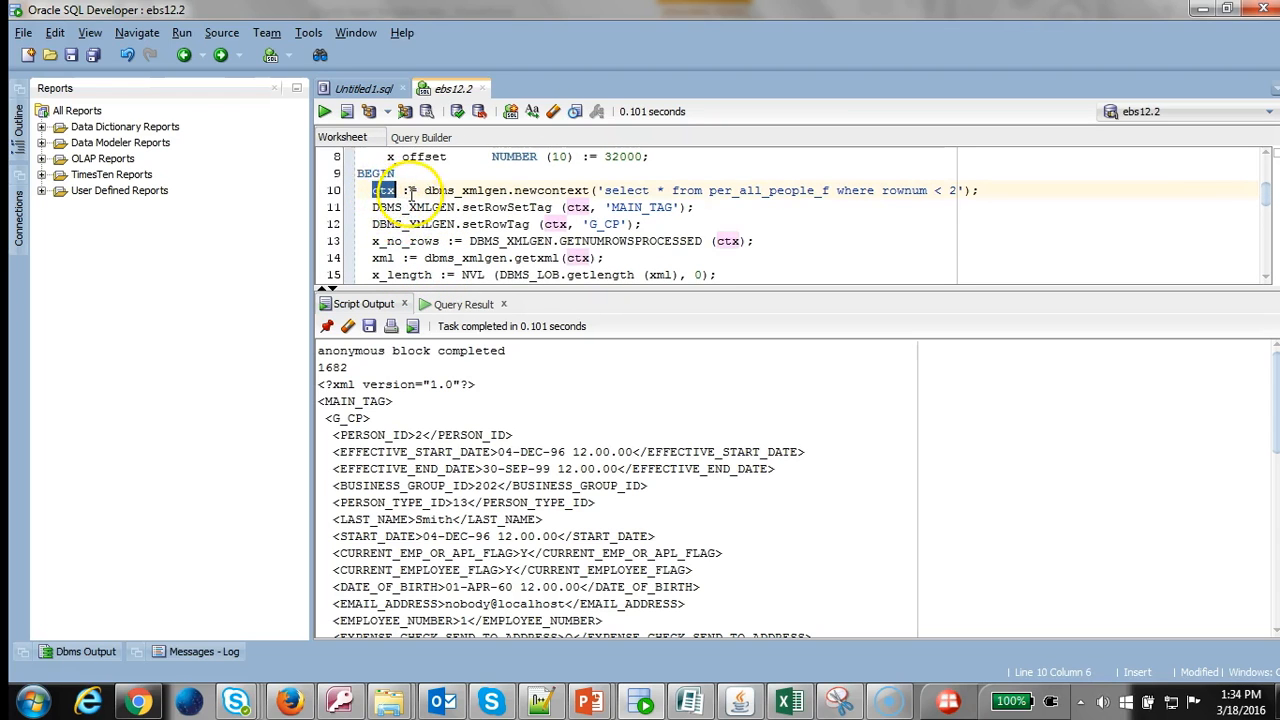
{"action": "scroll", "scroll_direction": "up", "scroll_amount": 3}
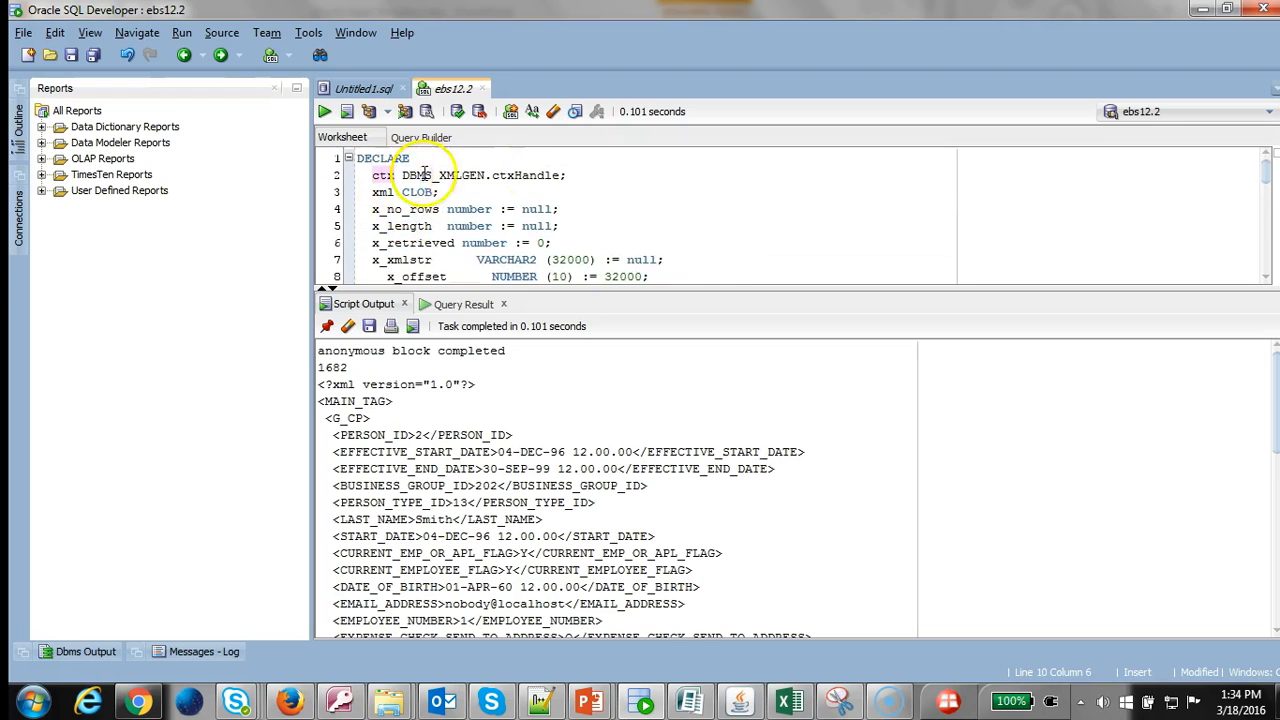
{"action": "scroll", "scroll_direction": "down", "scroll_amount": 3}
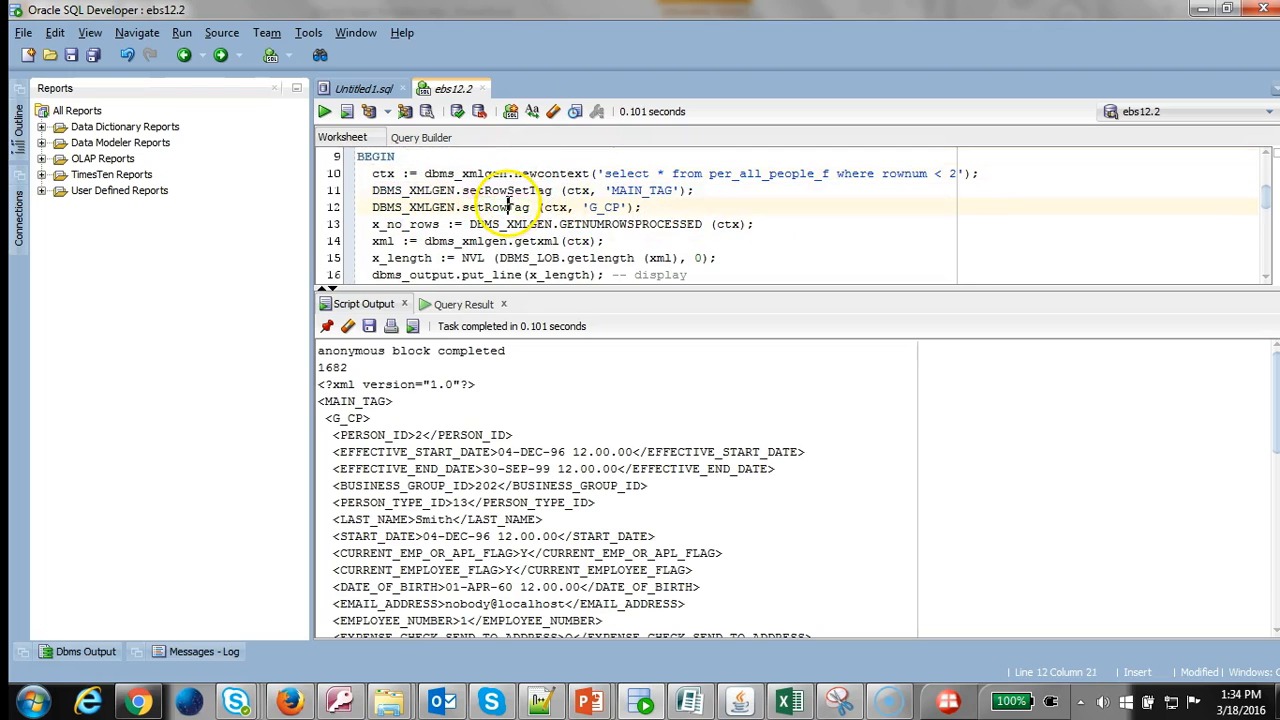
Highlight the setRowTag call and relate it to the MAIN_TAG output
{"action": "double_click", "coordinate": [496, 206]}
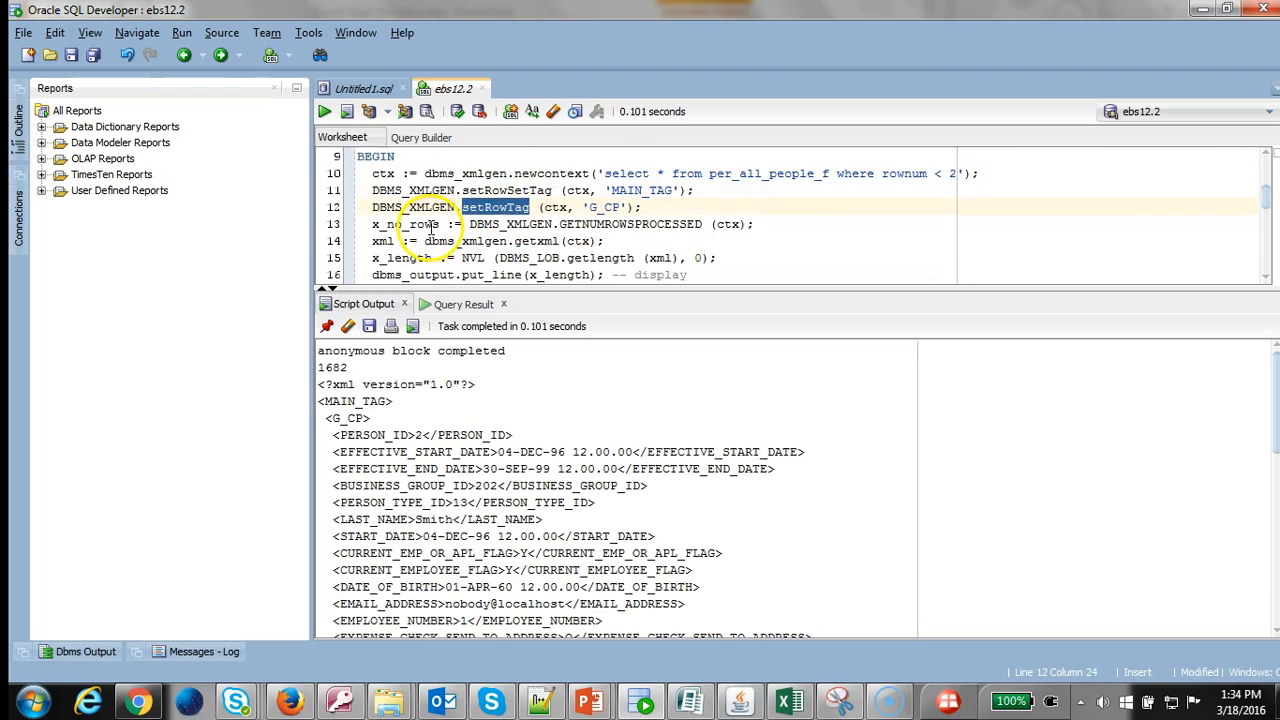
{"action": "scroll", "scroll_direction": "down", "scroll_amount": 3}
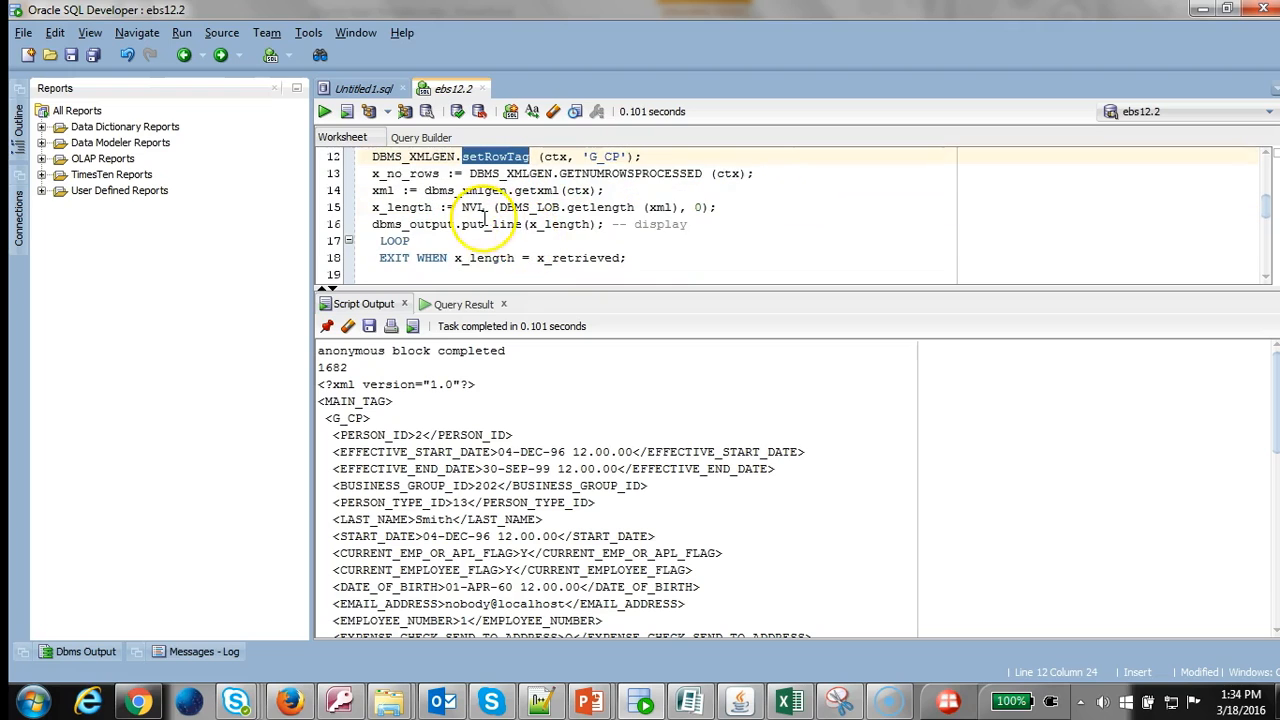
{"action": "left_click", "coordinate": [744, 172]}
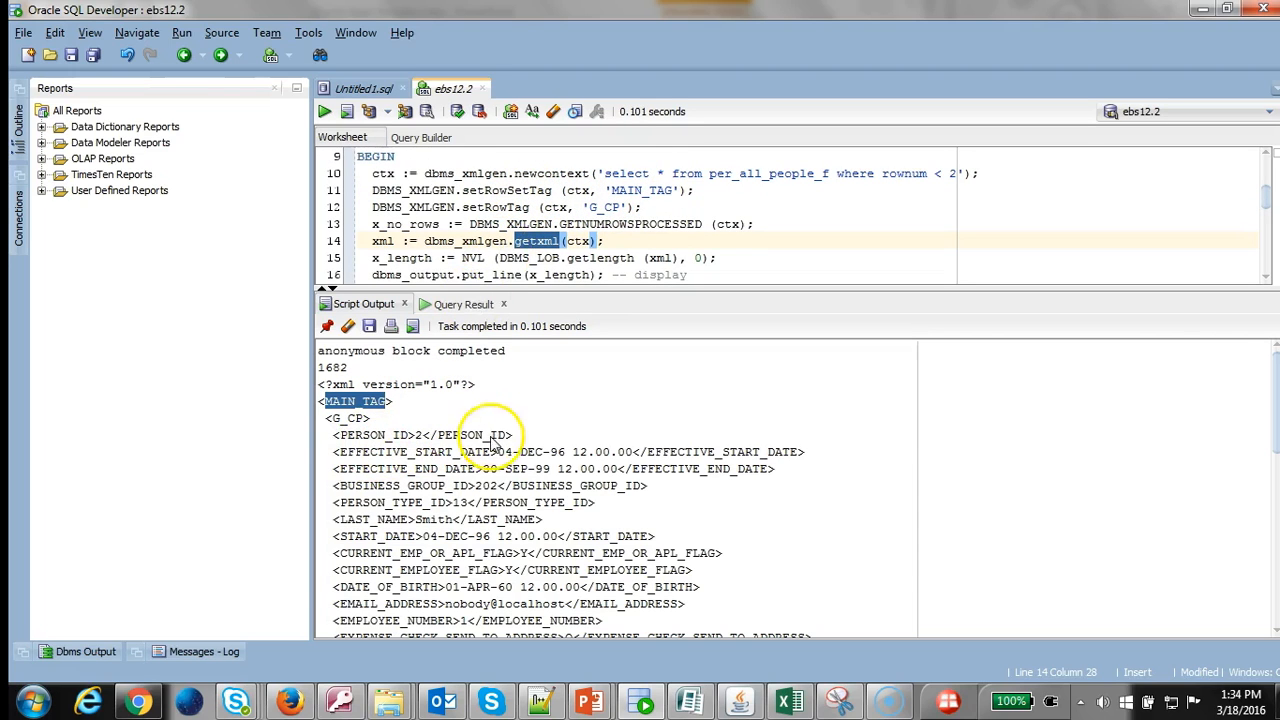
{"action": "mouse_move", "coordinate": [190, 630]}
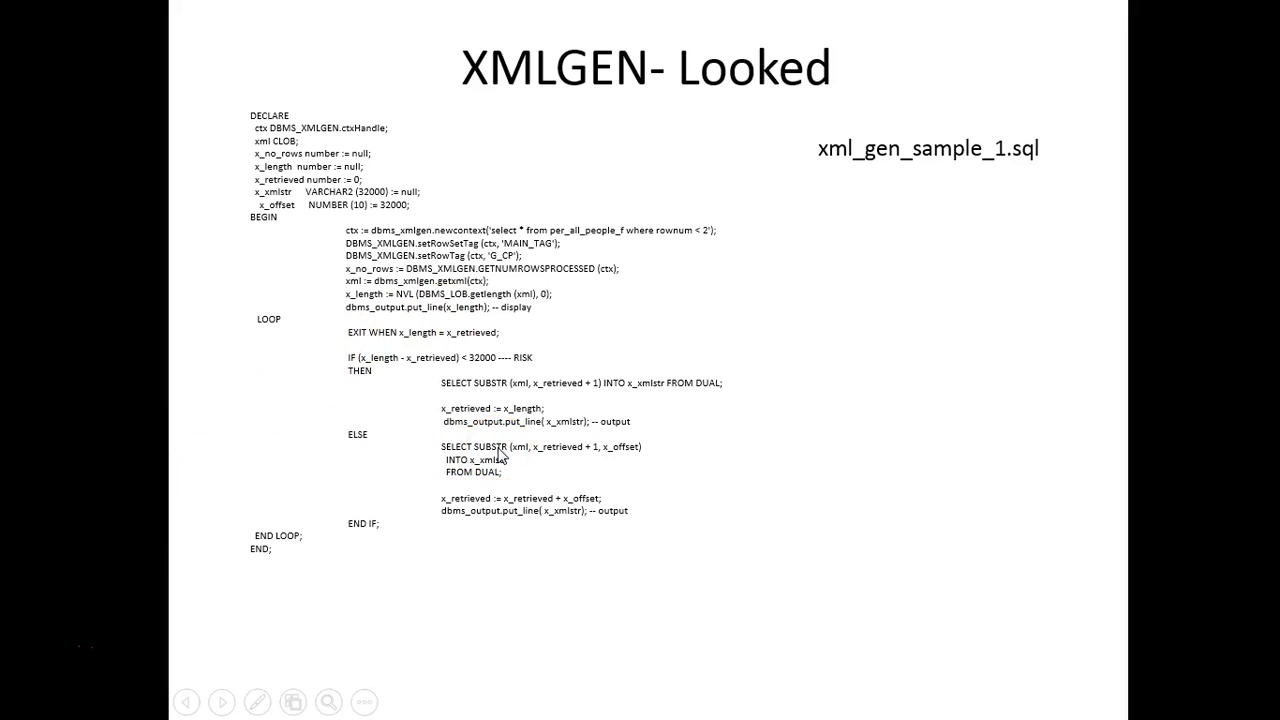
Show the XMLGEN- Looked slide, then advance to the Multi level Structure slide
{"action": "left_click", "coordinate": [480, 368]}
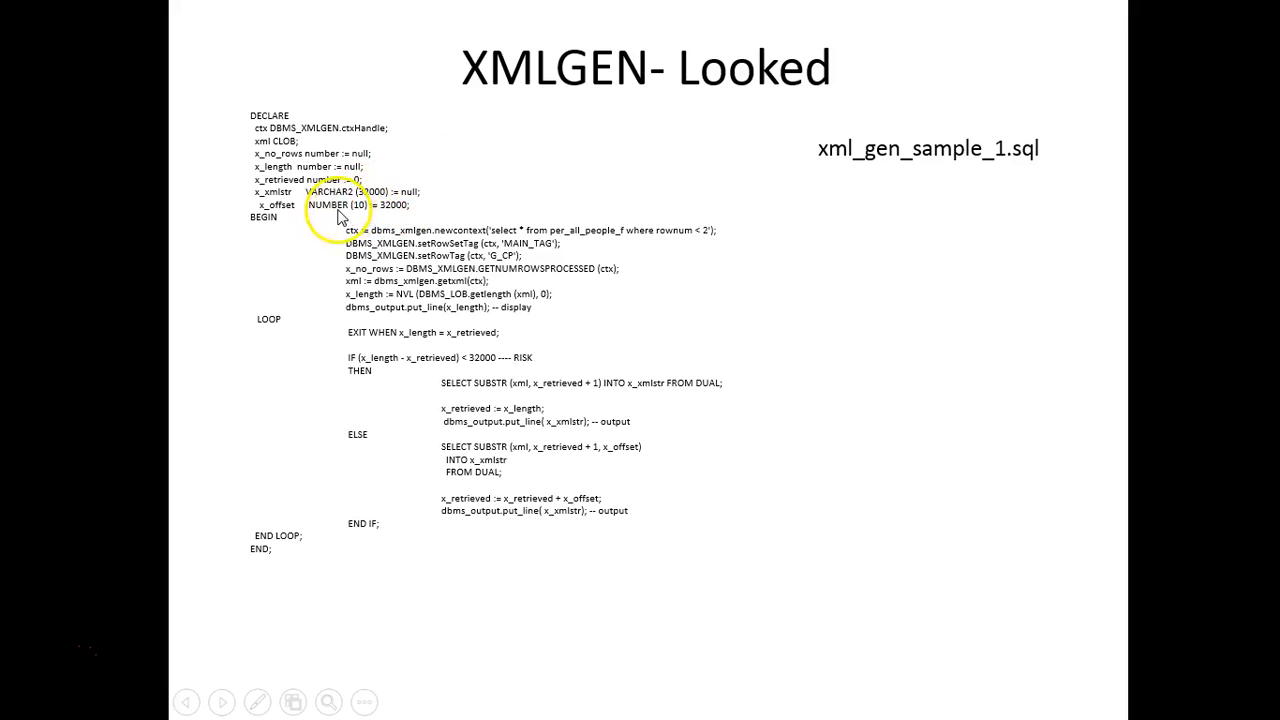
{"action": "mouse_move", "coordinate": [482, 368]}
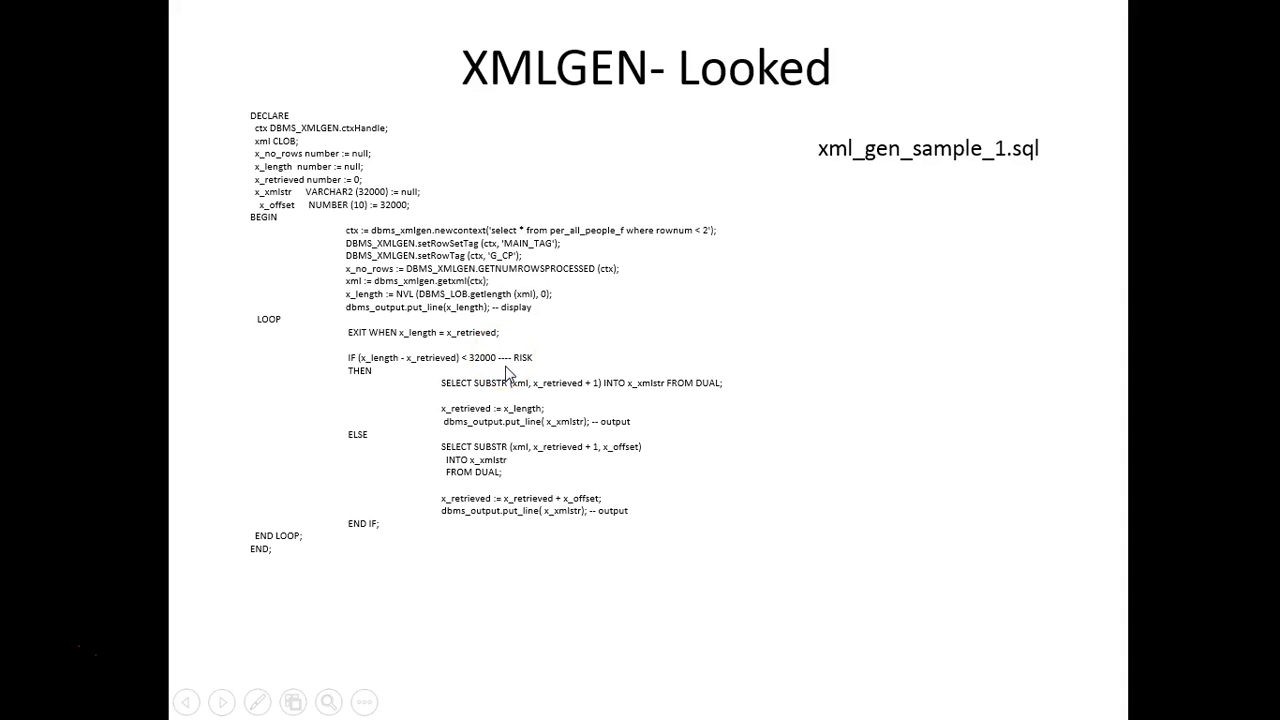
{"action": "left_click", "coordinate": [376, 450]}
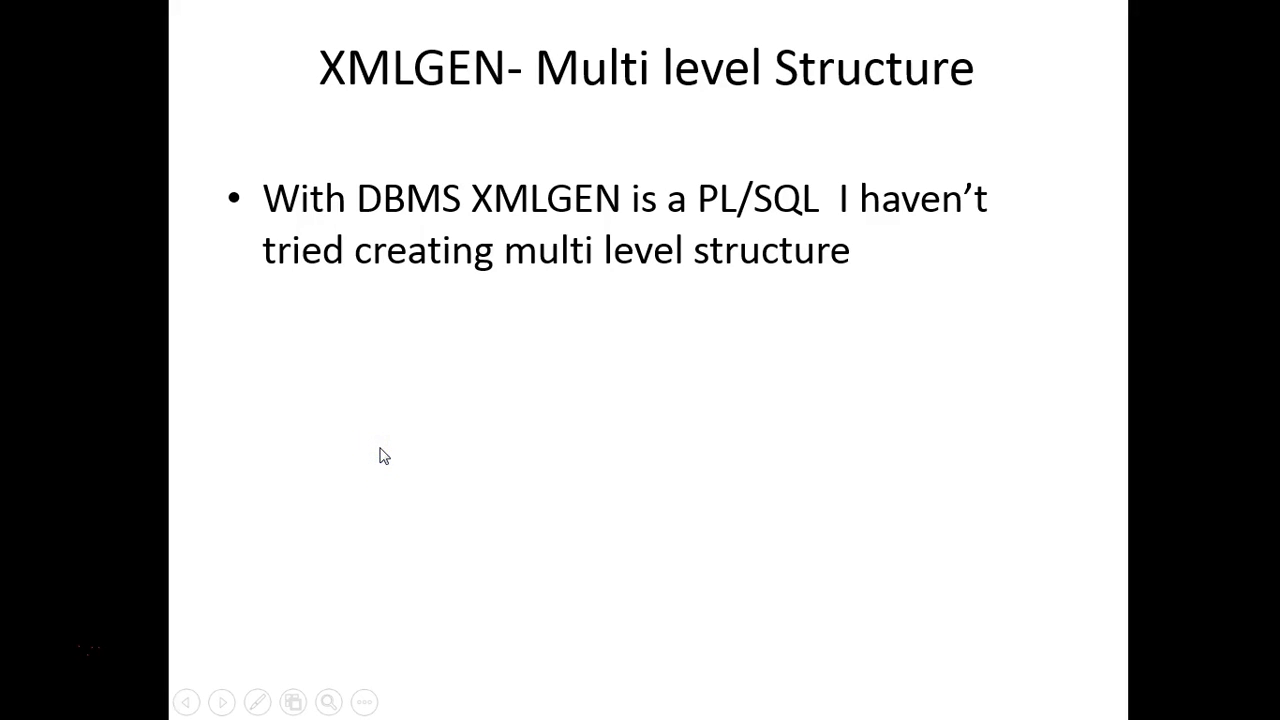
{"action": "mouse_move", "coordinate": [724, 330]}
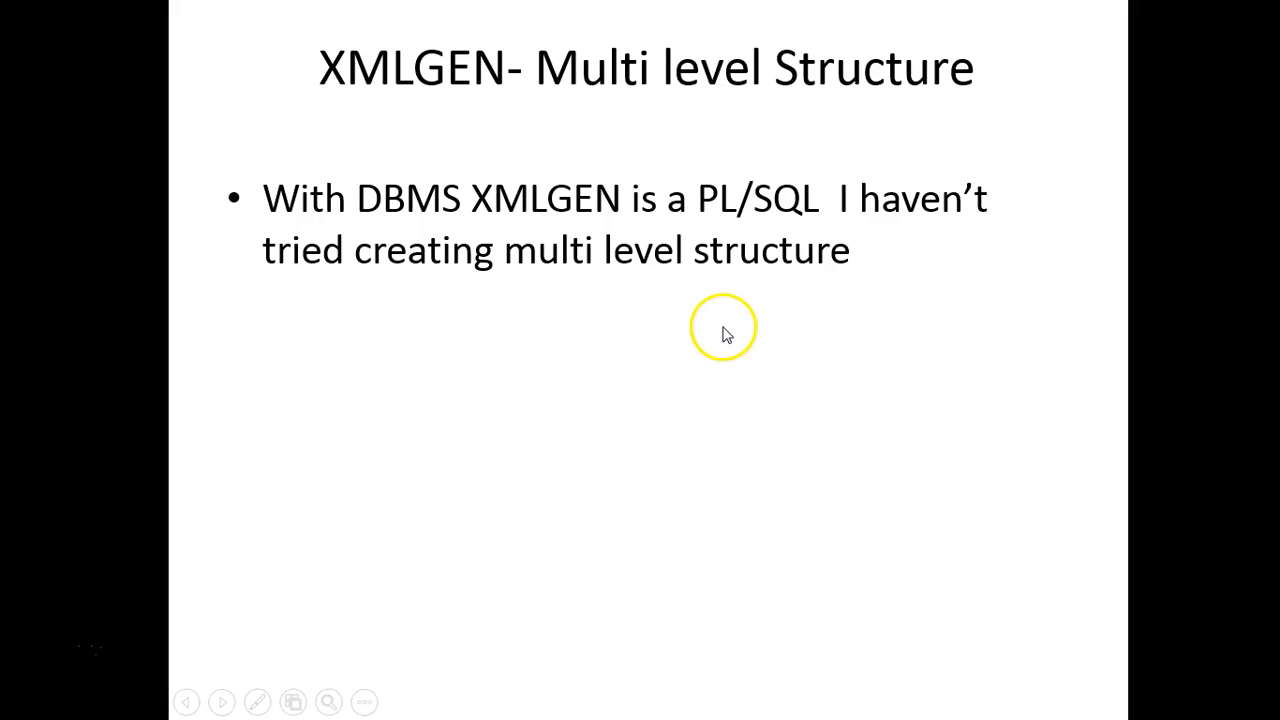
{"action": "mouse_move", "coordinate": [712, 356]}
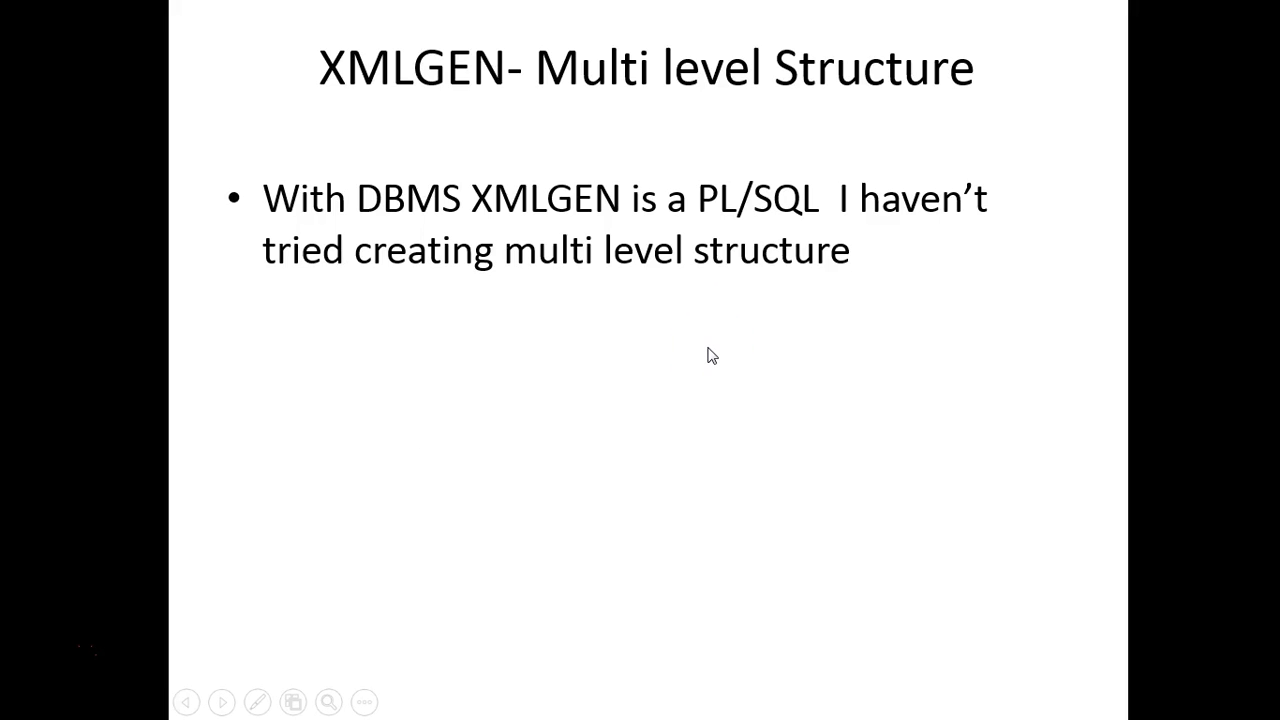
{"action": "left_click", "coordinate": [712, 356]}
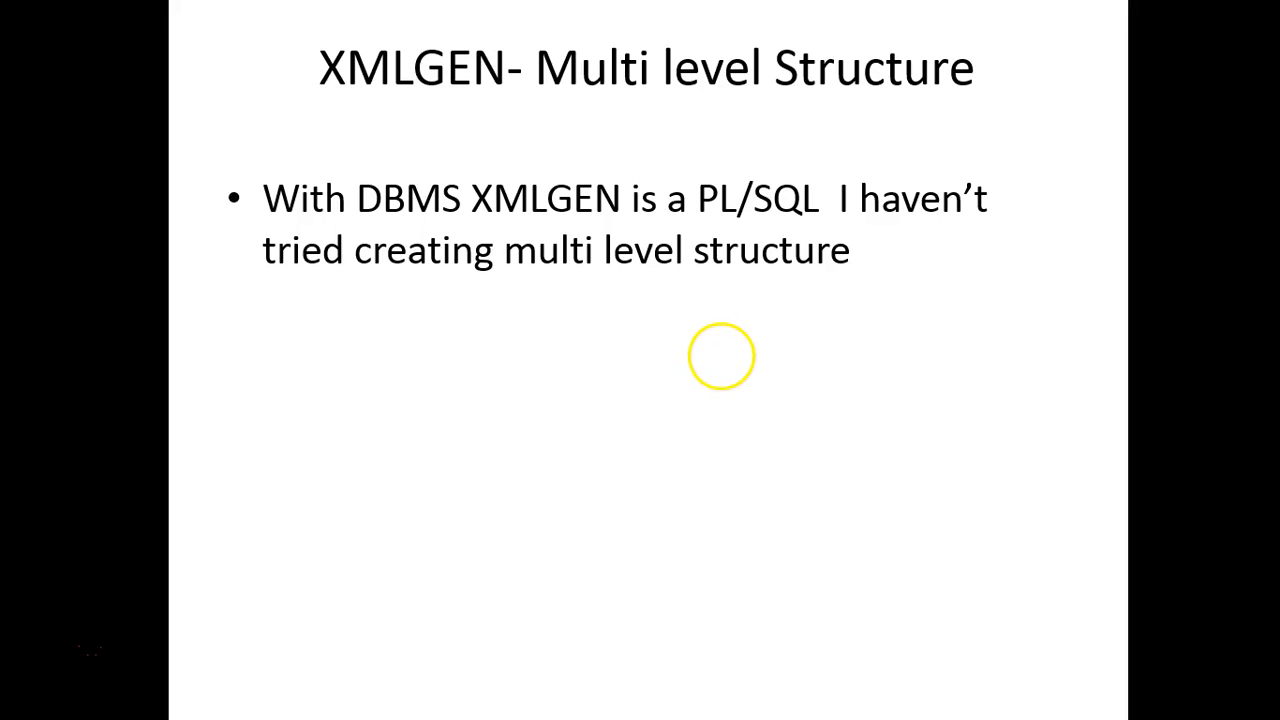
{"action": "mouse_move", "coordinate": [720, 332]}
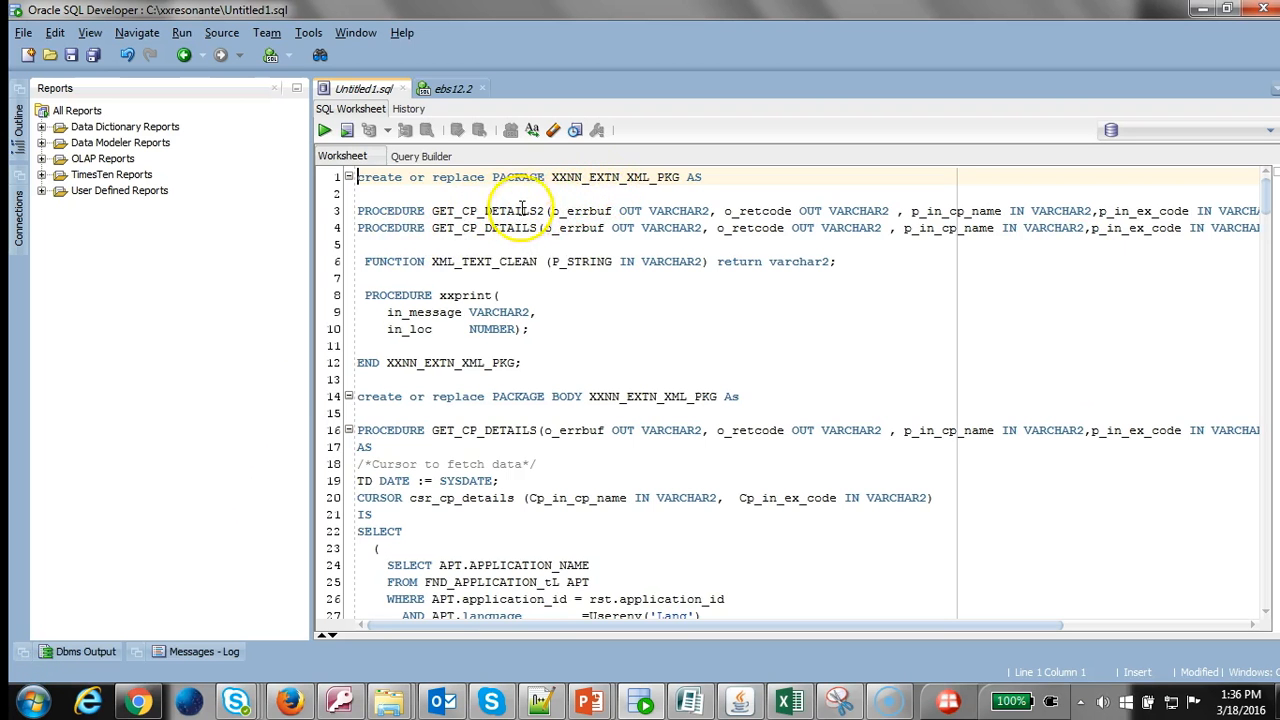
{"action": "double_click", "coordinate": [616, 176]}
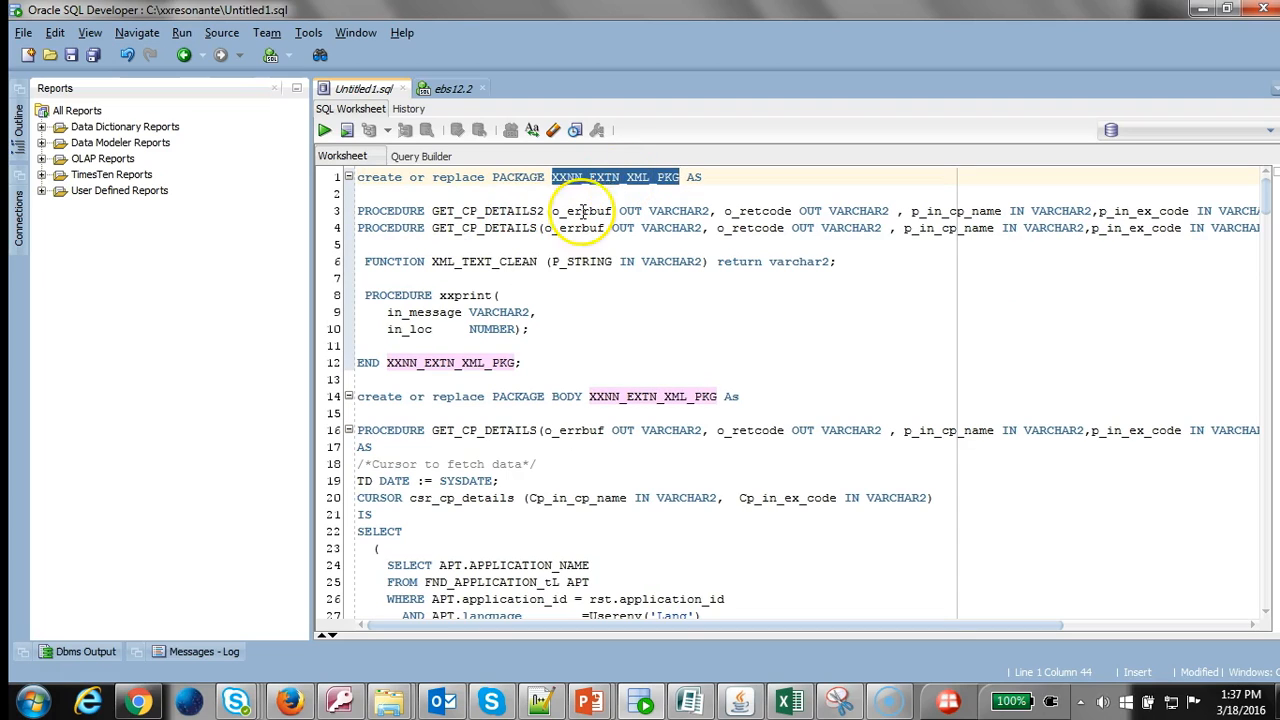
{"action": "double_click", "coordinate": [490, 212]}
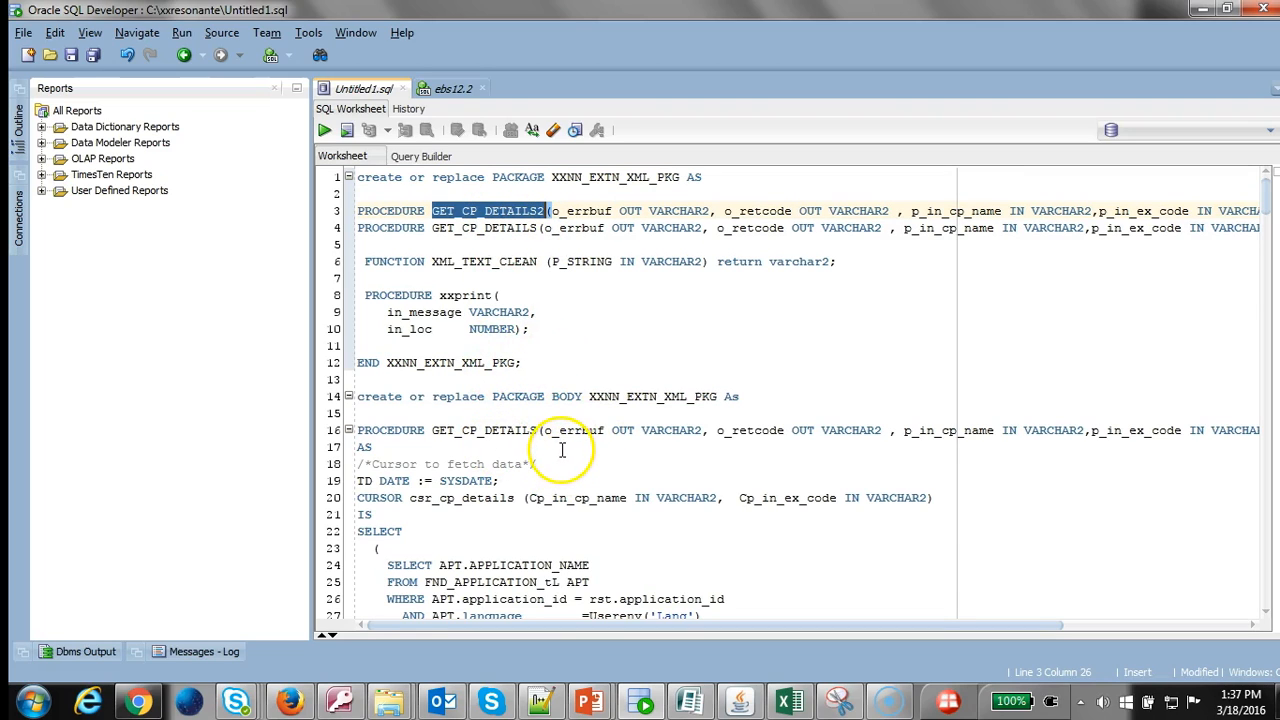
{"action": "scroll", "scroll_direction": "down", "scroll_amount": 3}
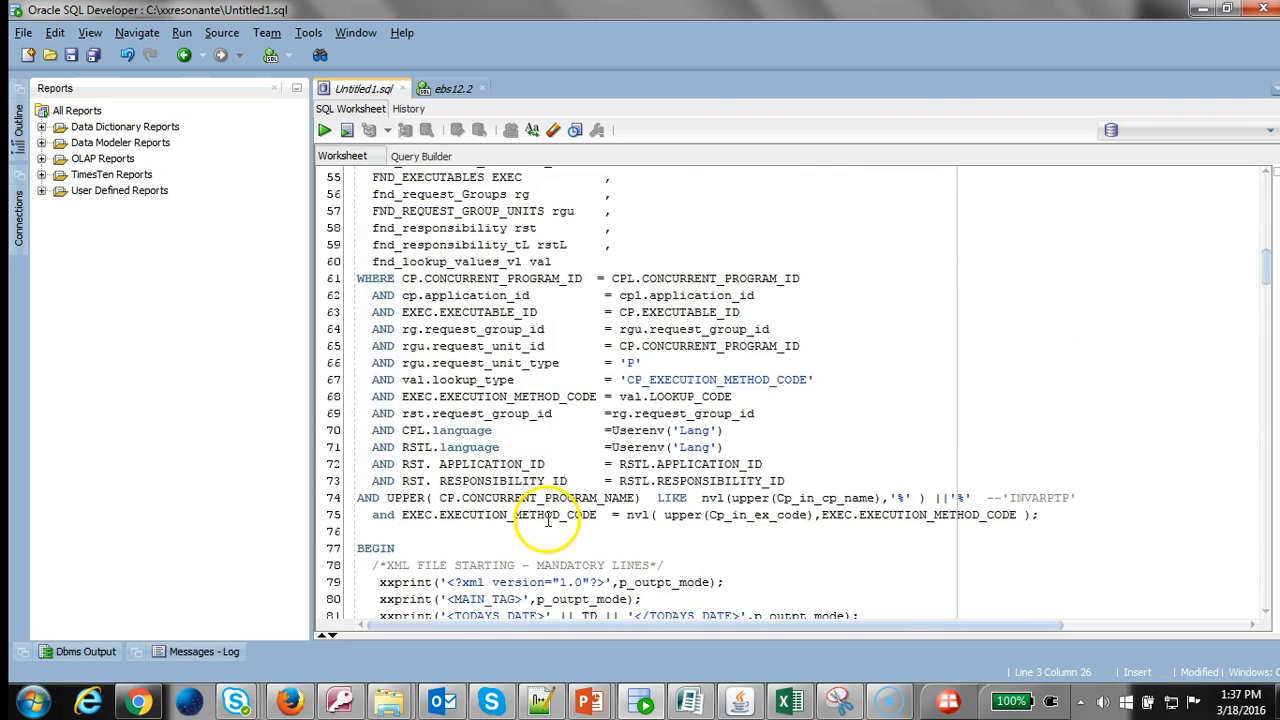
{"action": "scroll", "scroll_direction": "down", "scroll_amount": 3}
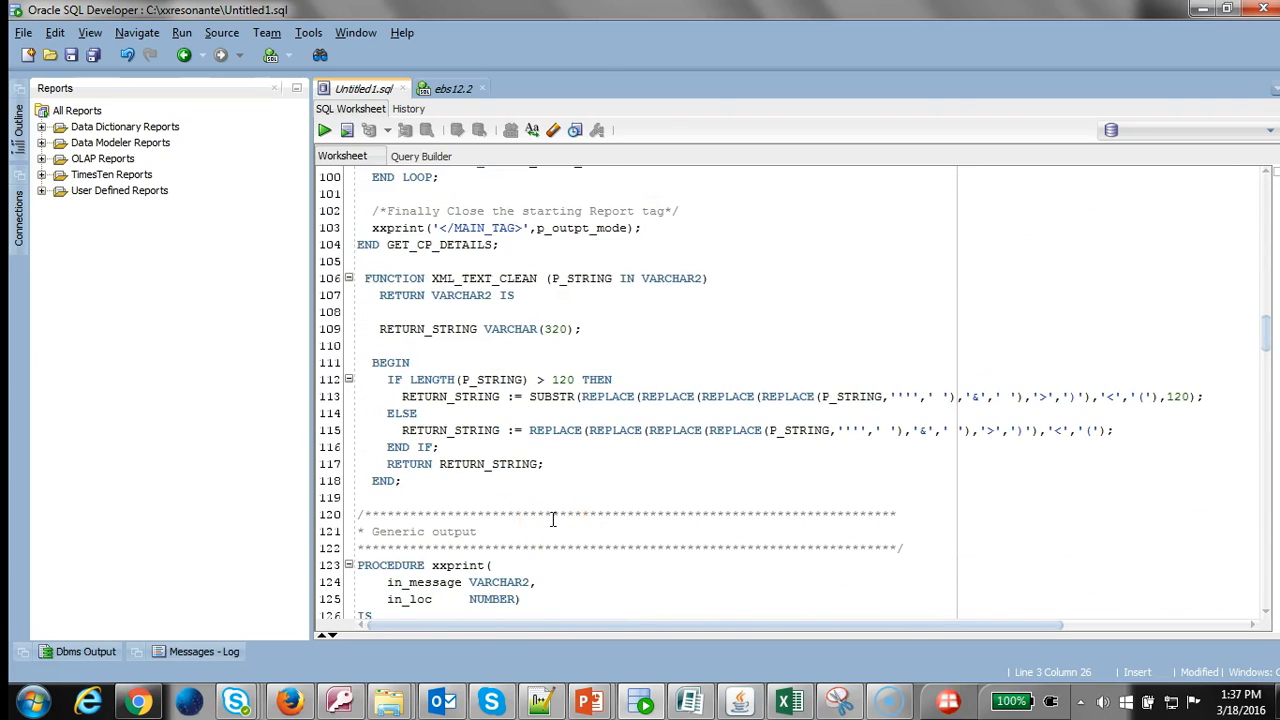
{"action": "scroll", "scroll_direction": "down", "scroll_amount": 3}
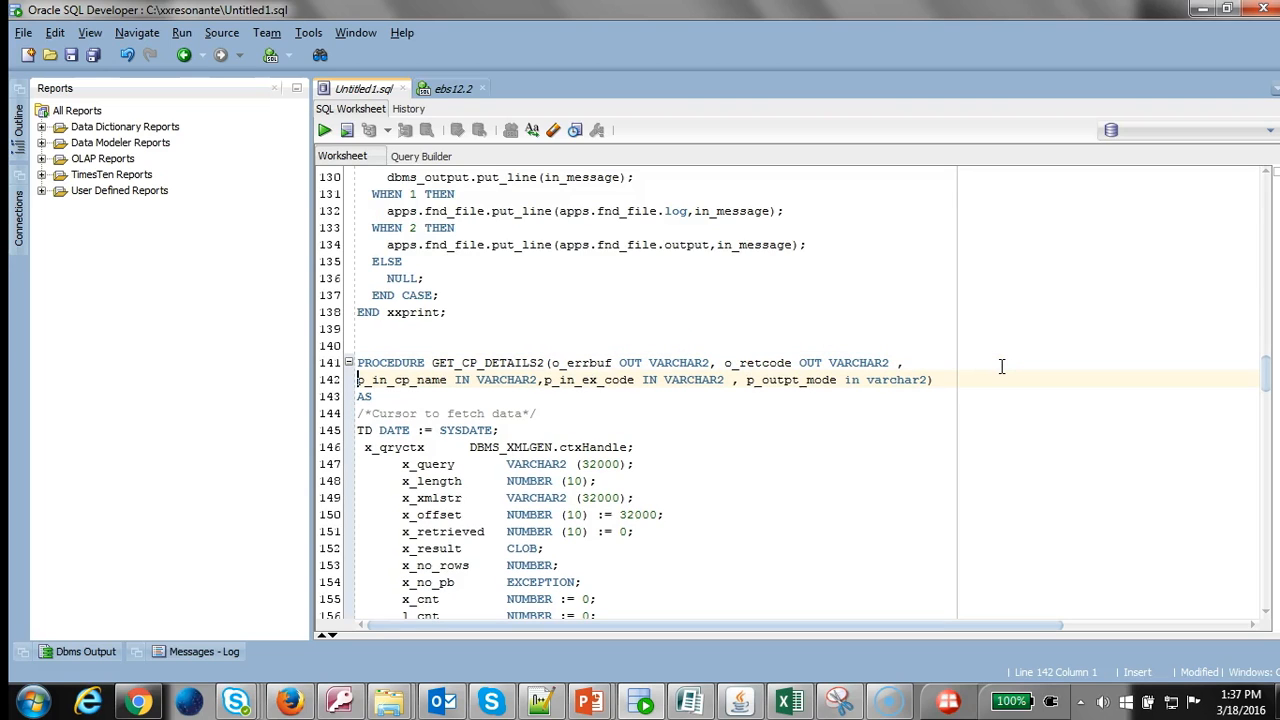
{"action": "double_click", "coordinate": [400, 380]}
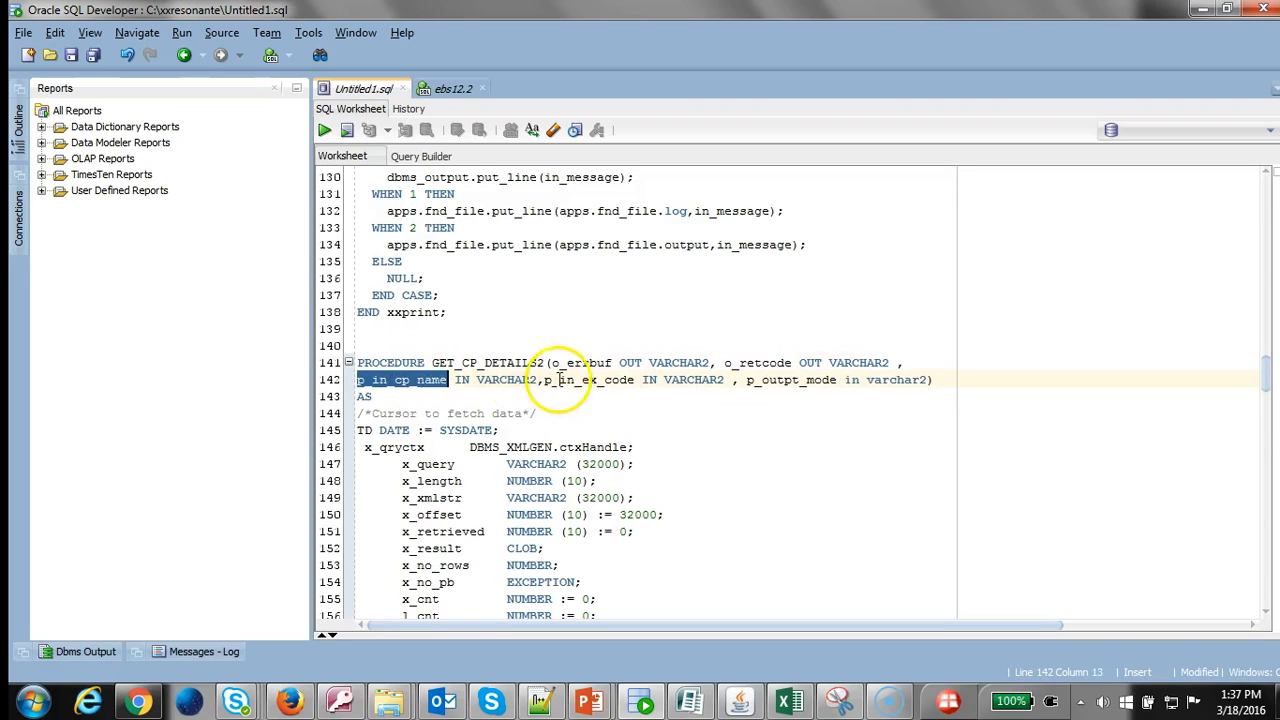
{"action": "double_click", "coordinate": [790, 380]}
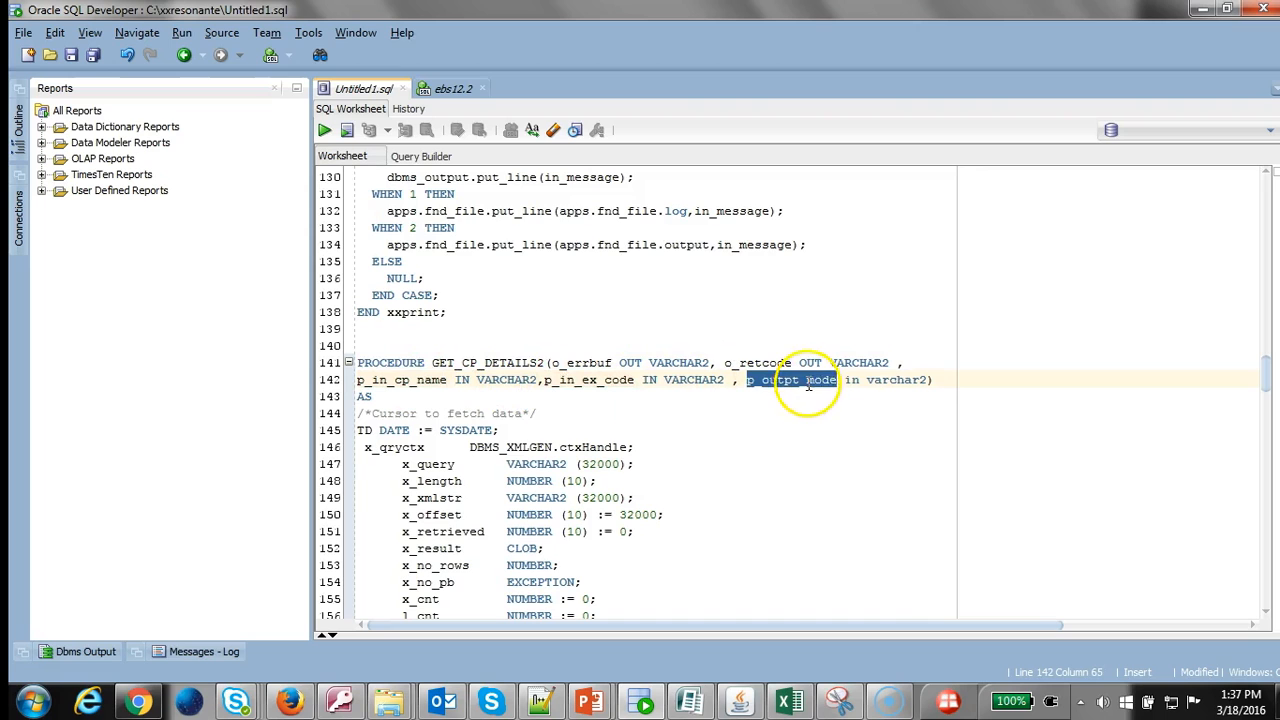
{"action": "mouse_move", "coordinate": [398, 442]}
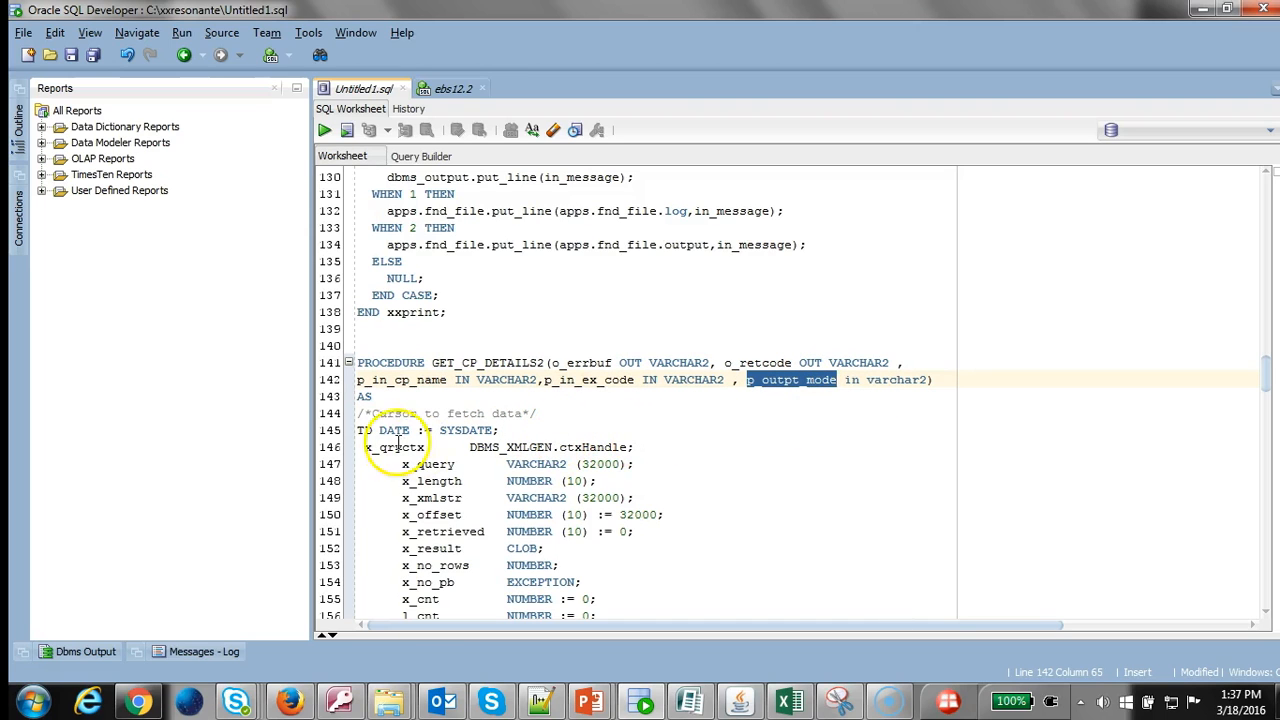
{"action": "scroll", "scroll_direction": "down", "scroll_amount": 3}
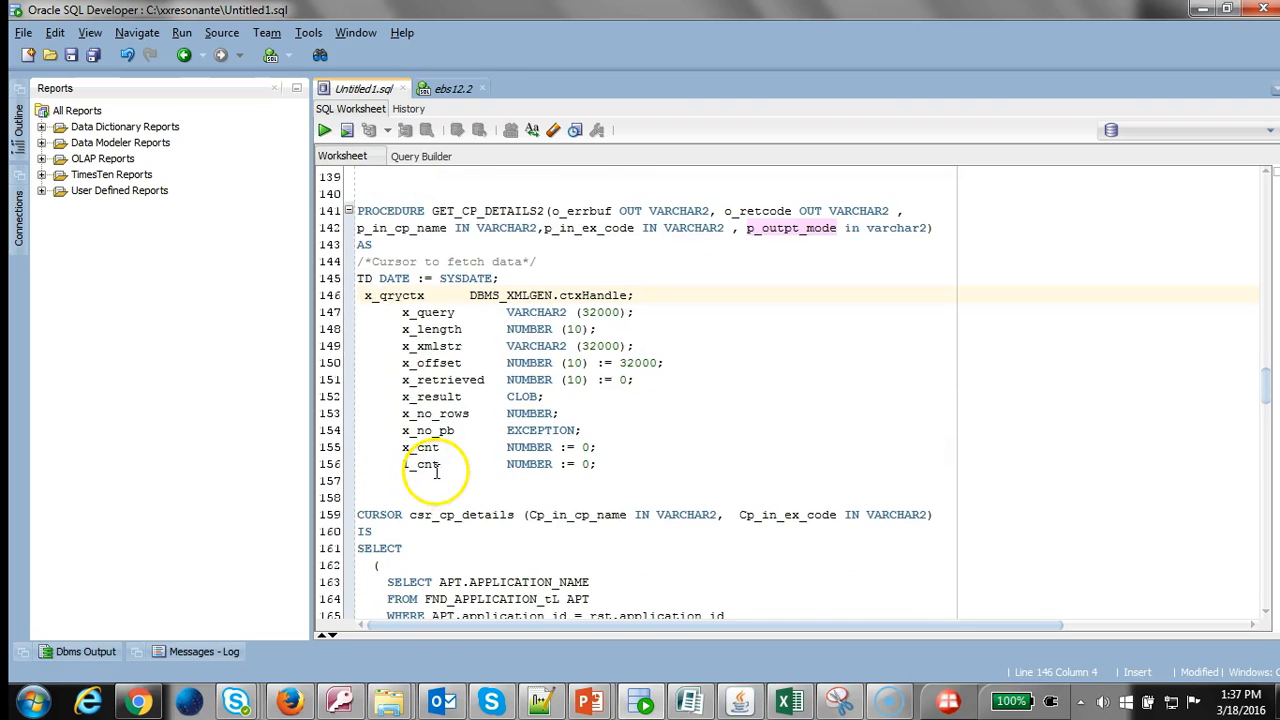
{"action": "scroll", "scroll_direction": "down", "scroll_amount": 3}
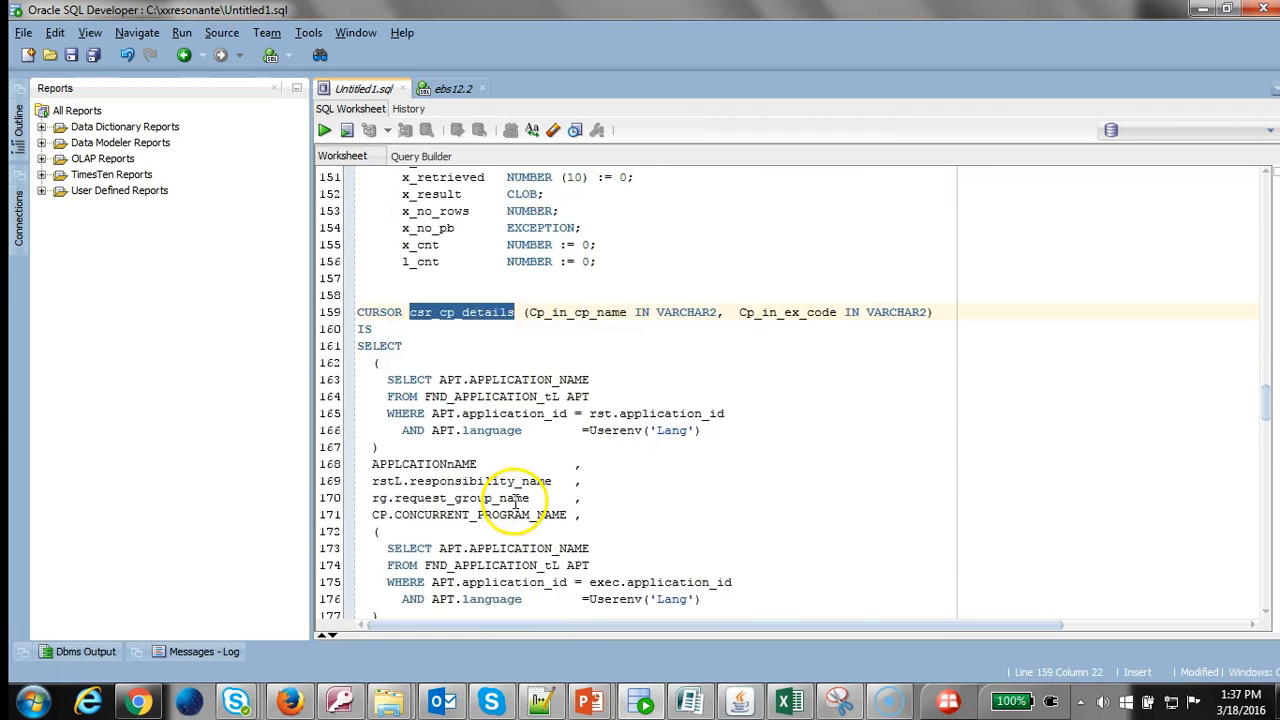
{"action": "scroll", "scroll_direction": "down", "scroll_amount": 3}
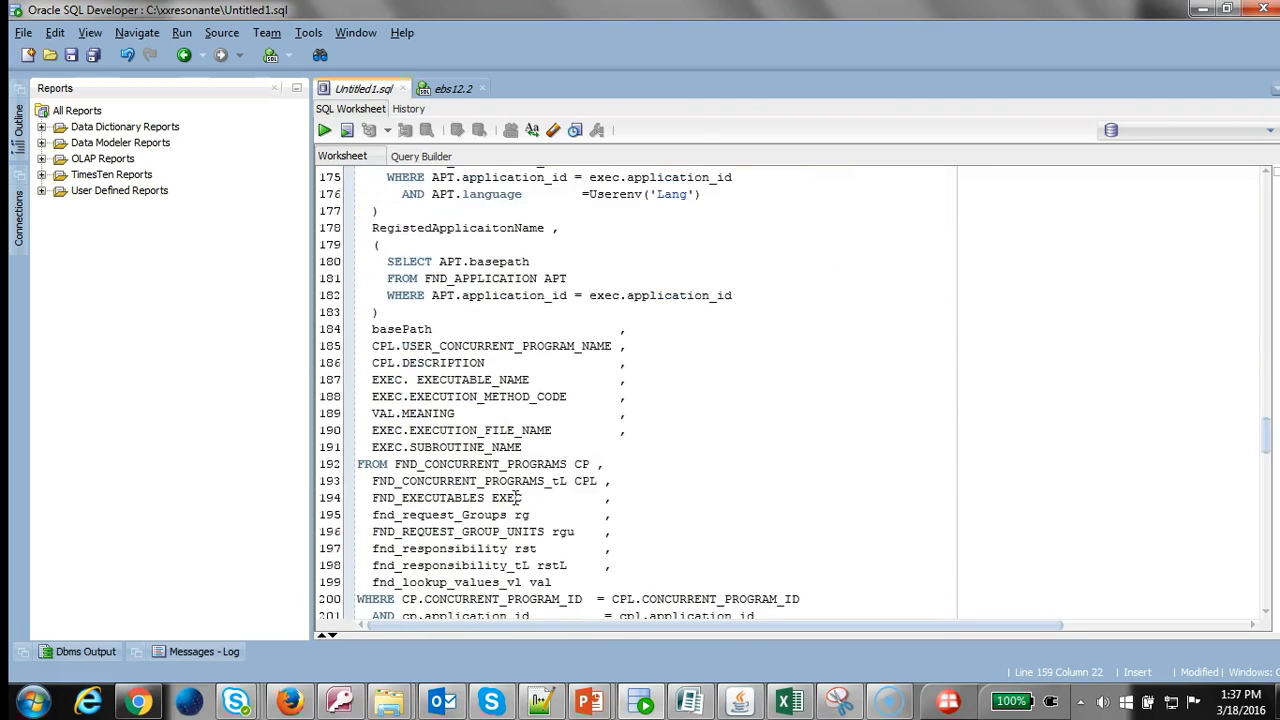
{"action": "scroll", "scroll_direction": "down", "scroll_amount": 3}
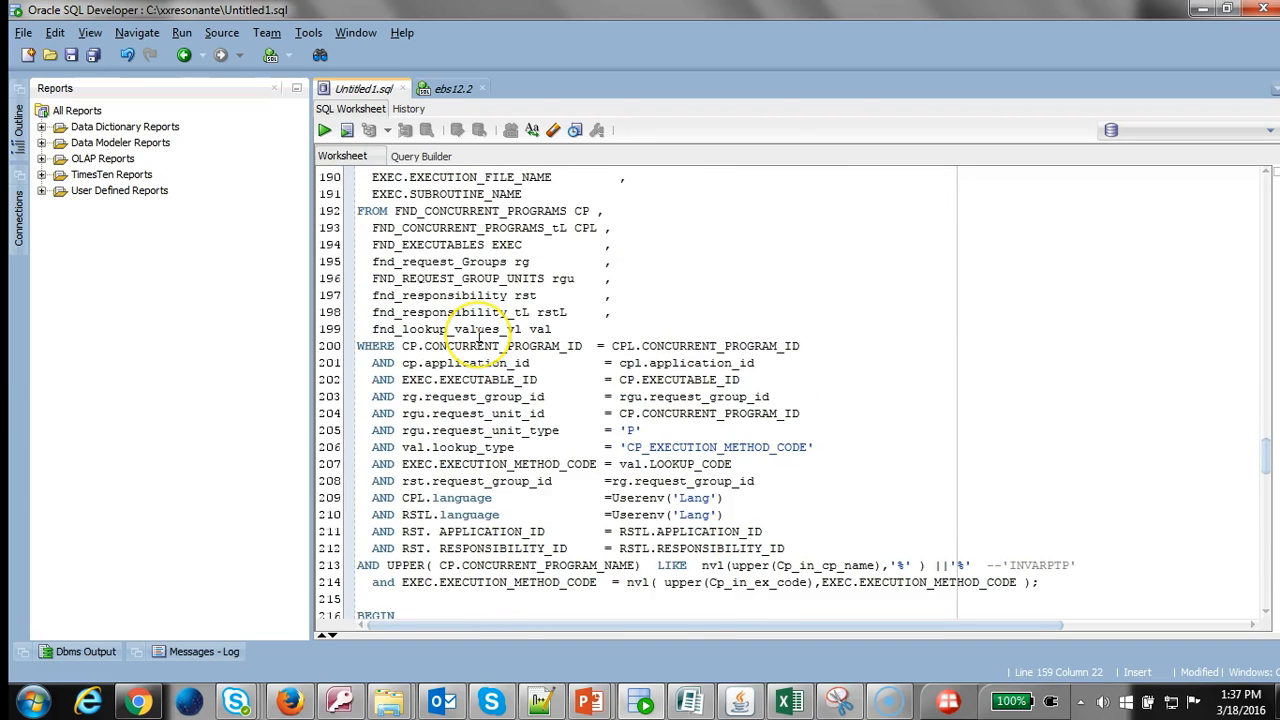
{"action": "scroll", "scroll_direction": "down", "scroll_amount": 3}
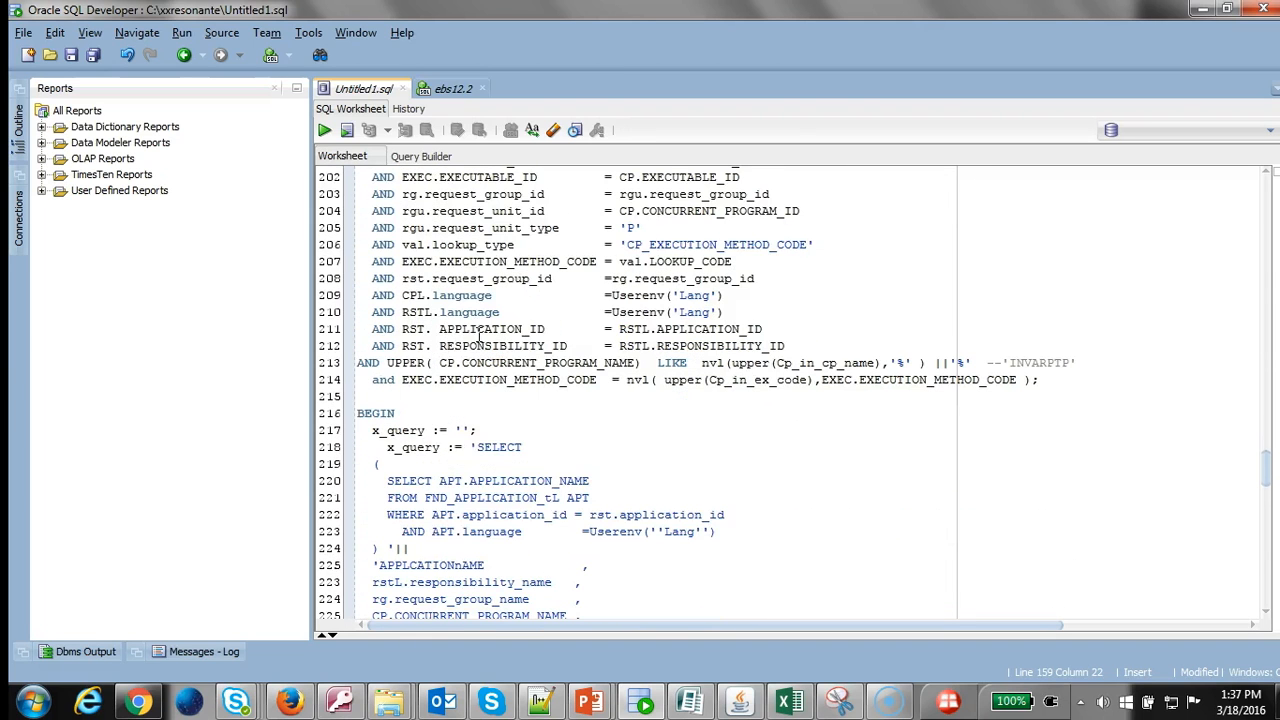
{"action": "double_click", "coordinate": [404, 428]}
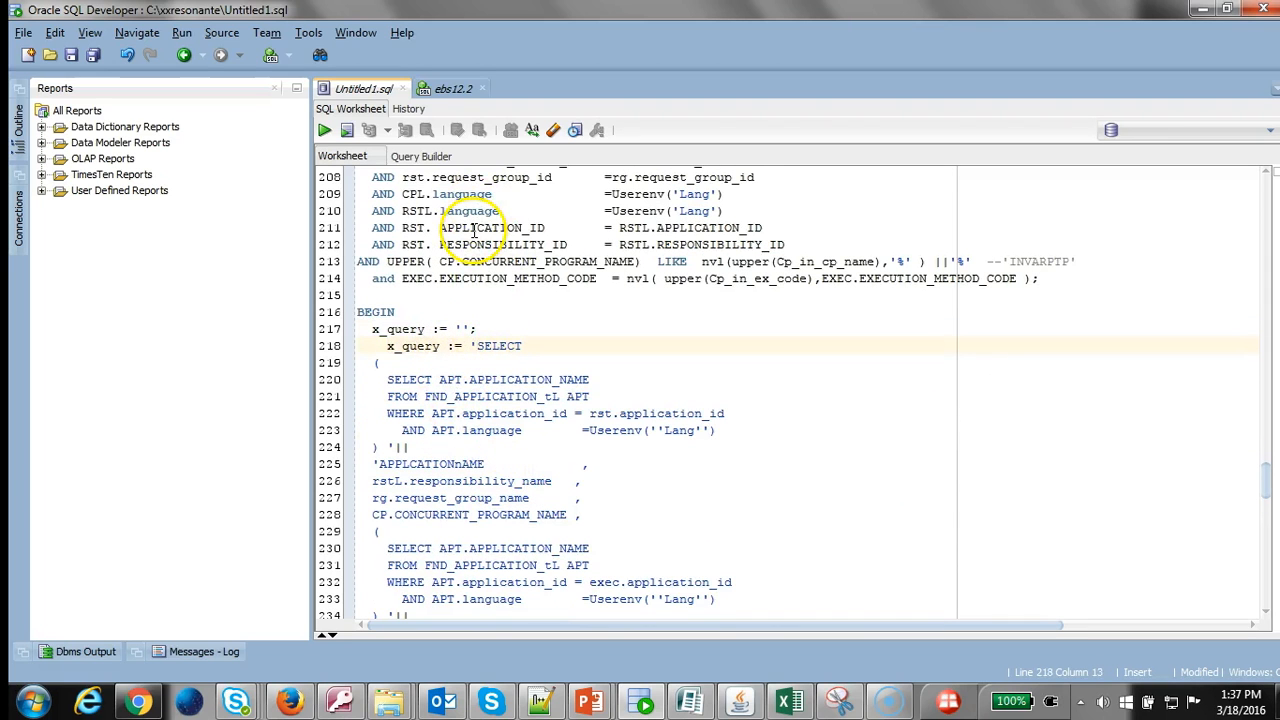
{"action": "scroll", "scroll_direction": "down", "scroll_amount": 3}
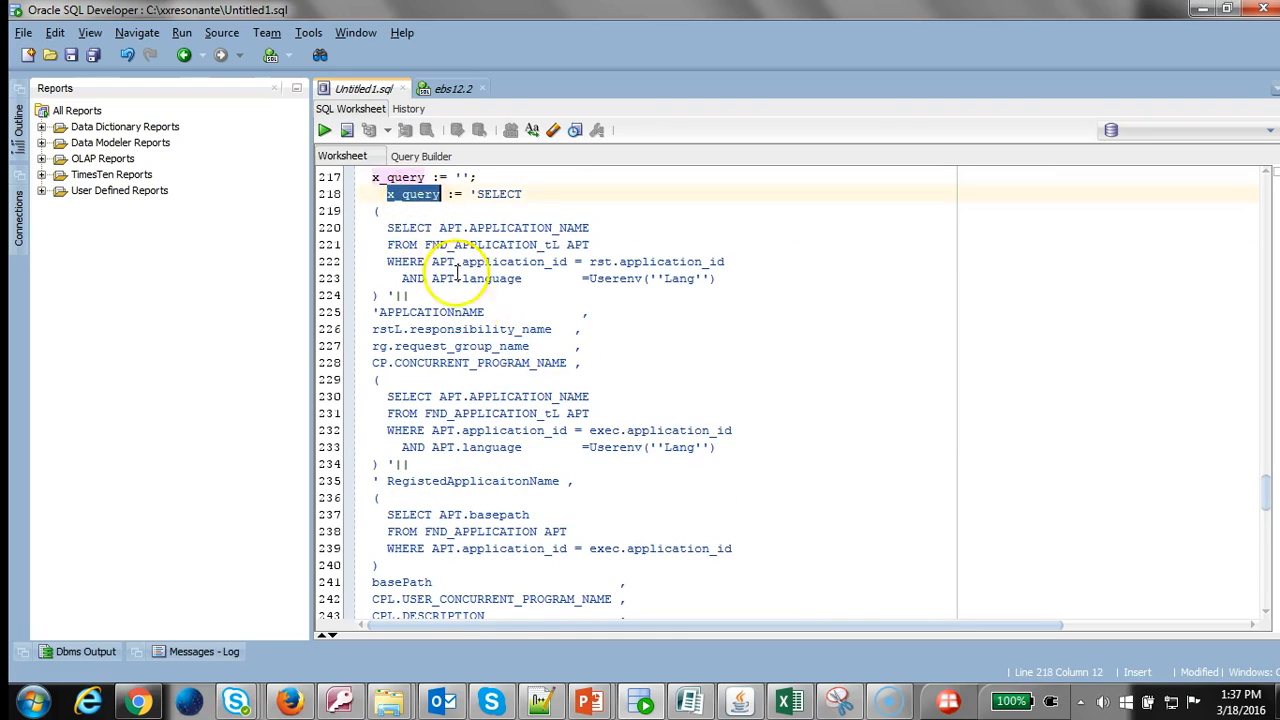
{"action": "scroll", "scroll_direction": "down", "scroll_amount": 3}
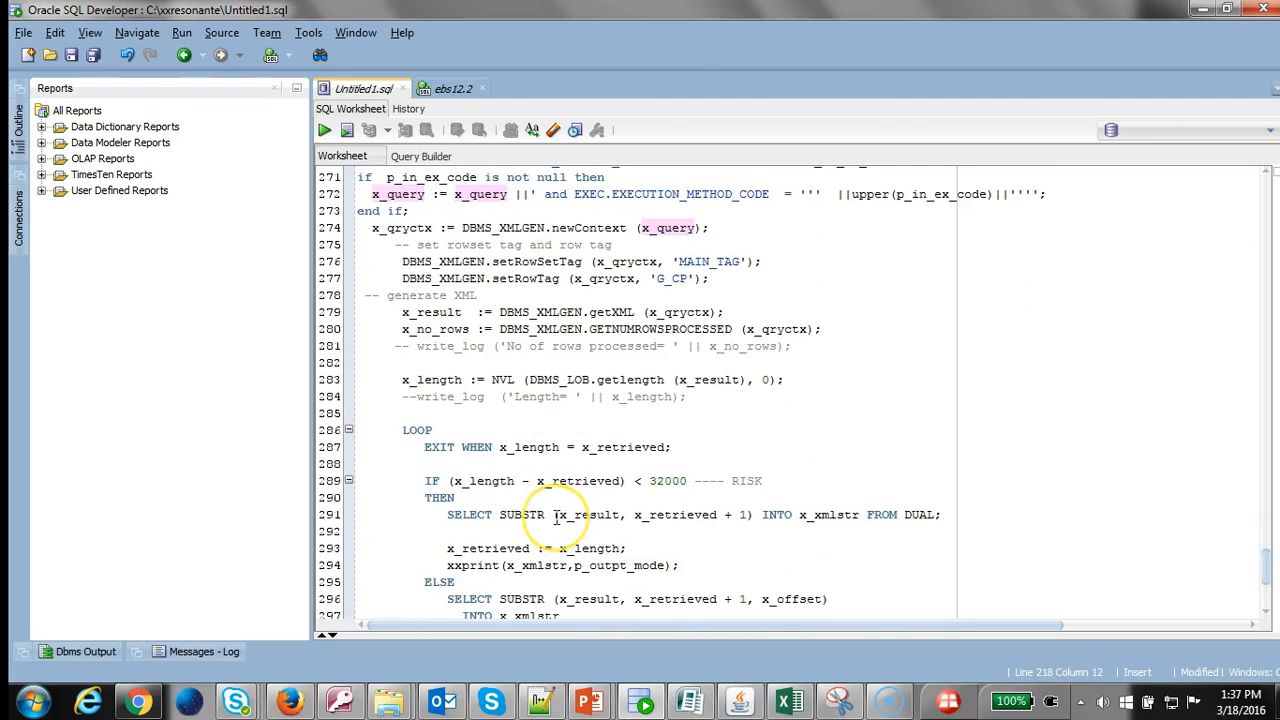
Pick out the setRowSetTag and setRowTag calls in the XXNN_EXTN_XML_PKG code
{"action": "scroll", "scroll_direction": "down", "scroll_amount": 3}
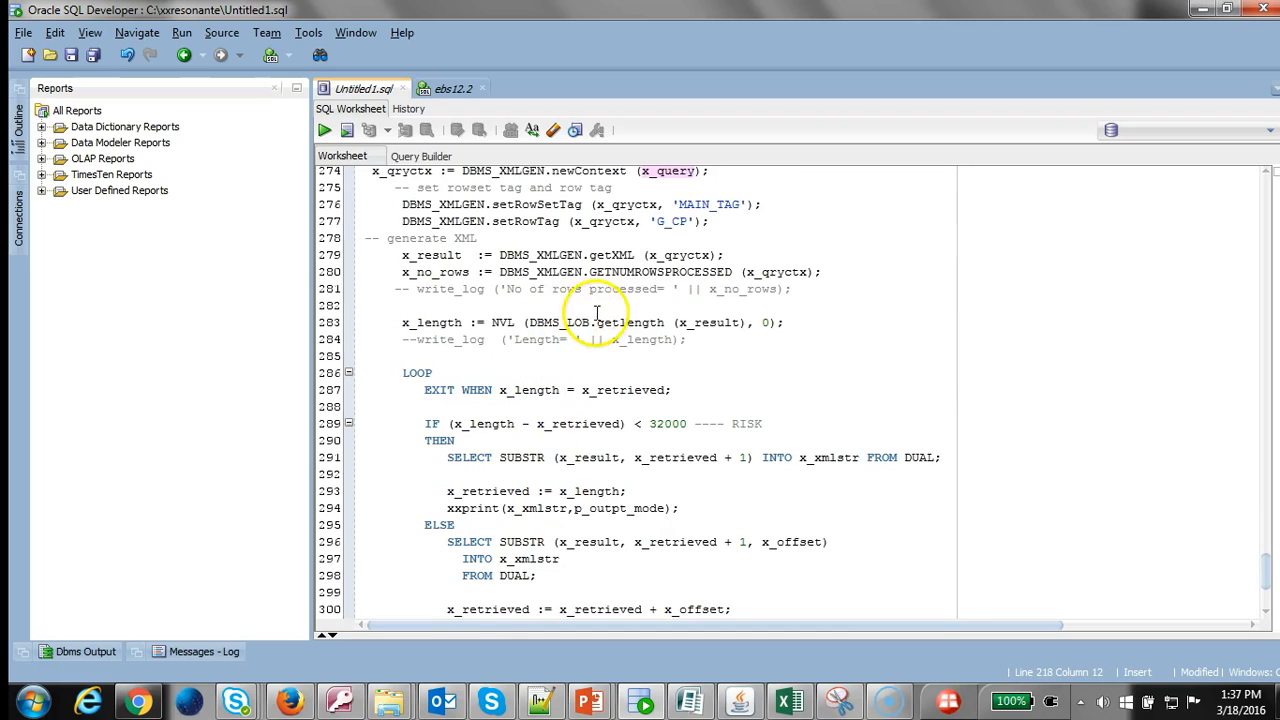
{"action": "scroll", "scroll_direction": "up", "scroll_amount": 3}
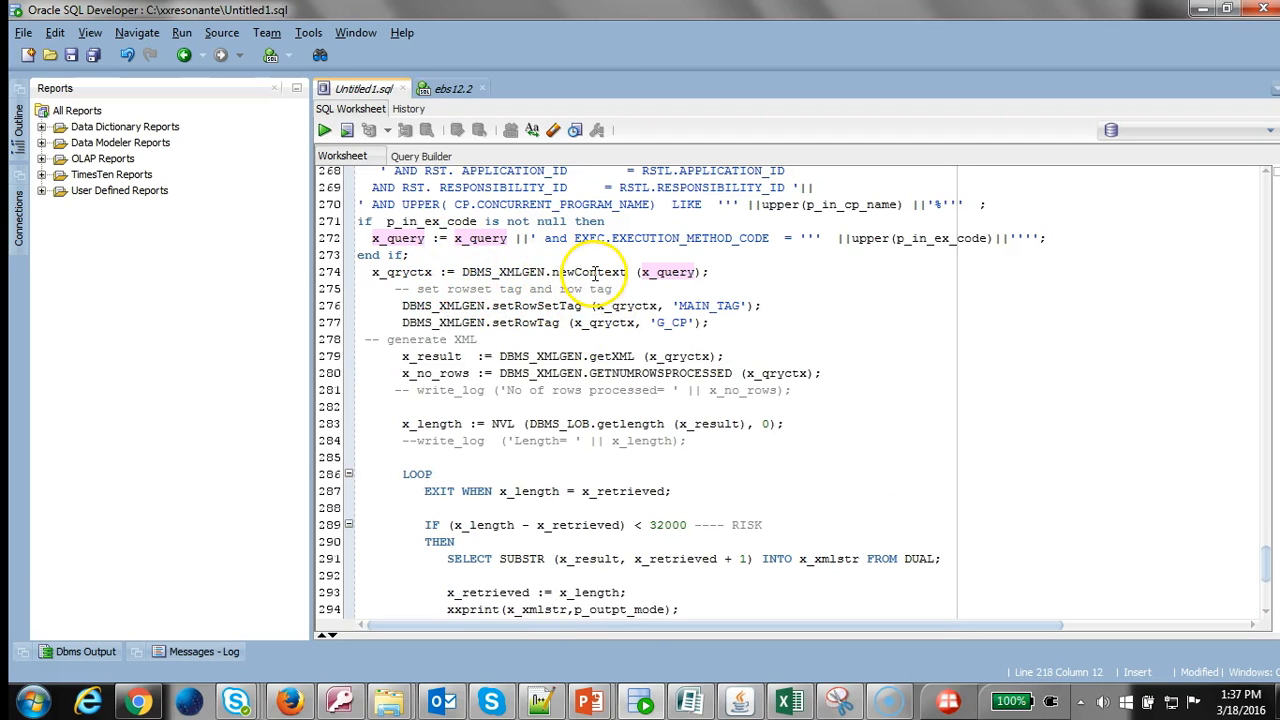
{"action": "double_click", "coordinate": [590, 272]}
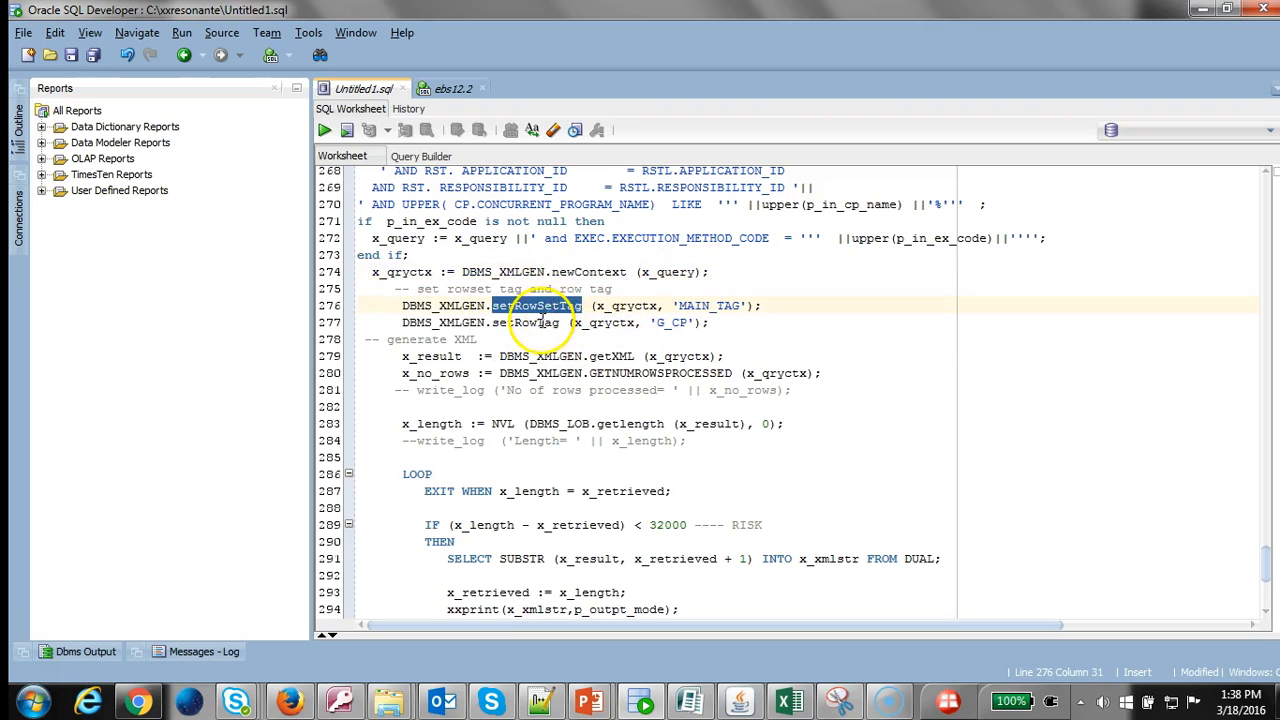
{"action": "double_click", "coordinate": [524, 322]}
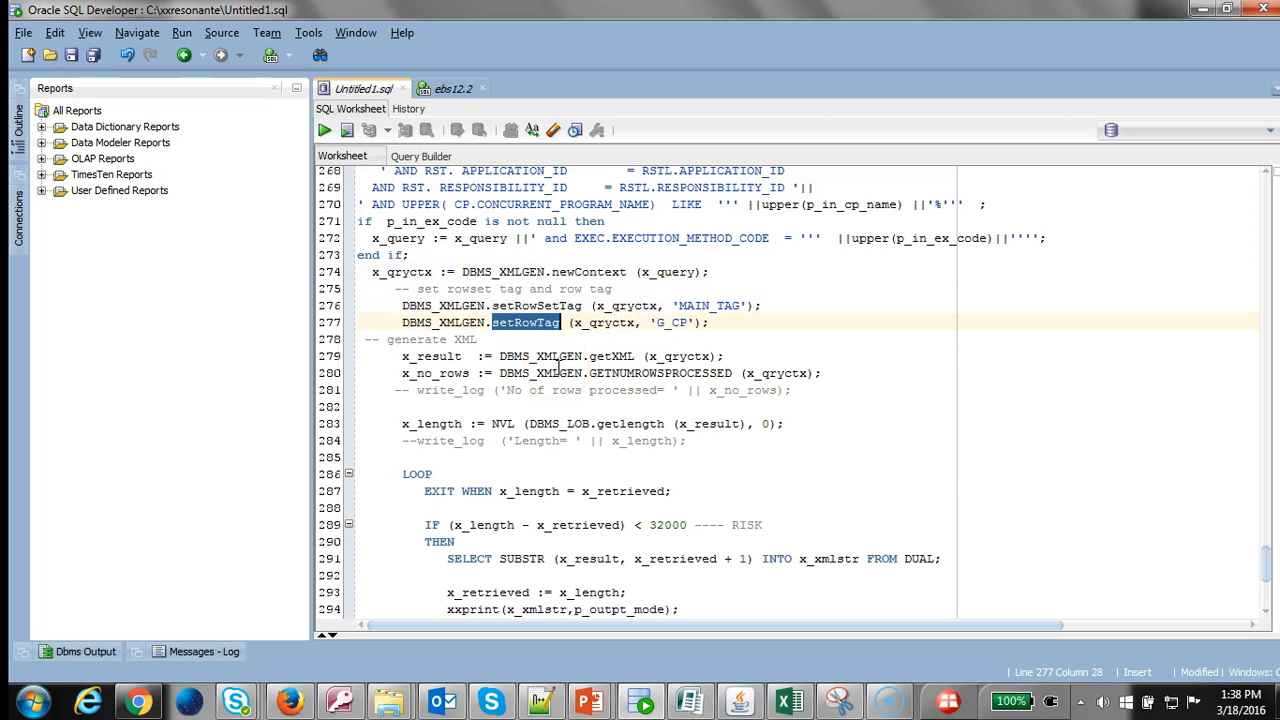
{"action": "mouse_move", "coordinate": [538, 350]}
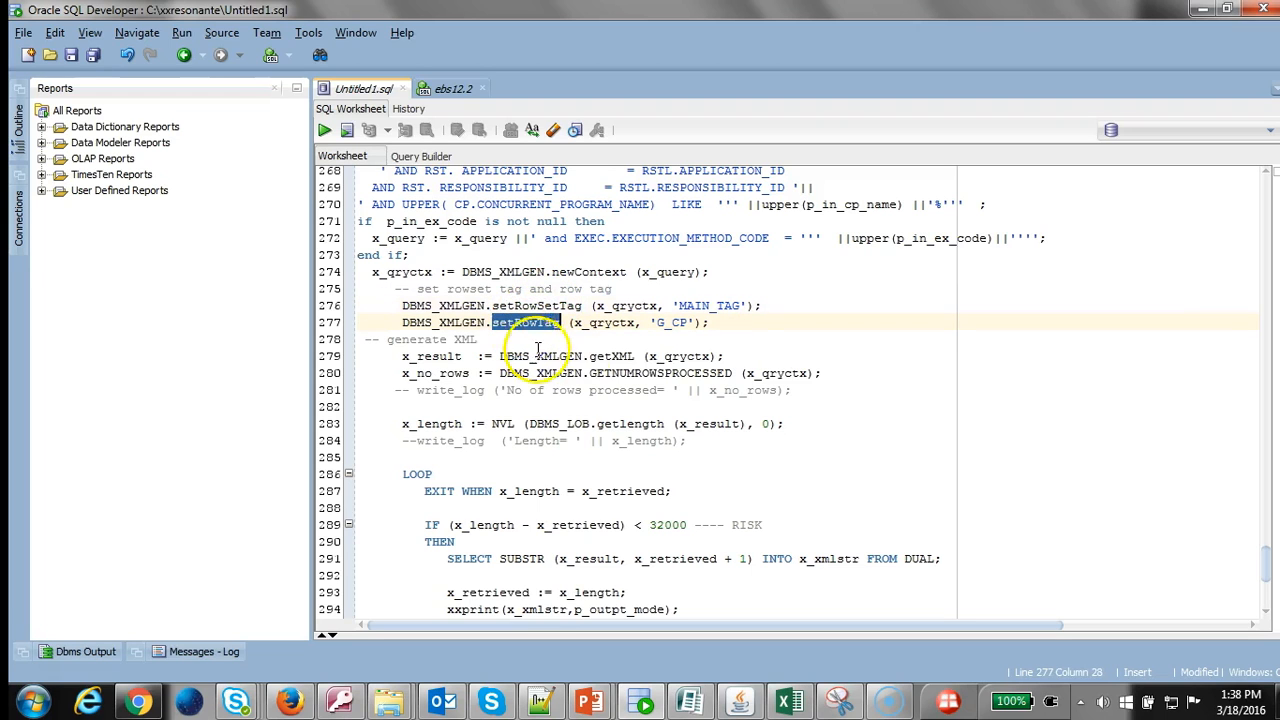
Pick out the xxprint output call on line 294 in the 32000-character chunk loop
{"action": "scroll", "scroll_direction": "down", "scroll_amount": 3}
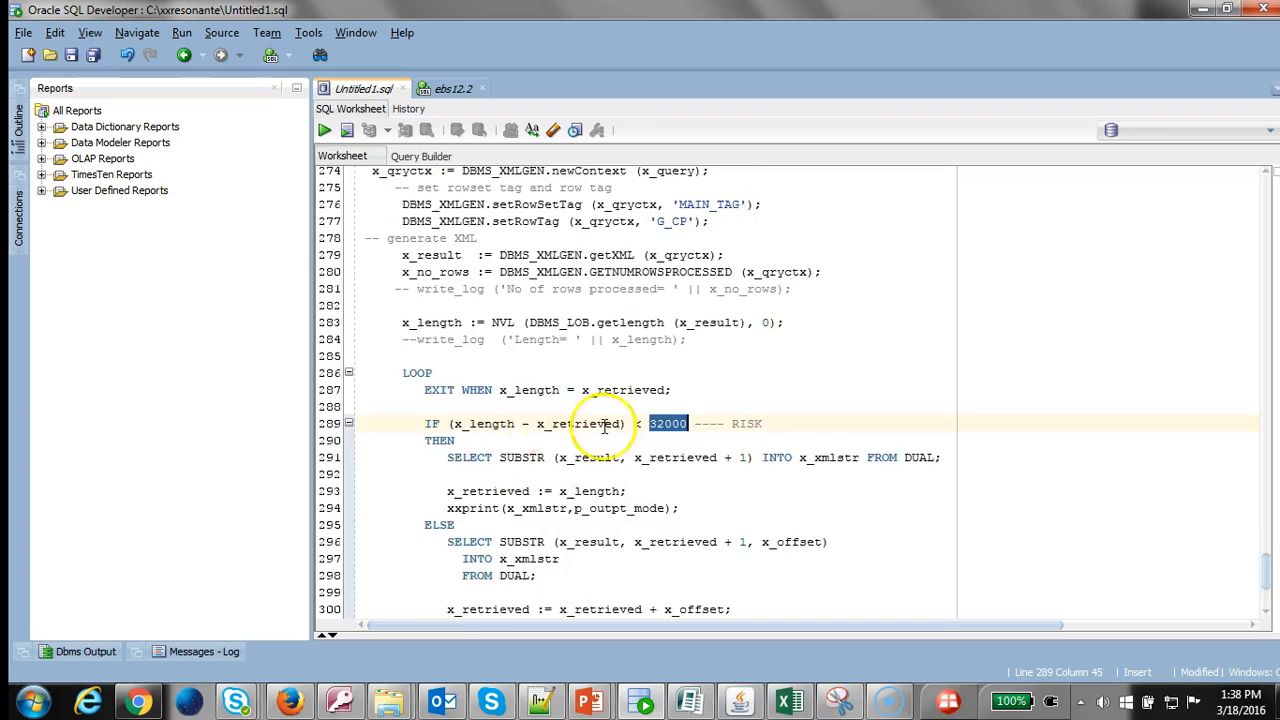
{"action": "scroll", "scroll_direction": "down", "scroll_amount": 3}
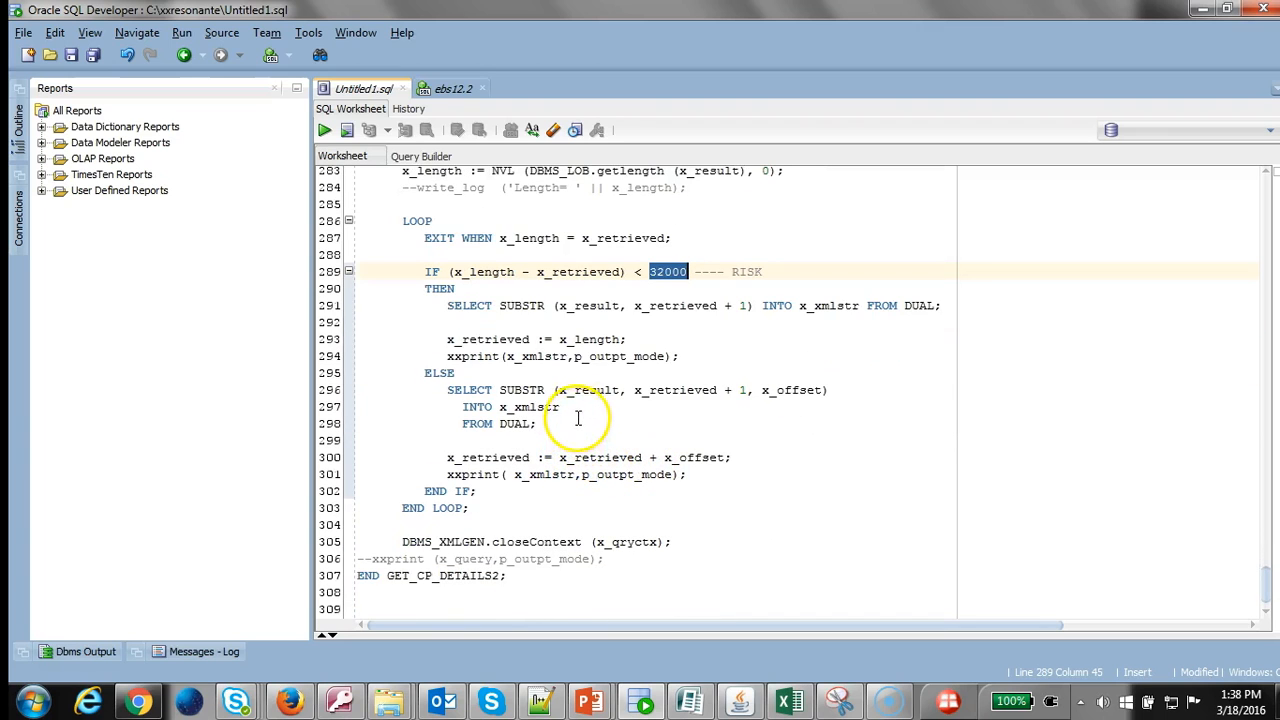
{"action": "mouse_move", "coordinate": [546, 500]}
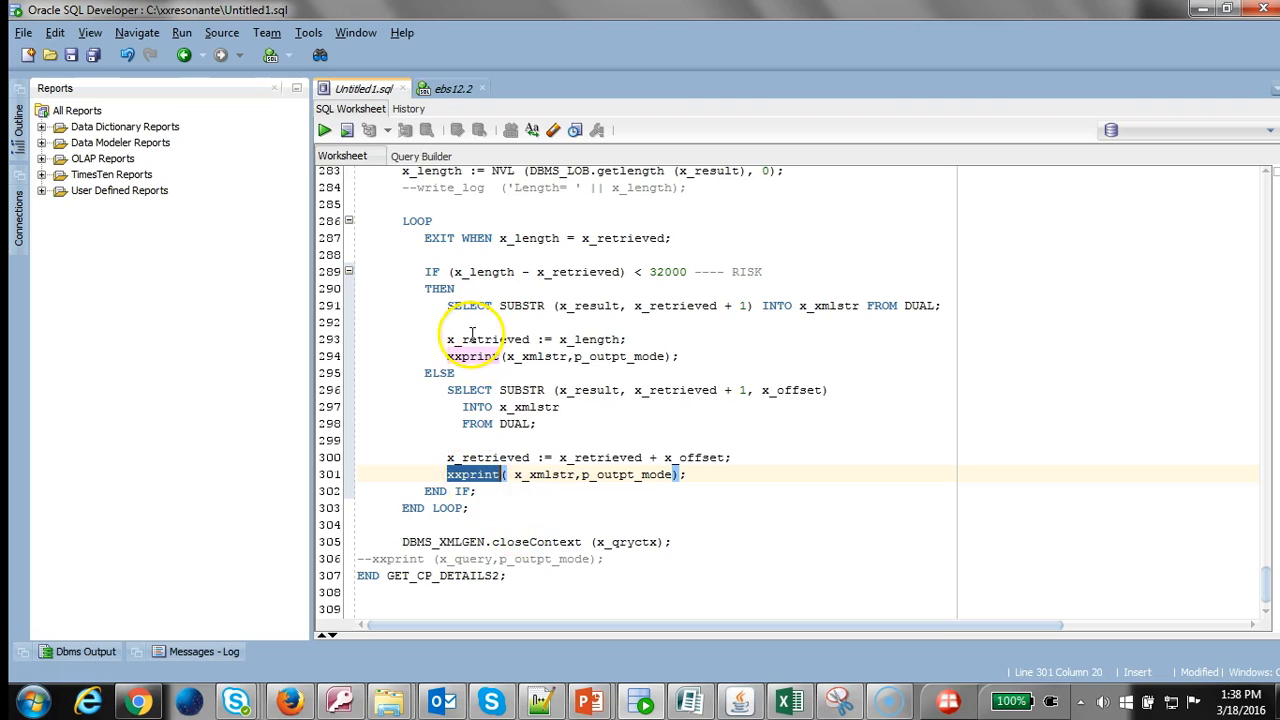
{"action": "left_click", "coordinate": [476, 356]}
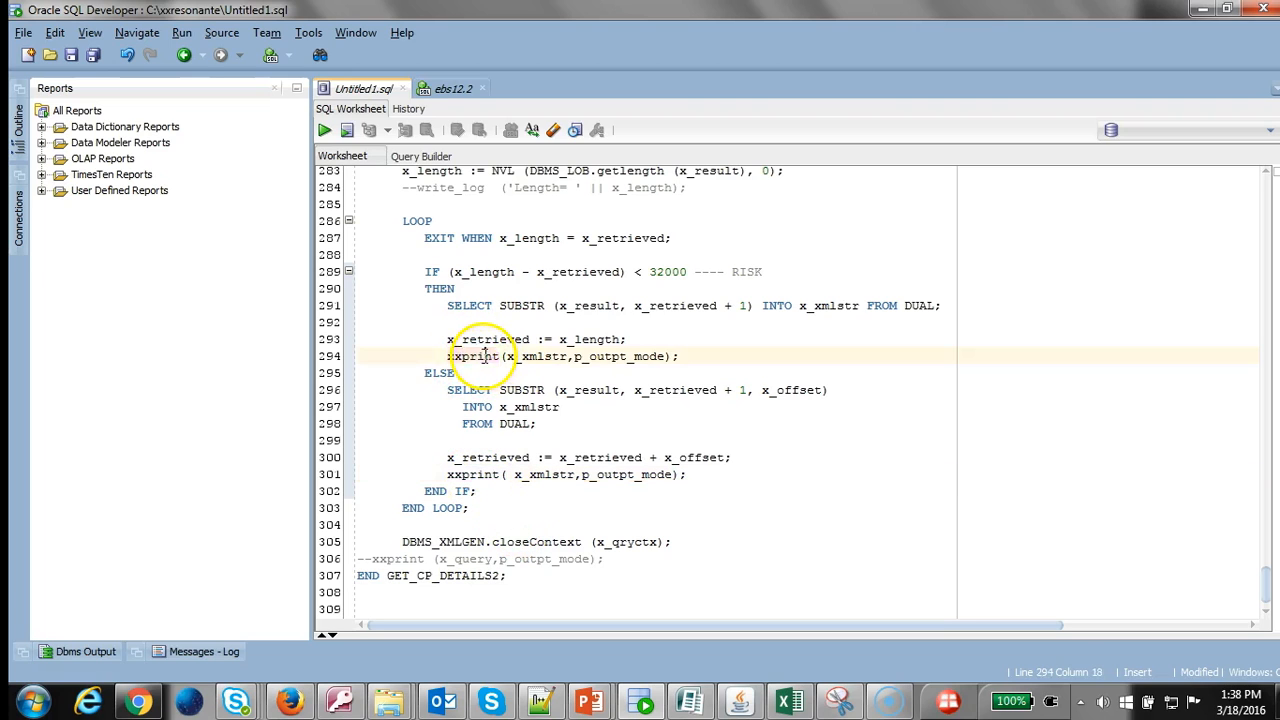
{"action": "double_click", "coordinate": [472, 356]}
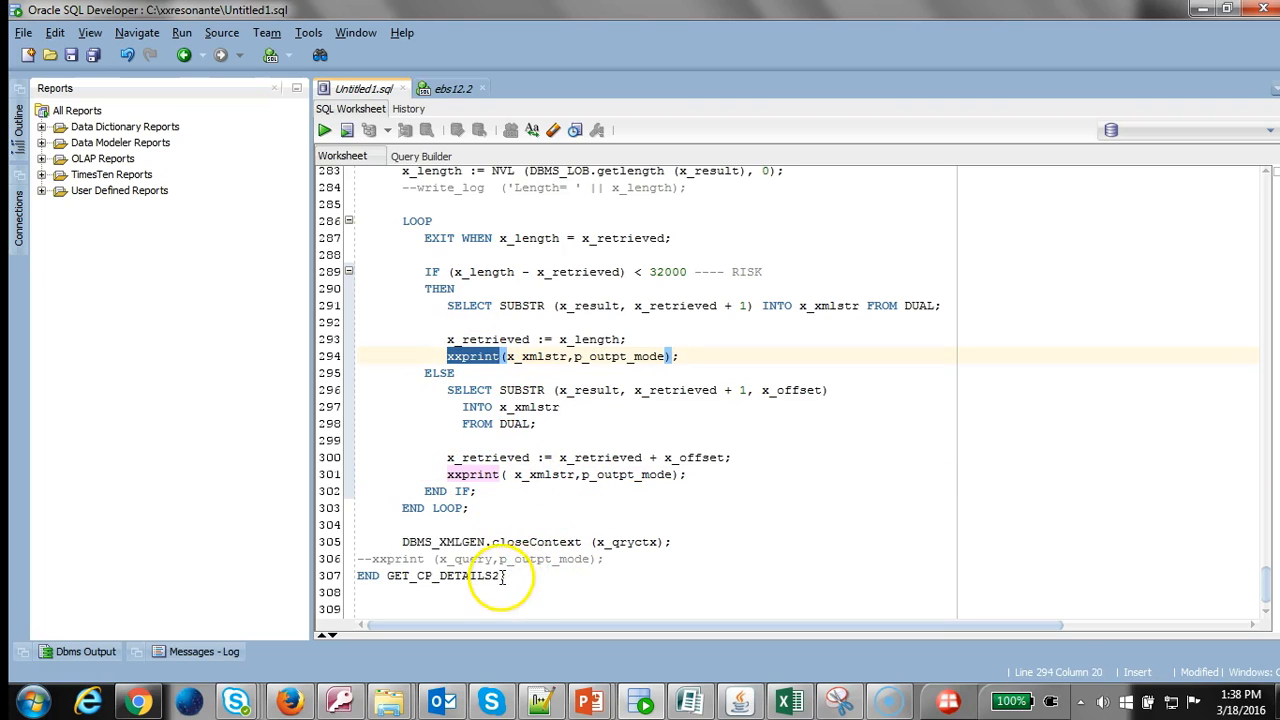
{"action": "scroll", "scroll_direction": "down", "scroll_amount": 3}
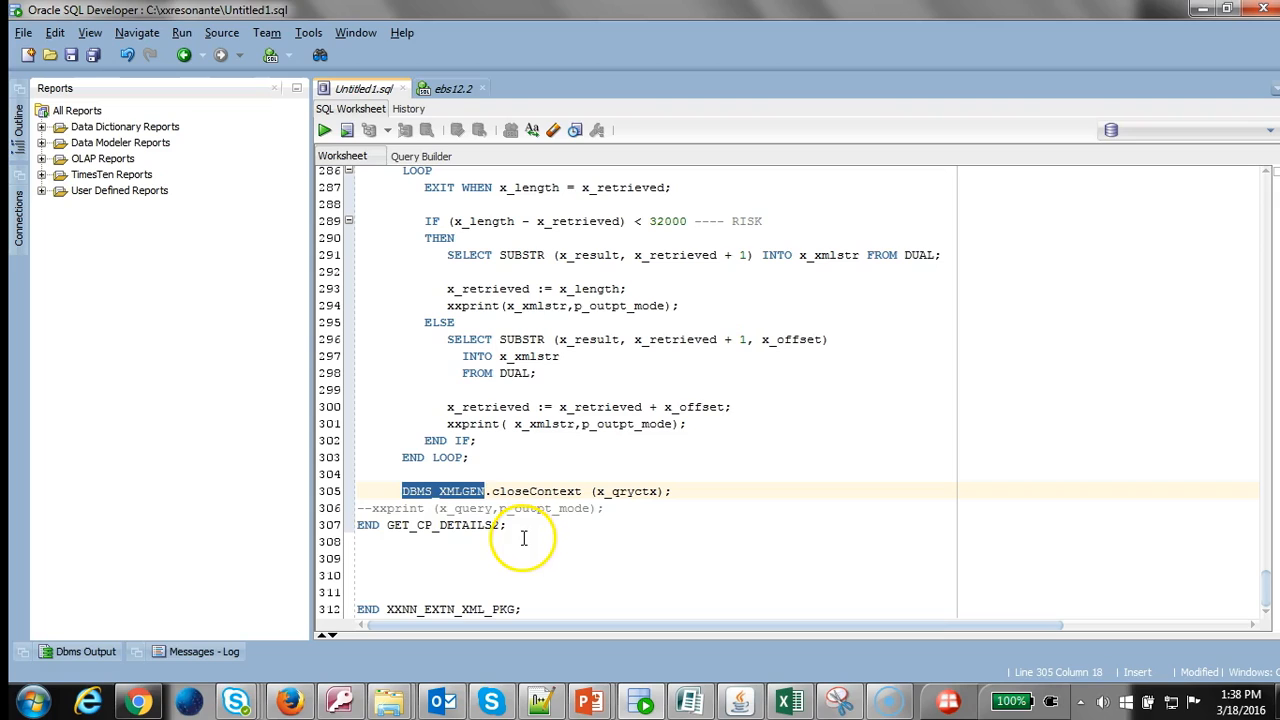
{"action": "mouse_move", "coordinate": [464, 536]}
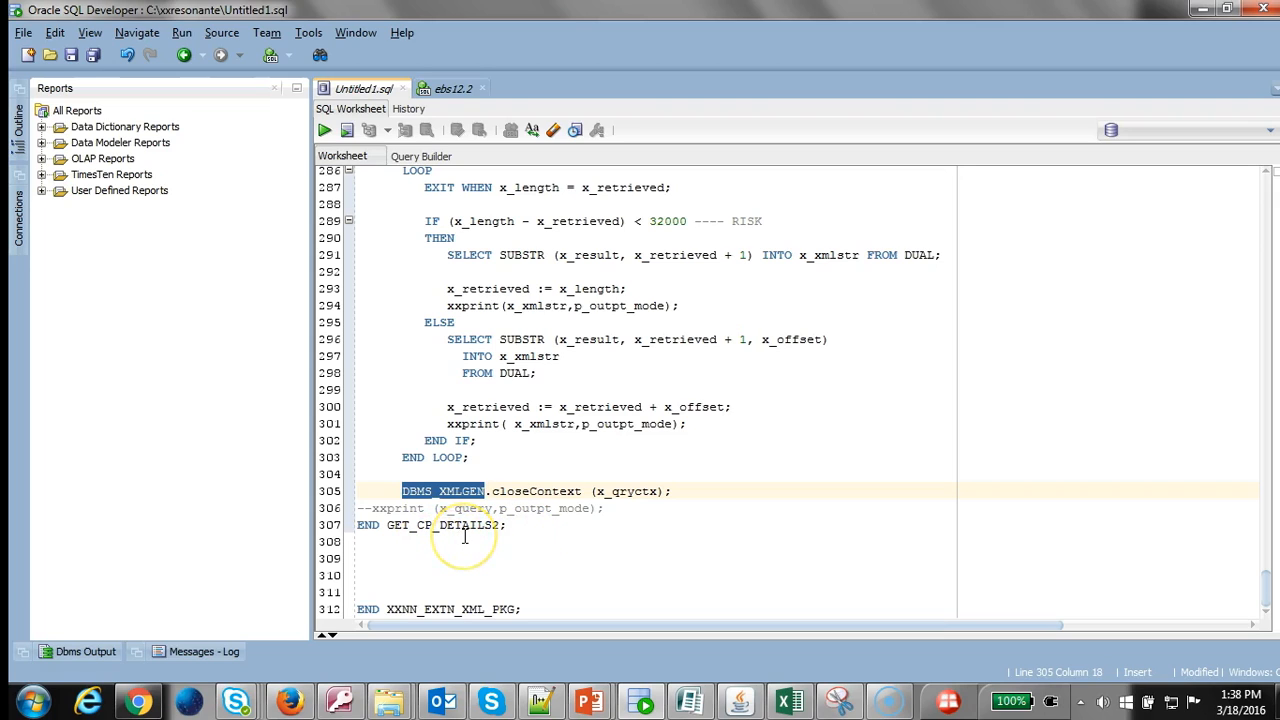
{"action": "mouse_move", "coordinate": [120, 598]}
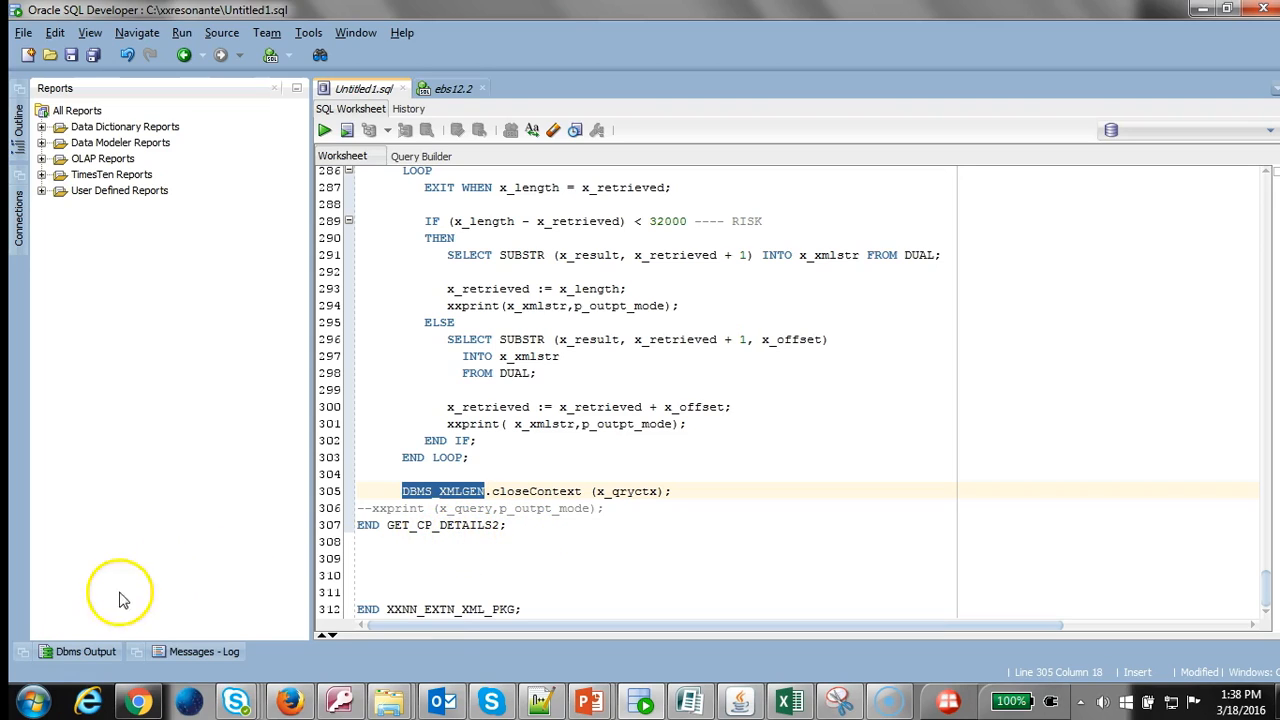
{"action": "mouse_move", "coordinate": [44, 656]}
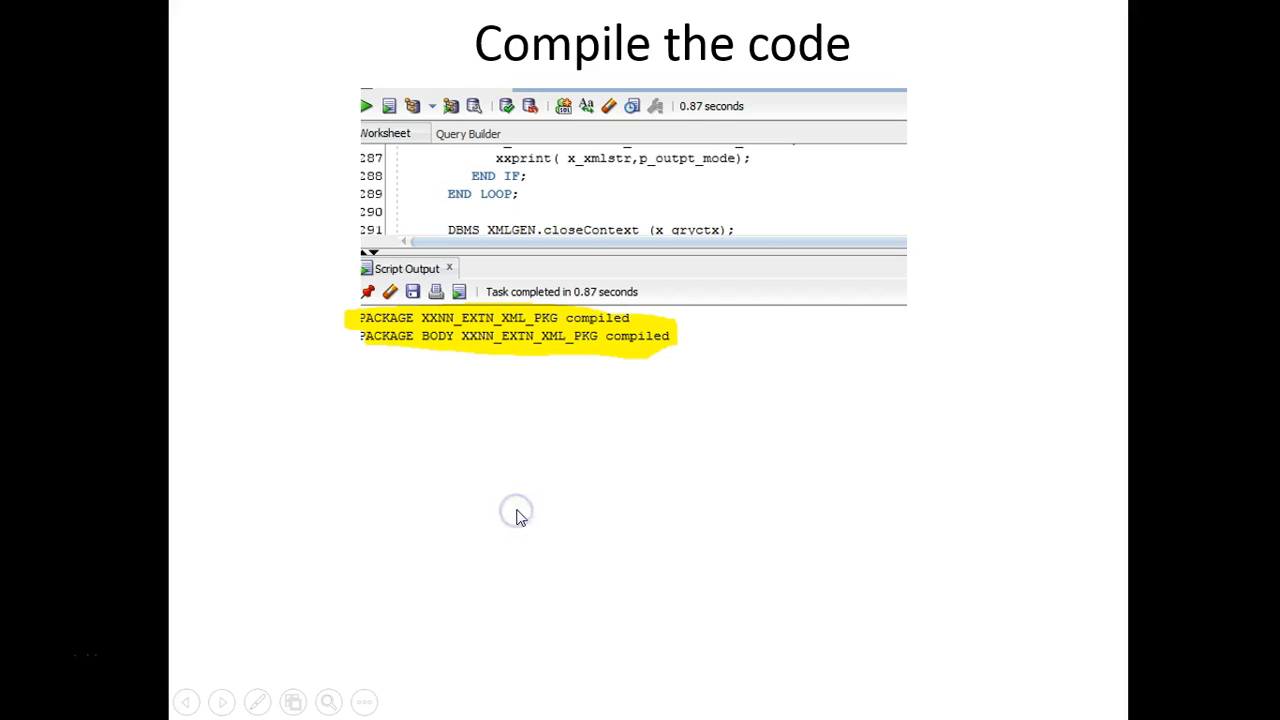
{"action": "mouse_move", "coordinate": [578, 458]}
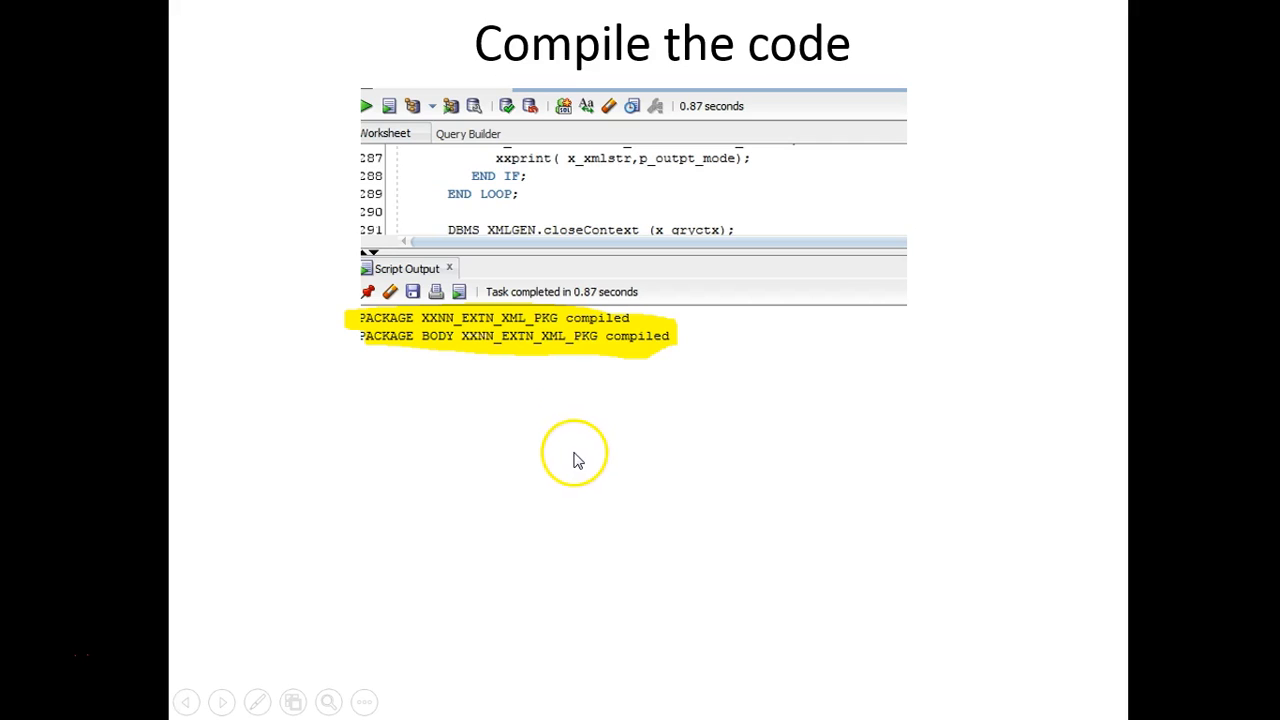
{"action": "mouse_move", "coordinate": [602, 472]}
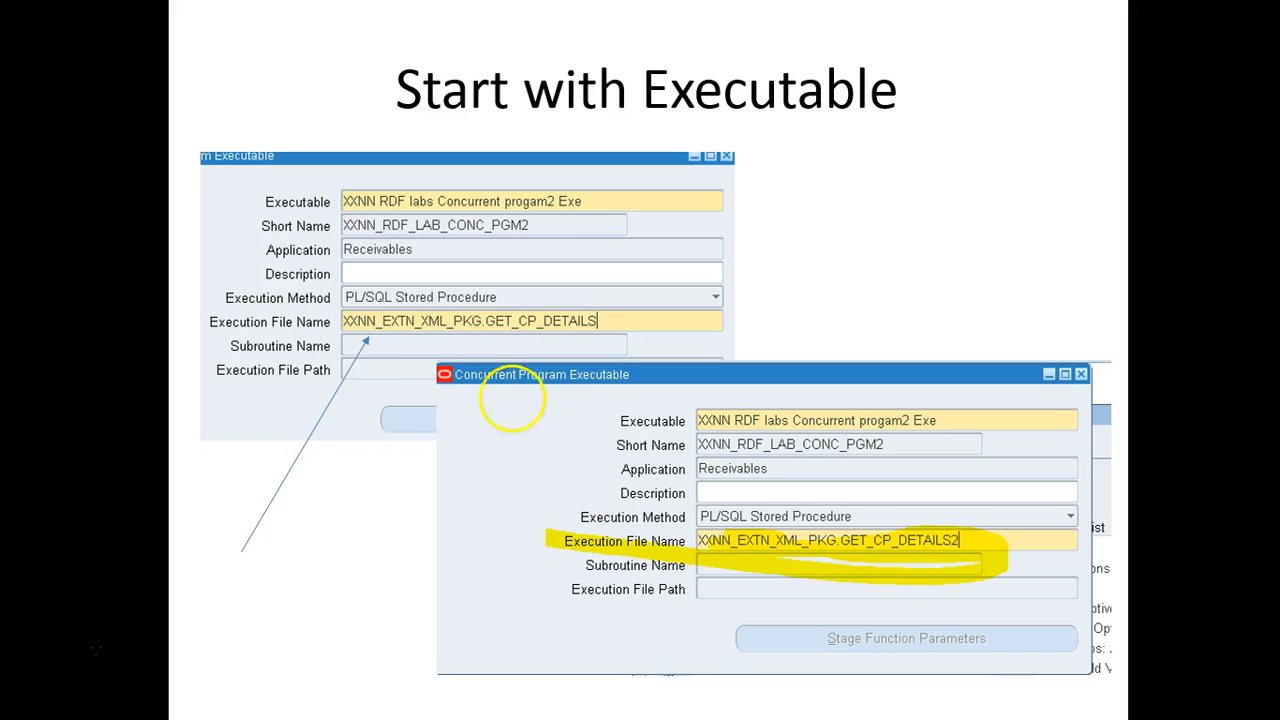
{"action": "mouse_move", "coordinate": [652, 164]}
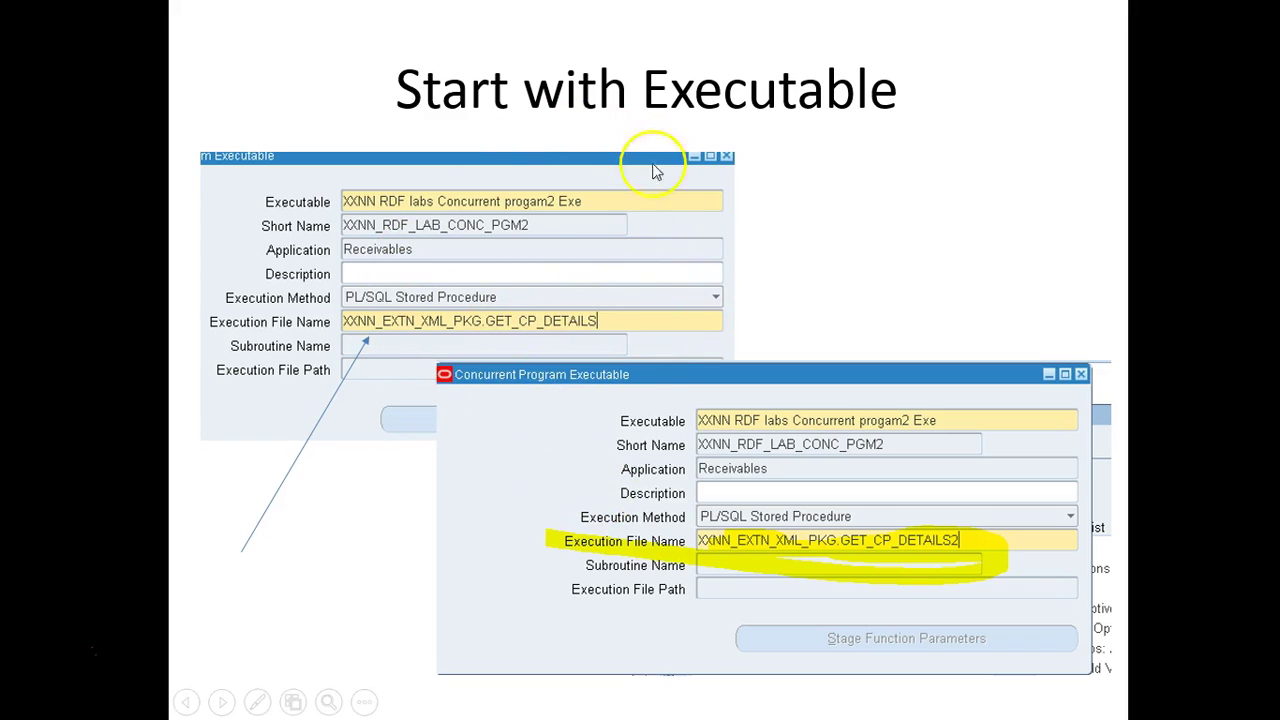
{"action": "mouse_move", "coordinate": [562, 308]}
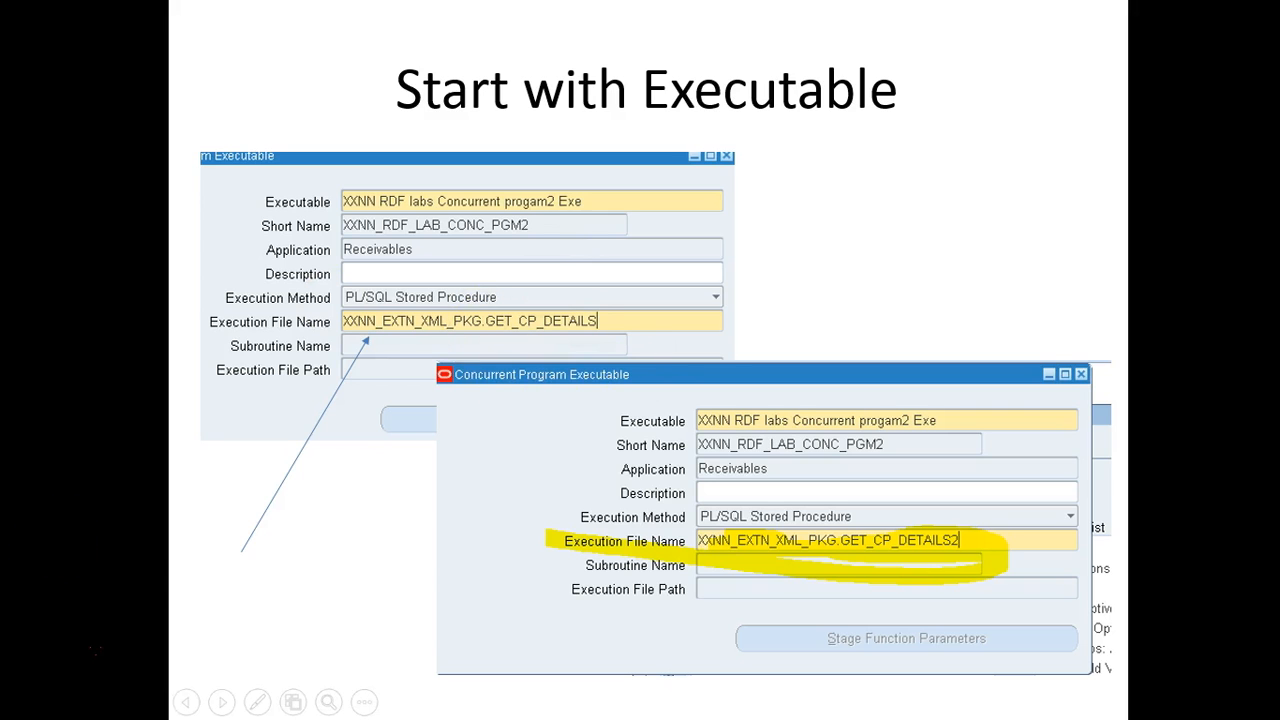
{"action": "mouse_move", "coordinate": [940, 560]}
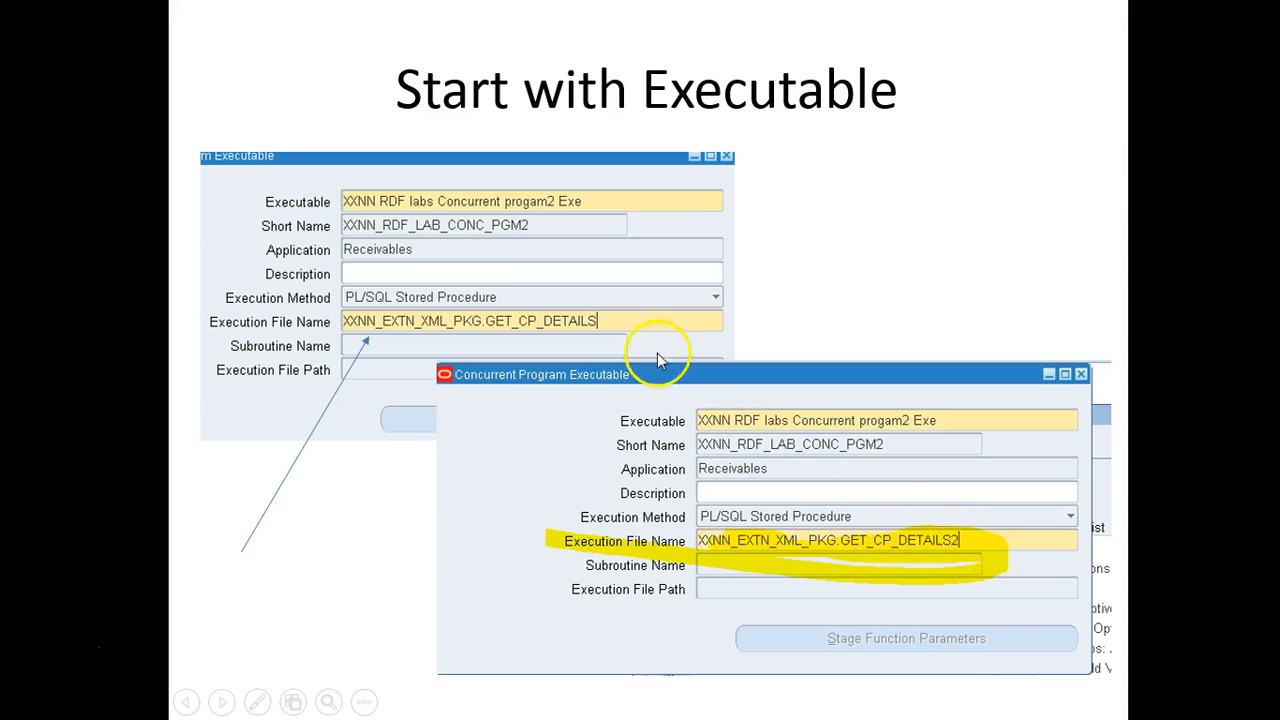
{"action": "mouse_move", "coordinate": [924, 268]}
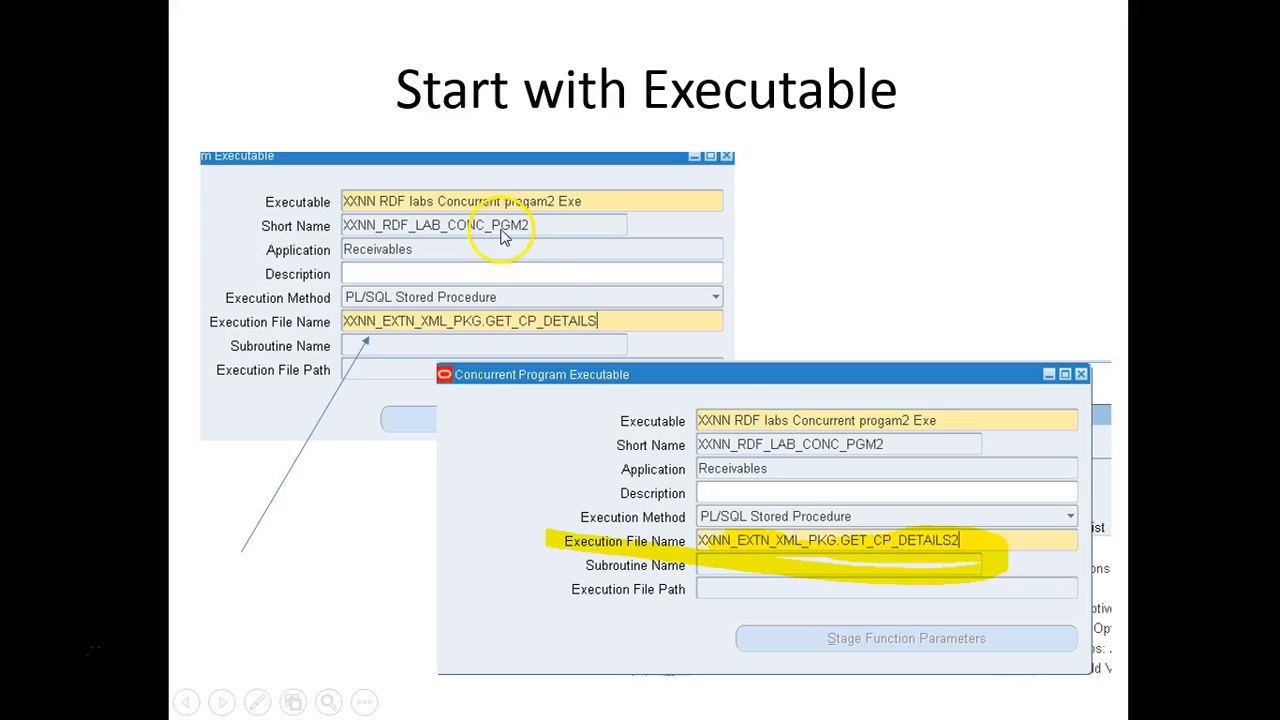
{"action": "mouse_move", "coordinate": [884, 636]}
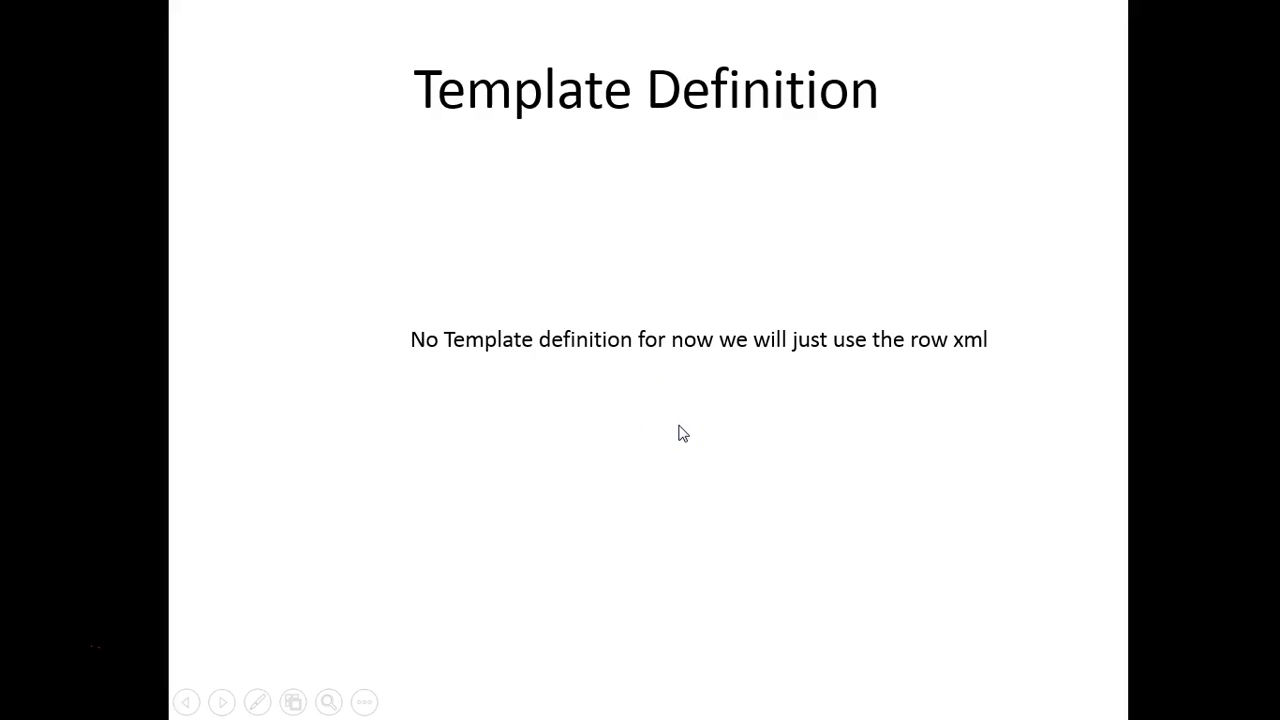
{"action": "mouse_move", "coordinate": [740, 390]}
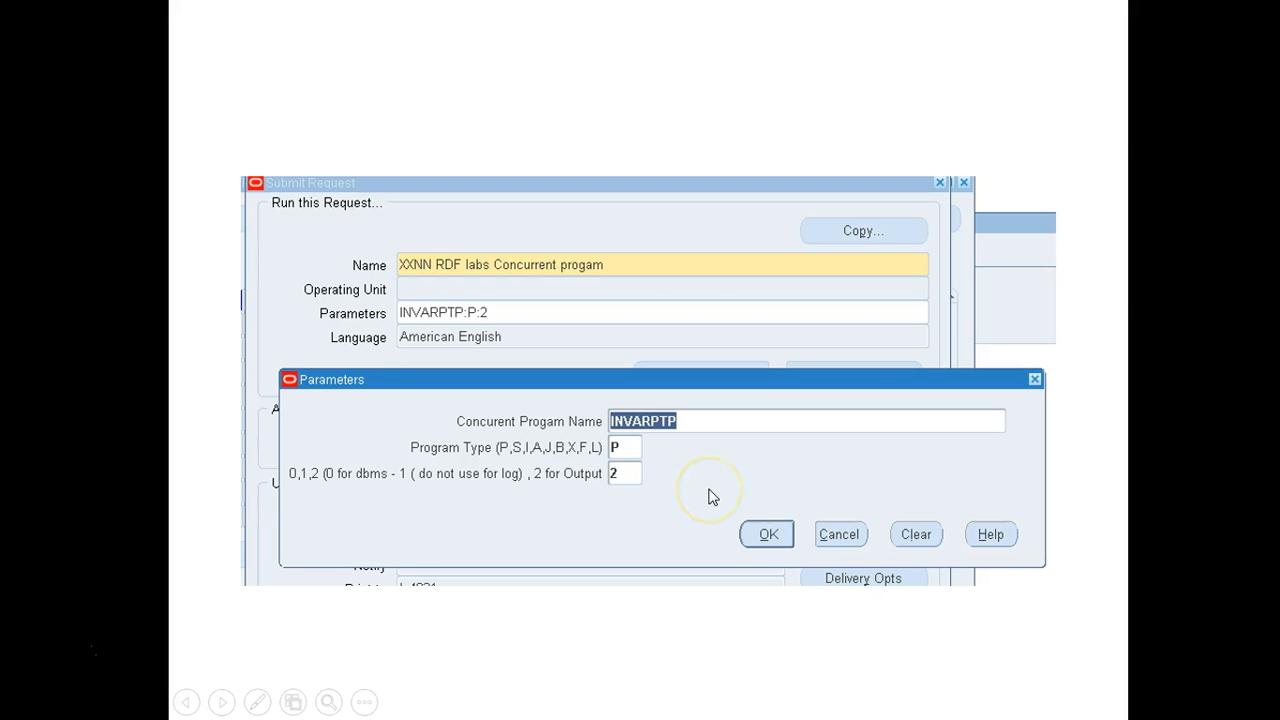
{"action": "mouse_move", "coordinate": [620, 410]}
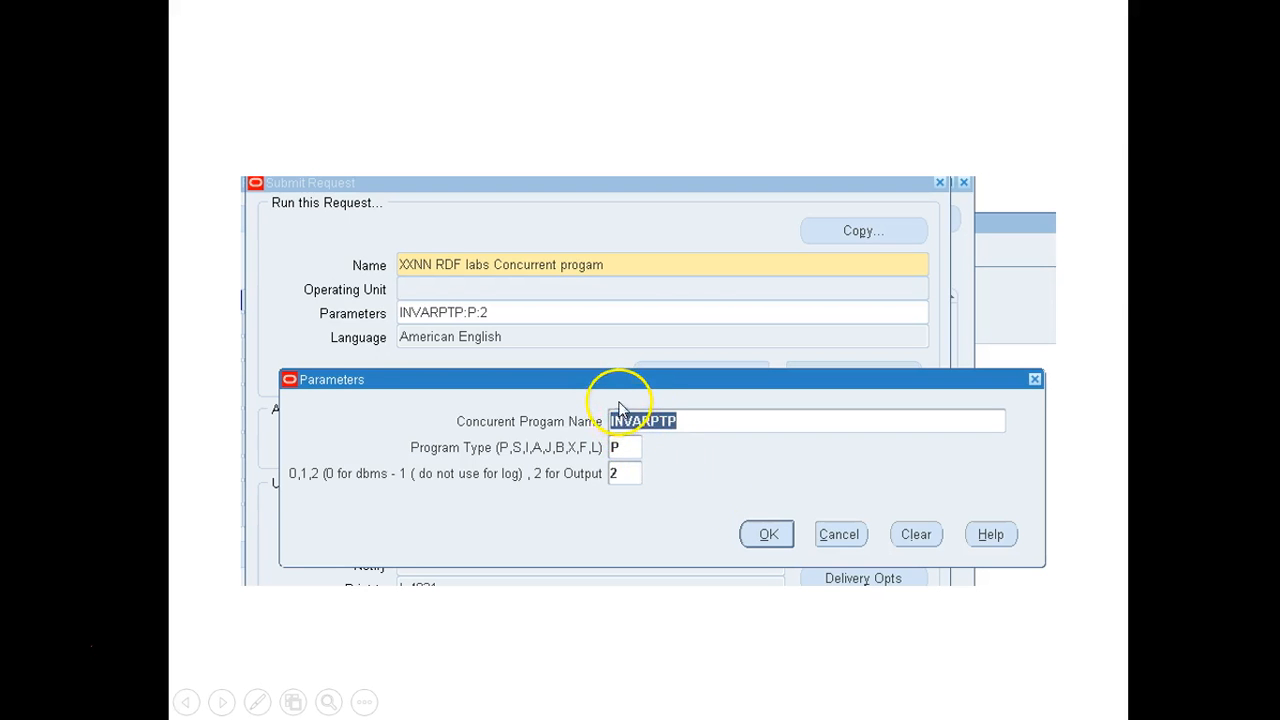
{"action": "mouse_move", "coordinate": [604, 444]}
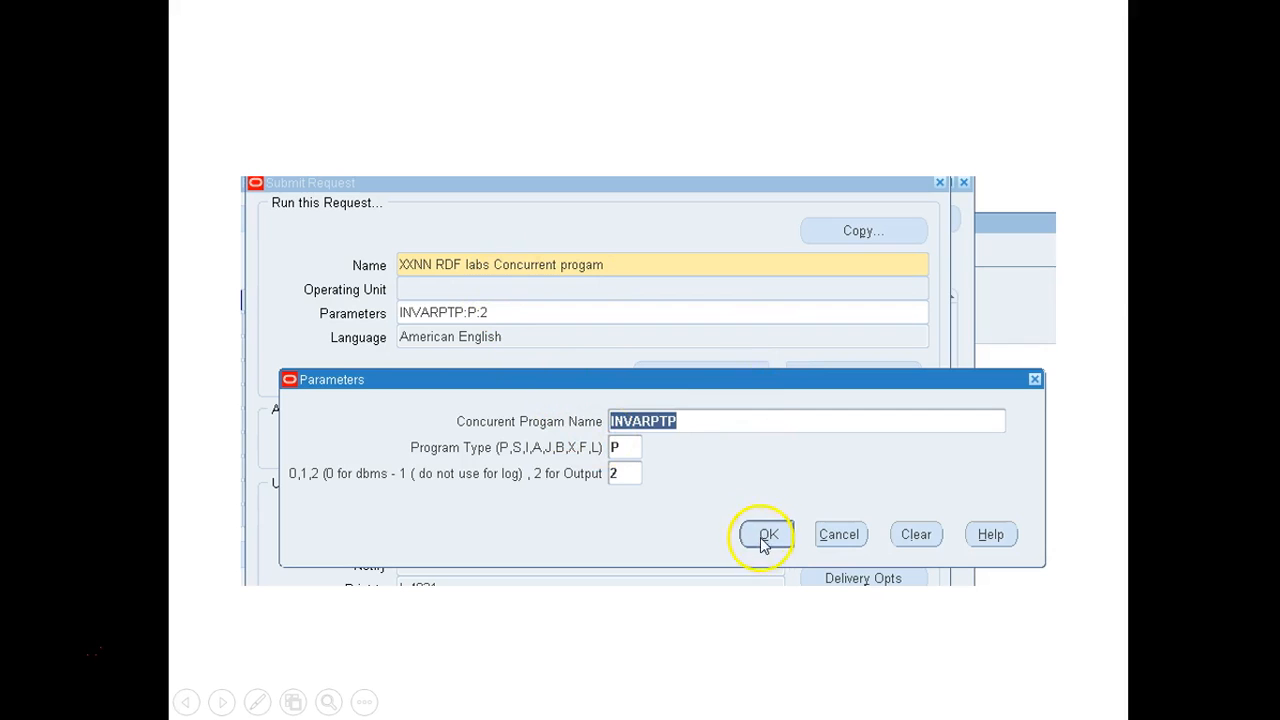
{"action": "mouse_move", "coordinate": [704, 588]}
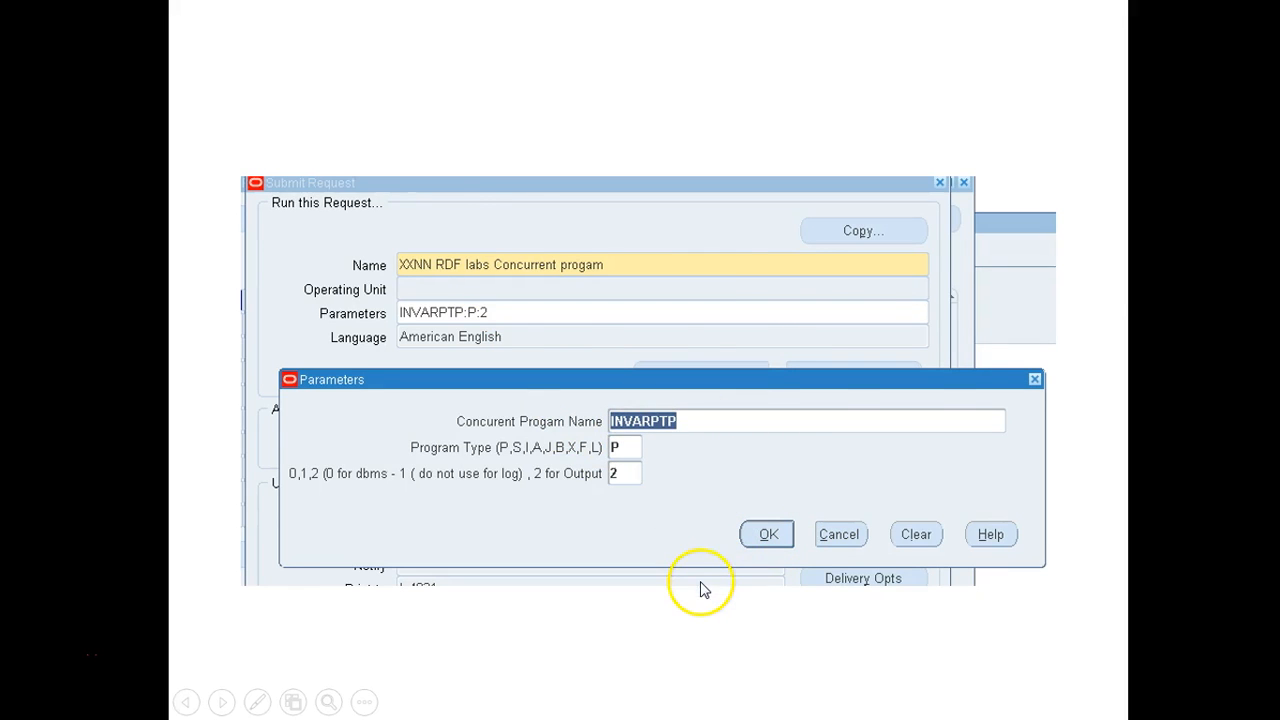
Advance past the completed request slide to the XML output slide under MAIN_TAG
{"action": "left_click", "coordinate": [768, 534]}
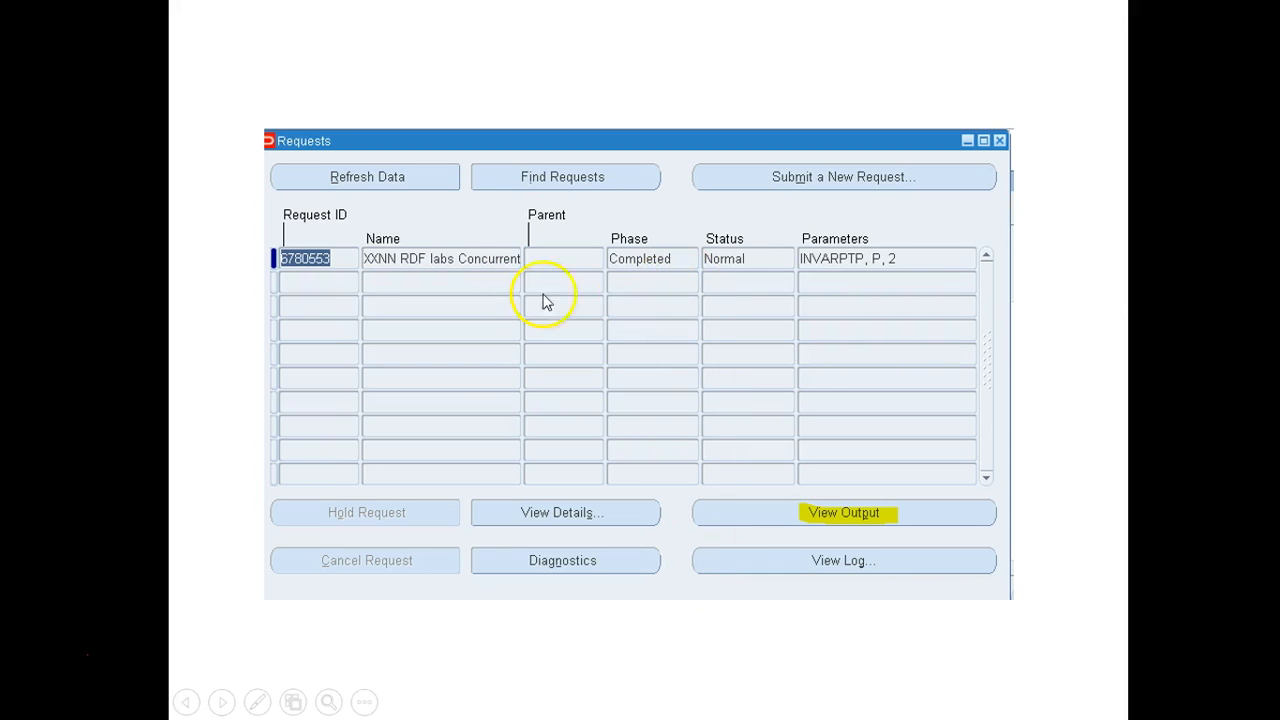
{"action": "left_click", "coordinate": [844, 512]}
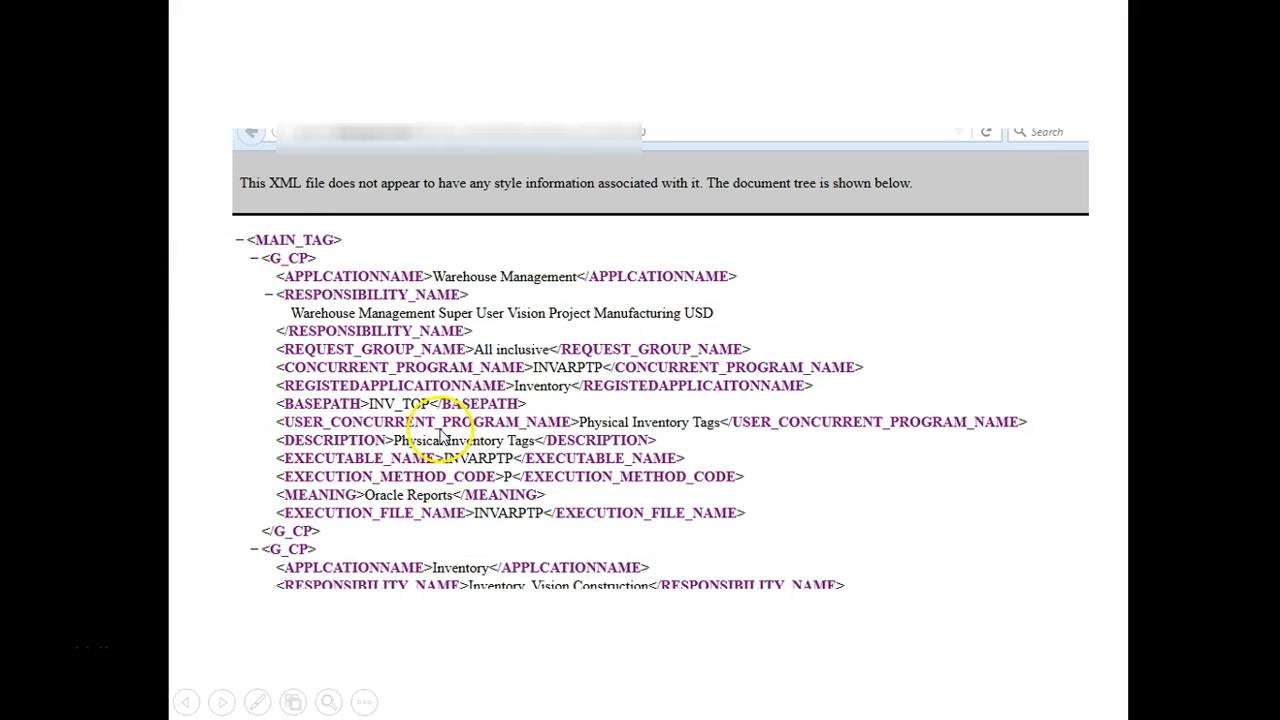
{"action": "mouse_move", "coordinate": [312, 450]}
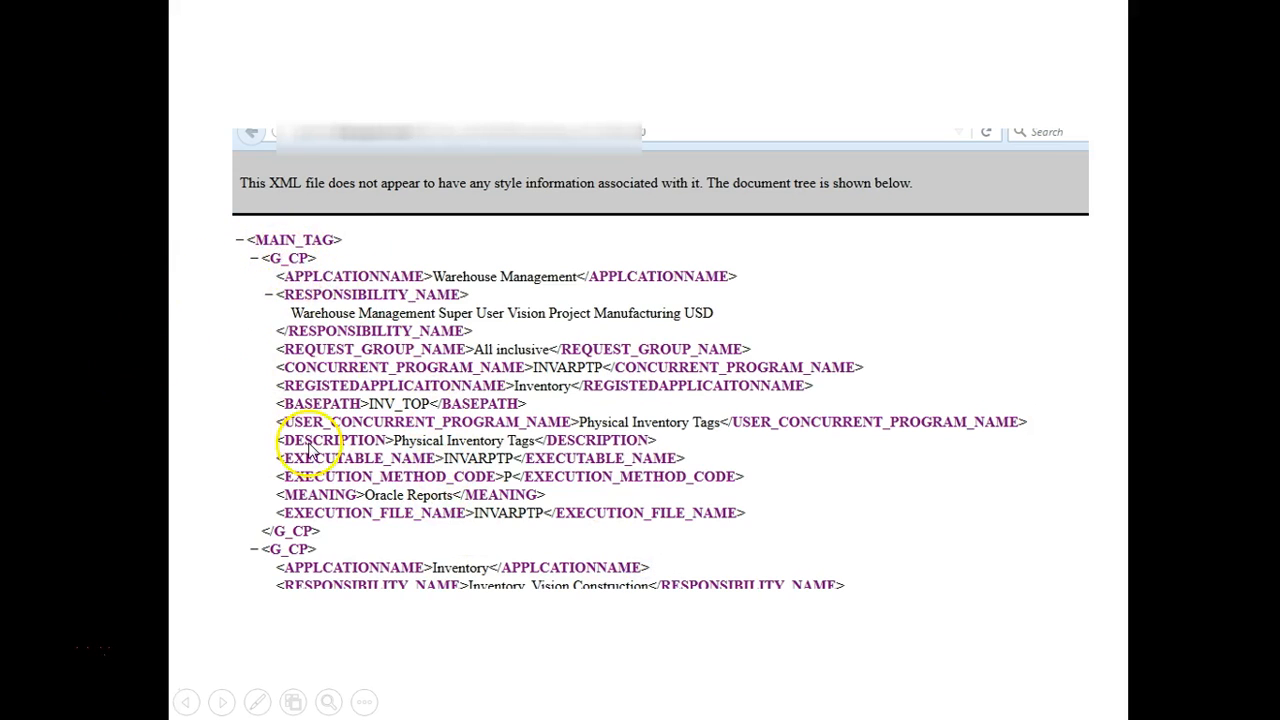
{"action": "mouse_move", "coordinate": [418, 576]}
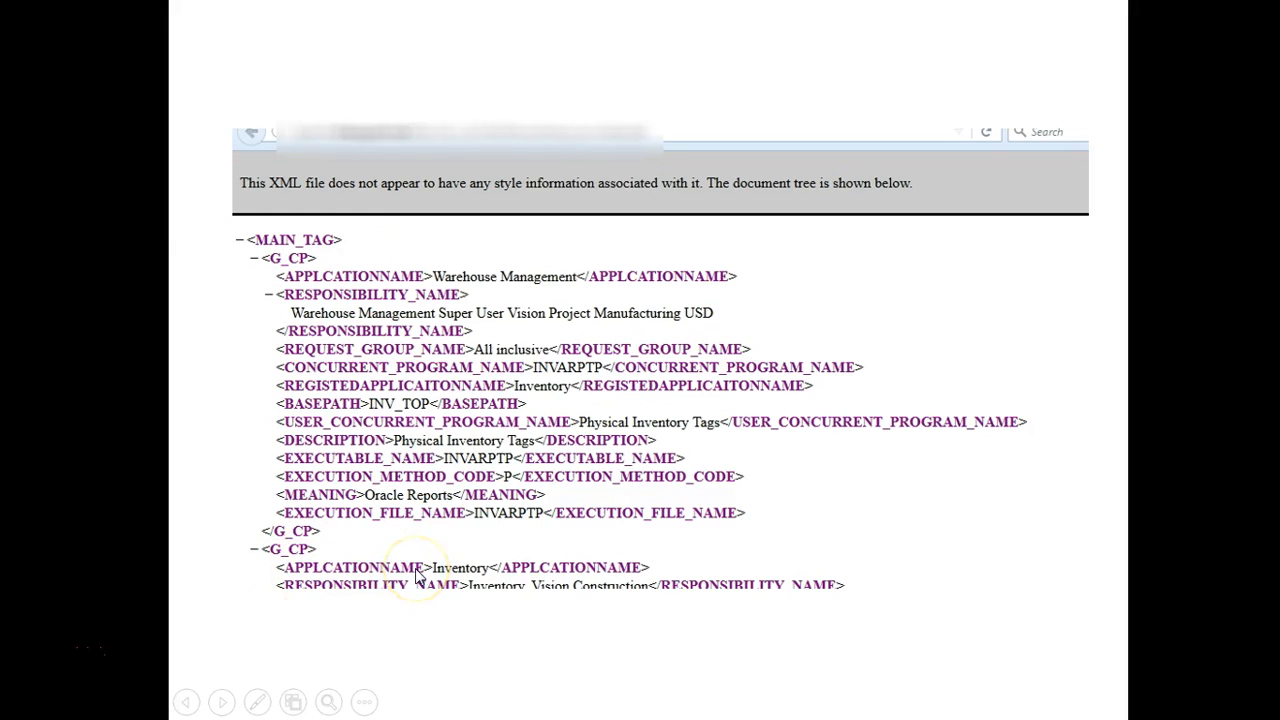
Advance past the last slide to end the slideshow
{"action": "left_click", "coordinate": [788, 700]}
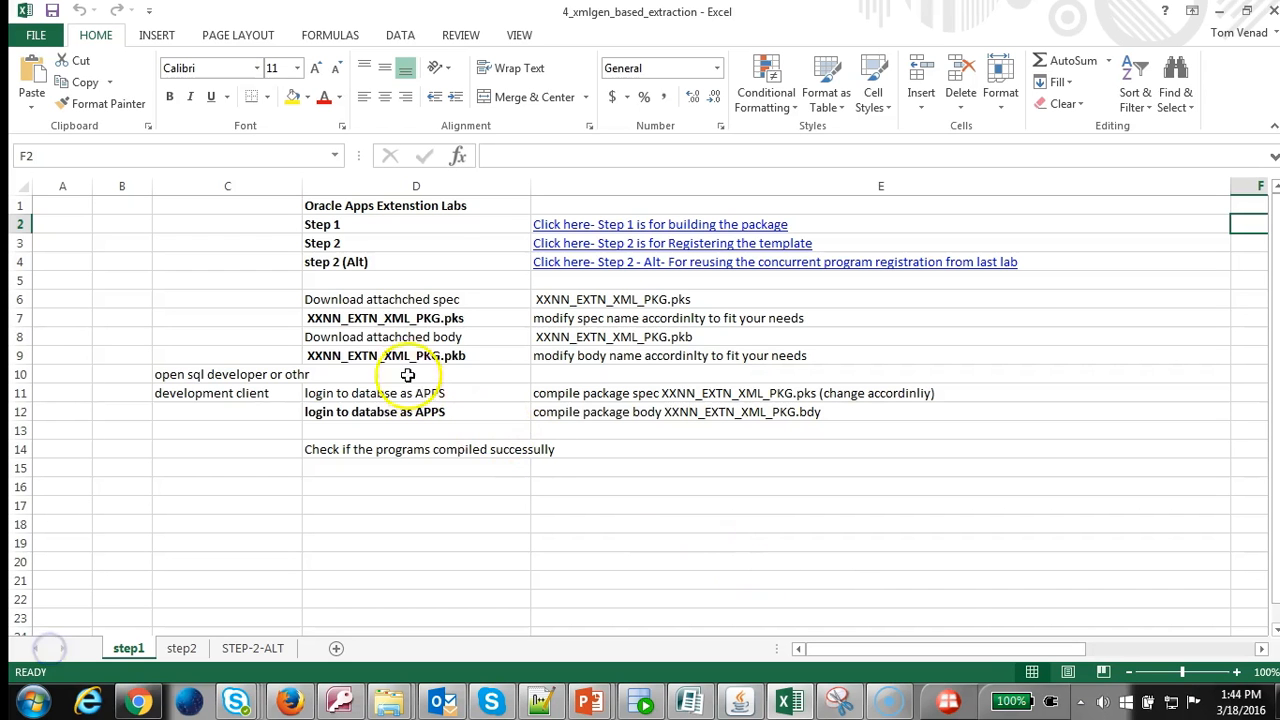
{"action": "mouse_move", "coordinate": [396, 336]}
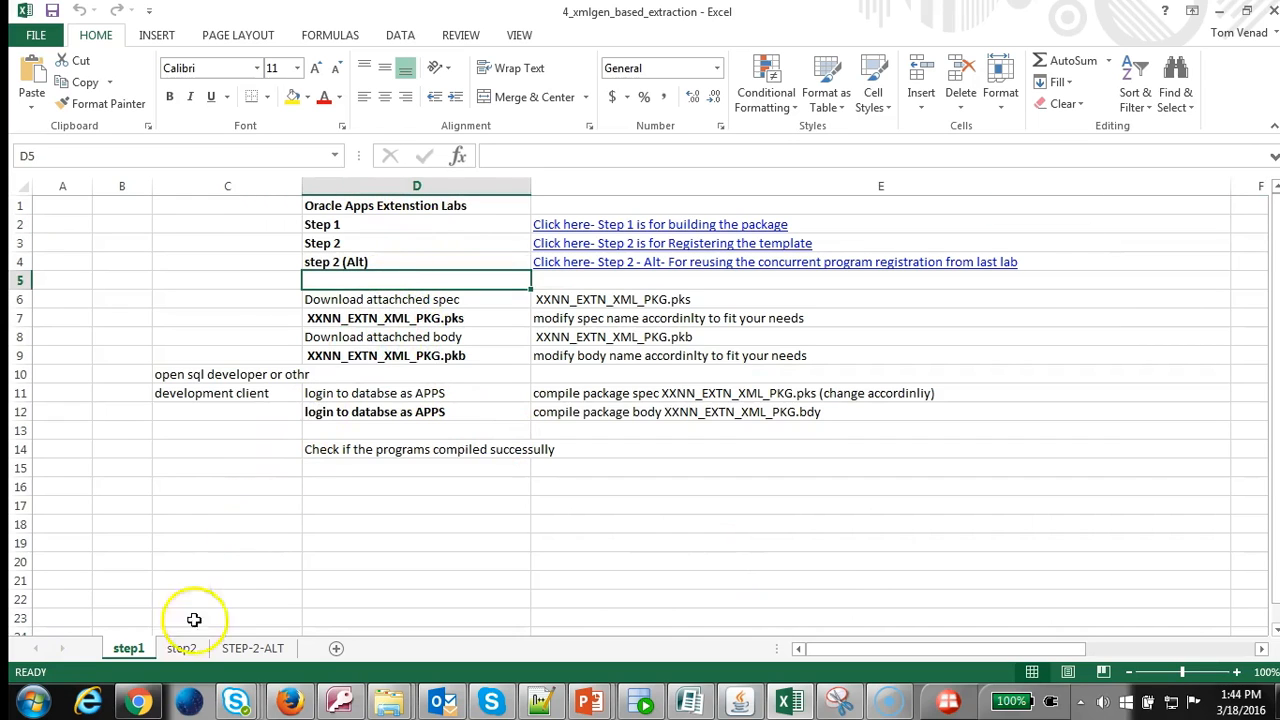
{"action": "mouse_move", "coordinate": [676, 454]}
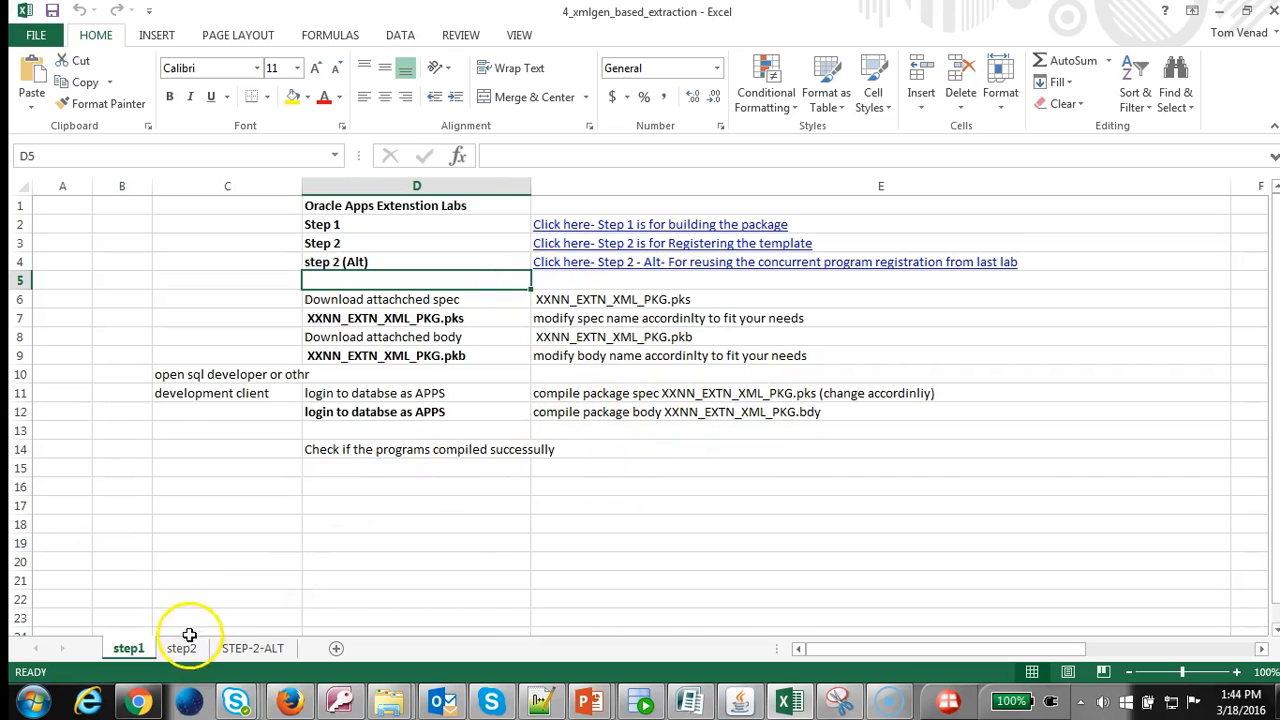
Review the step2 sheet's executable details, then switch to the STEP-2-ALT sheet
{"action": "left_click", "coordinate": [180, 648]}
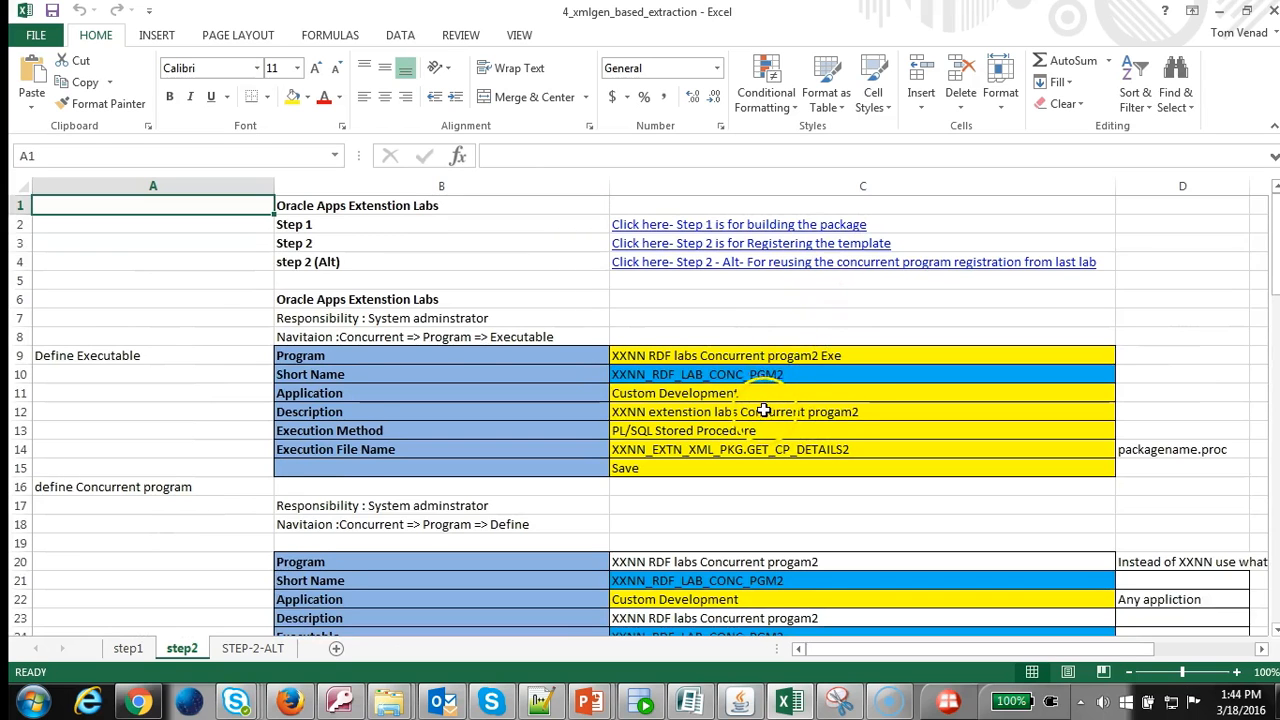
{"action": "scroll", "scroll_direction": "down", "scroll_amount": 3}
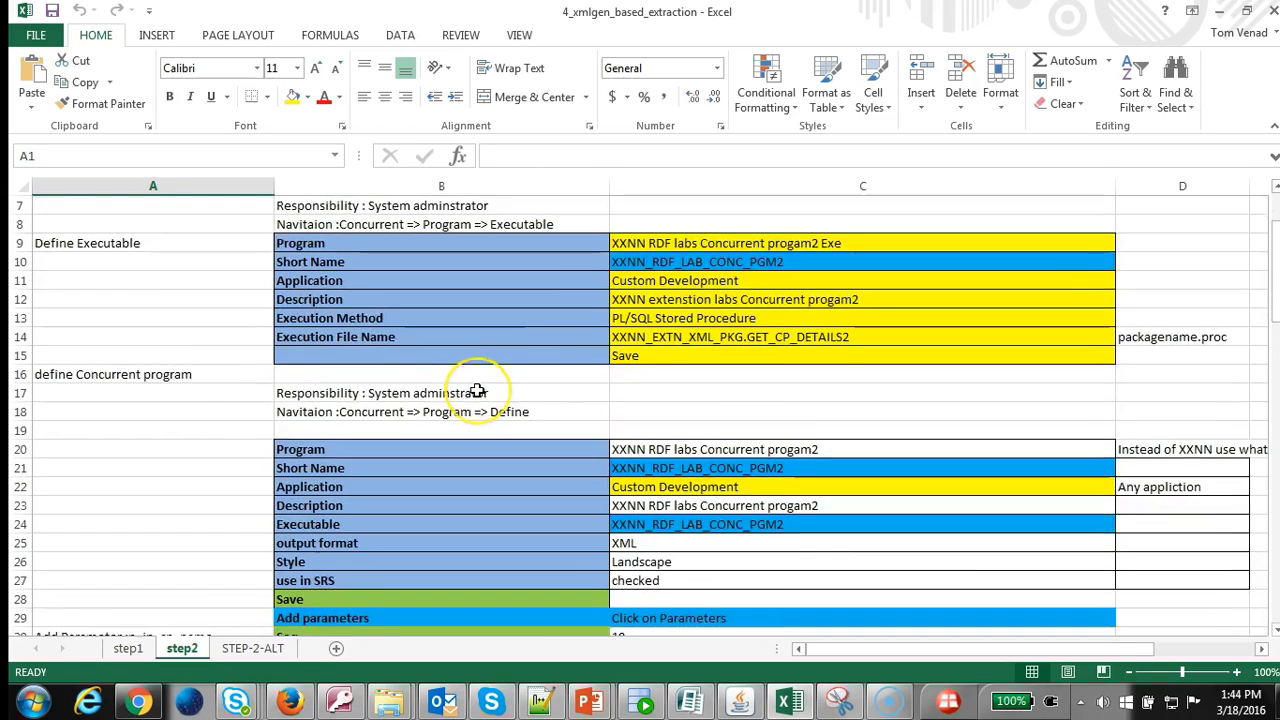
{"action": "scroll", "scroll_direction": "down", "scroll_amount": 3}
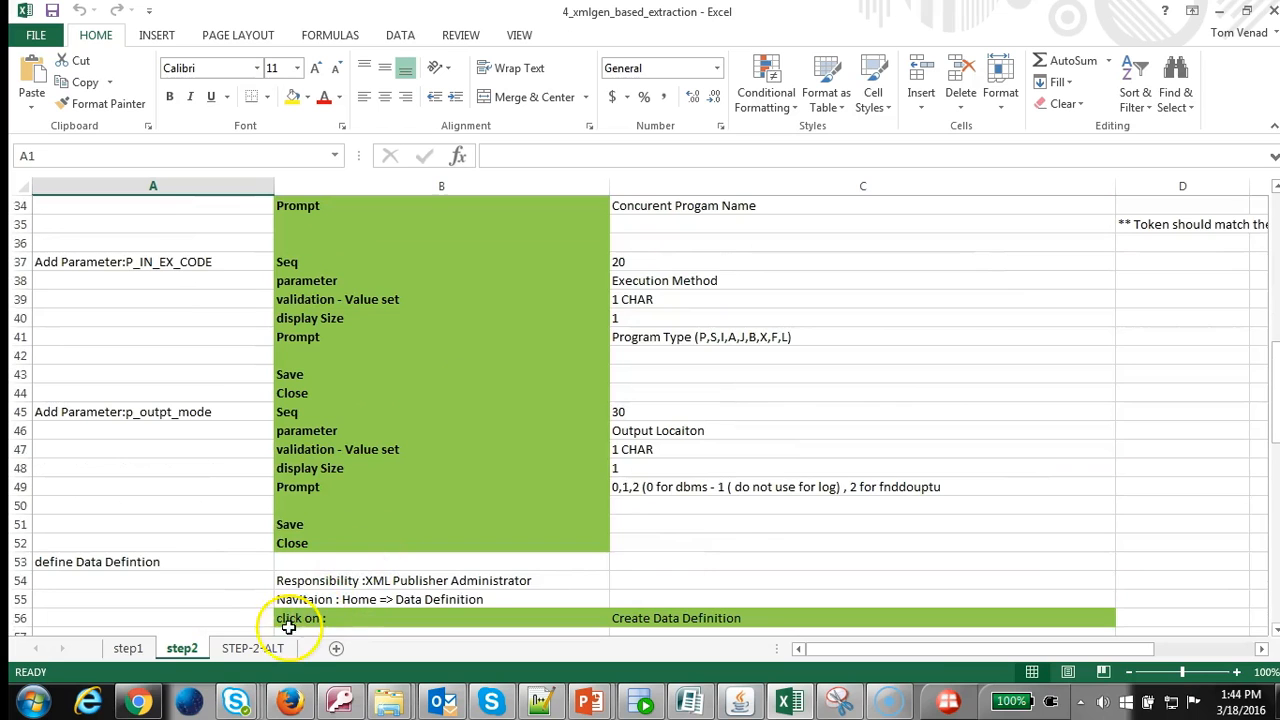
{"action": "left_click", "coordinate": [252, 648]}
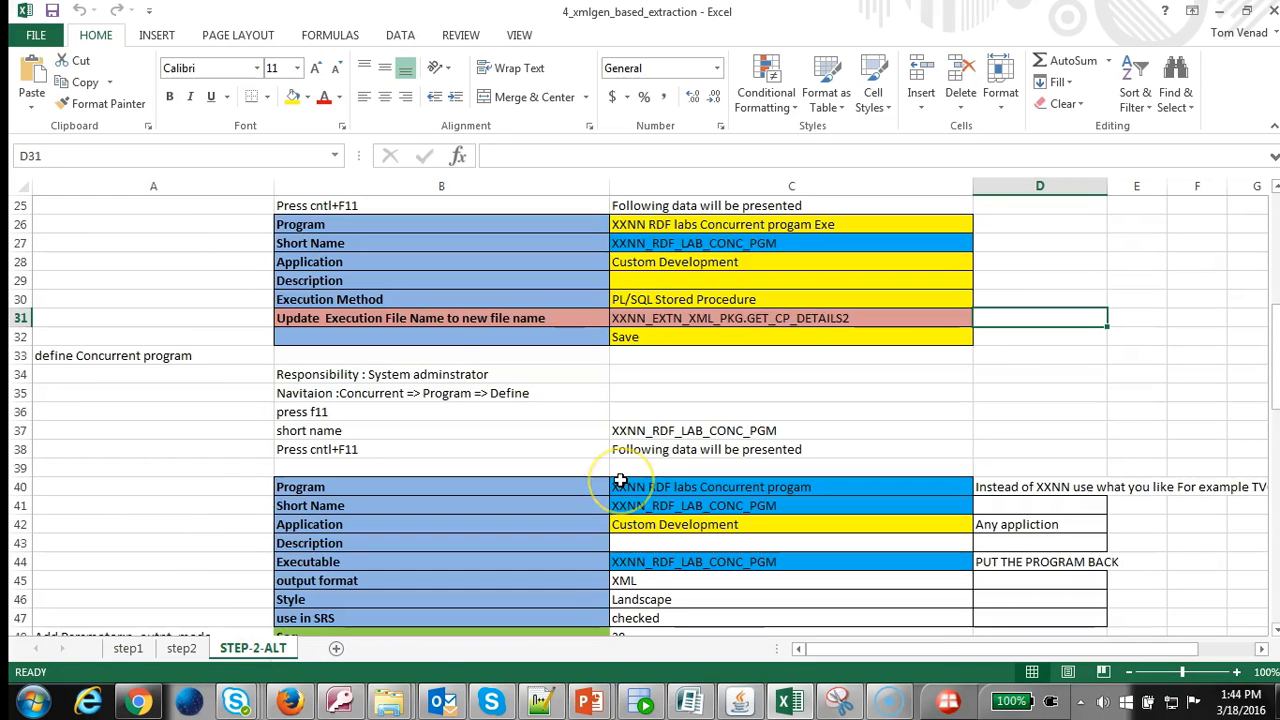
{"action": "scroll", "scroll_direction": "up", "scroll_amount": 3}
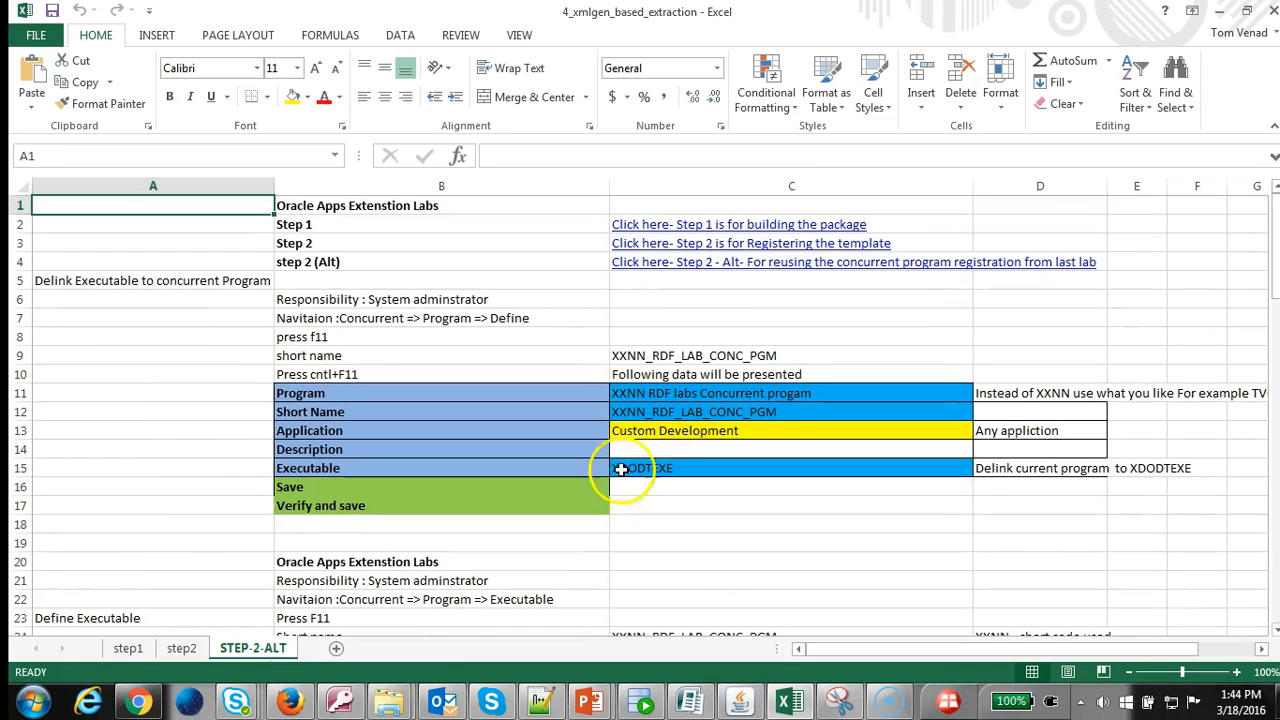
{"action": "scroll", "scroll_direction": "down", "scroll_amount": 3}
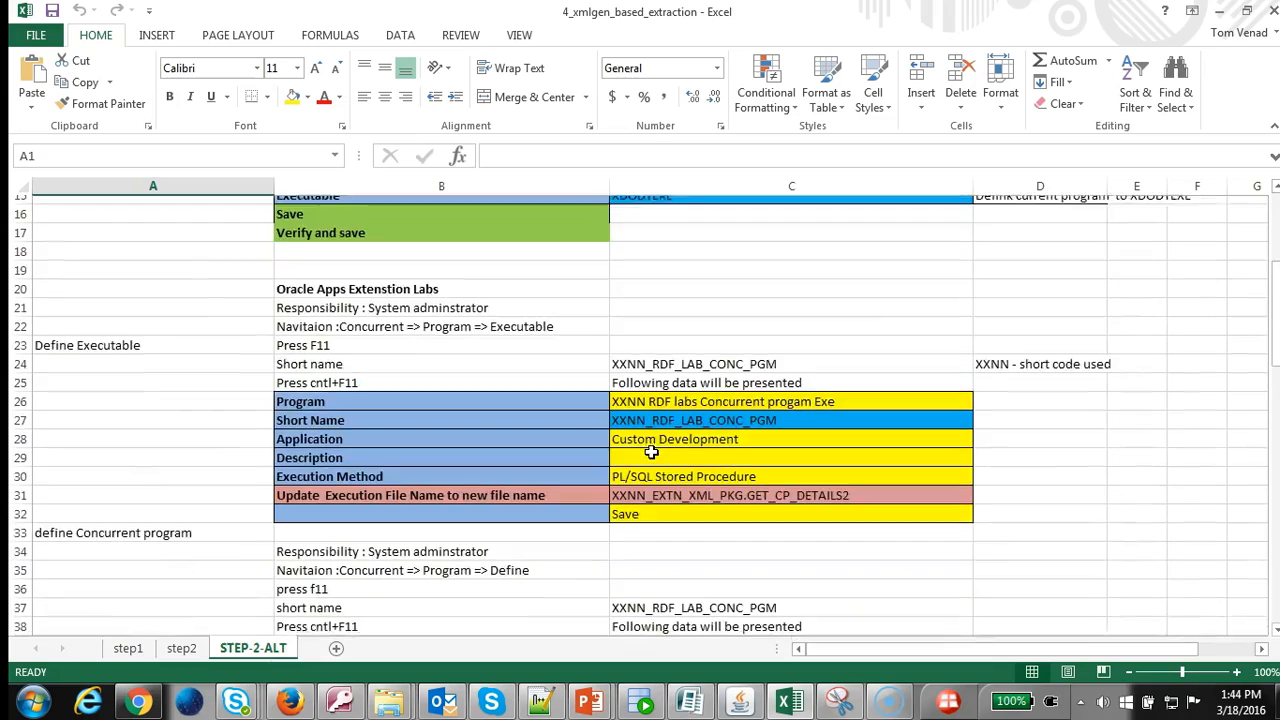
{"action": "scroll", "scroll_direction": "down", "scroll_amount": 3}
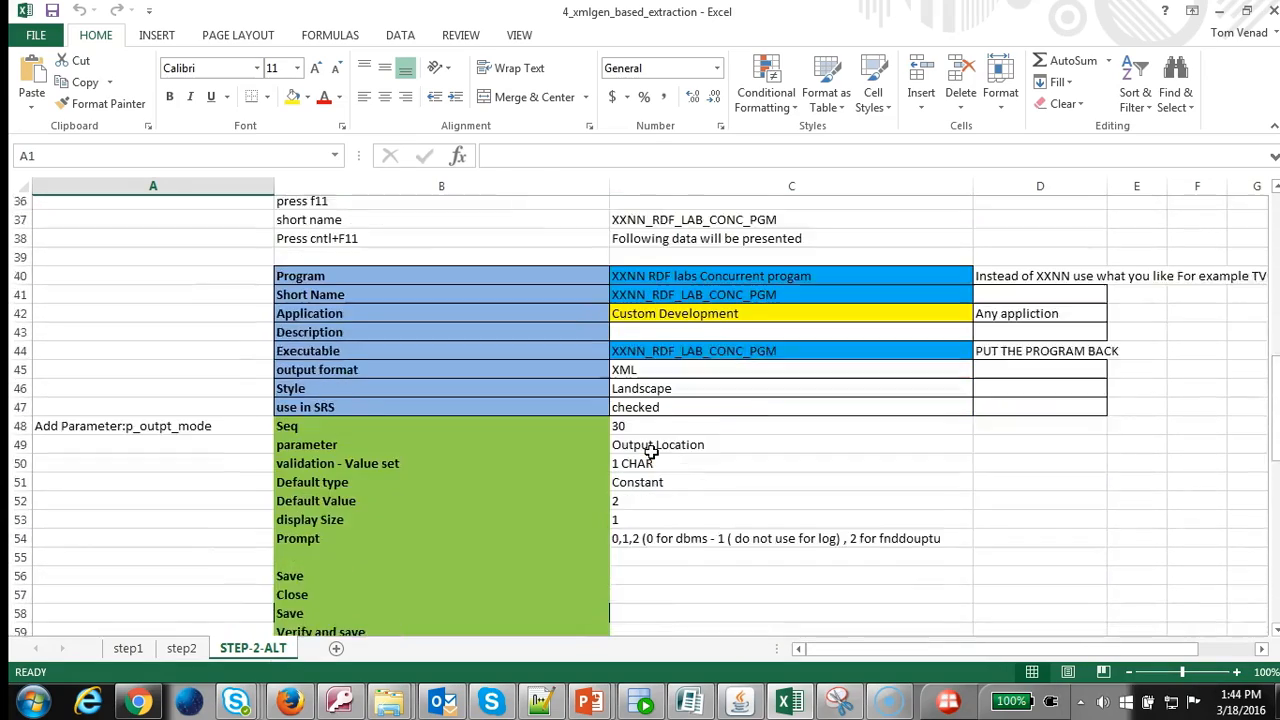
{"action": "scroll", "scroll_direction": "up", "scroll_amount": 3}
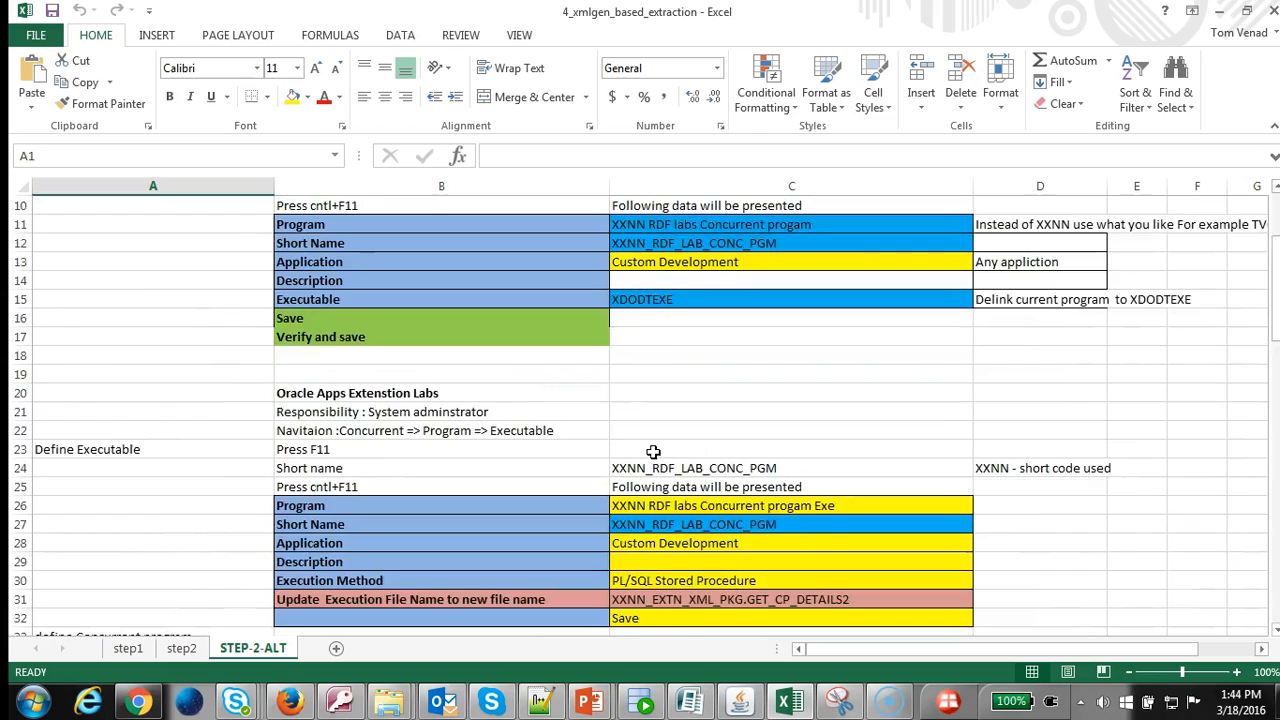
{"action": "scroll", "scroll_direction": "down", "scroll_amount": 3}
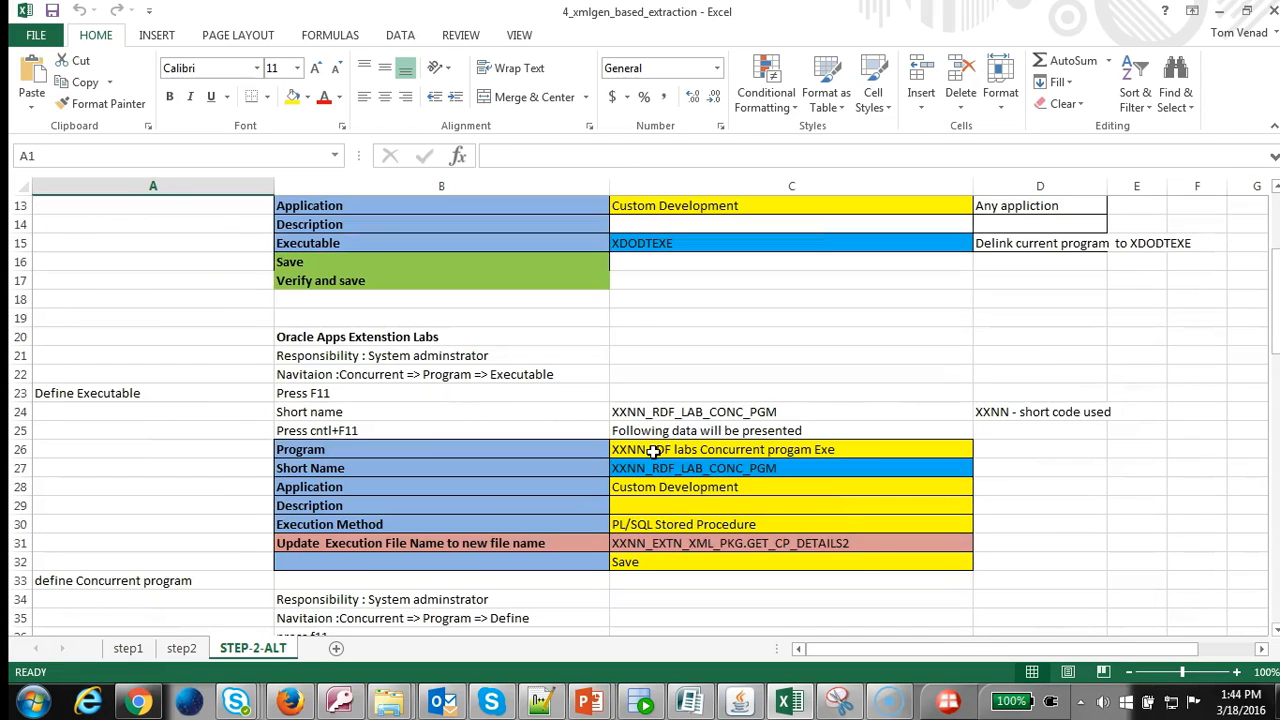
{"action": "left_click", "coordinate": [790, 544]}
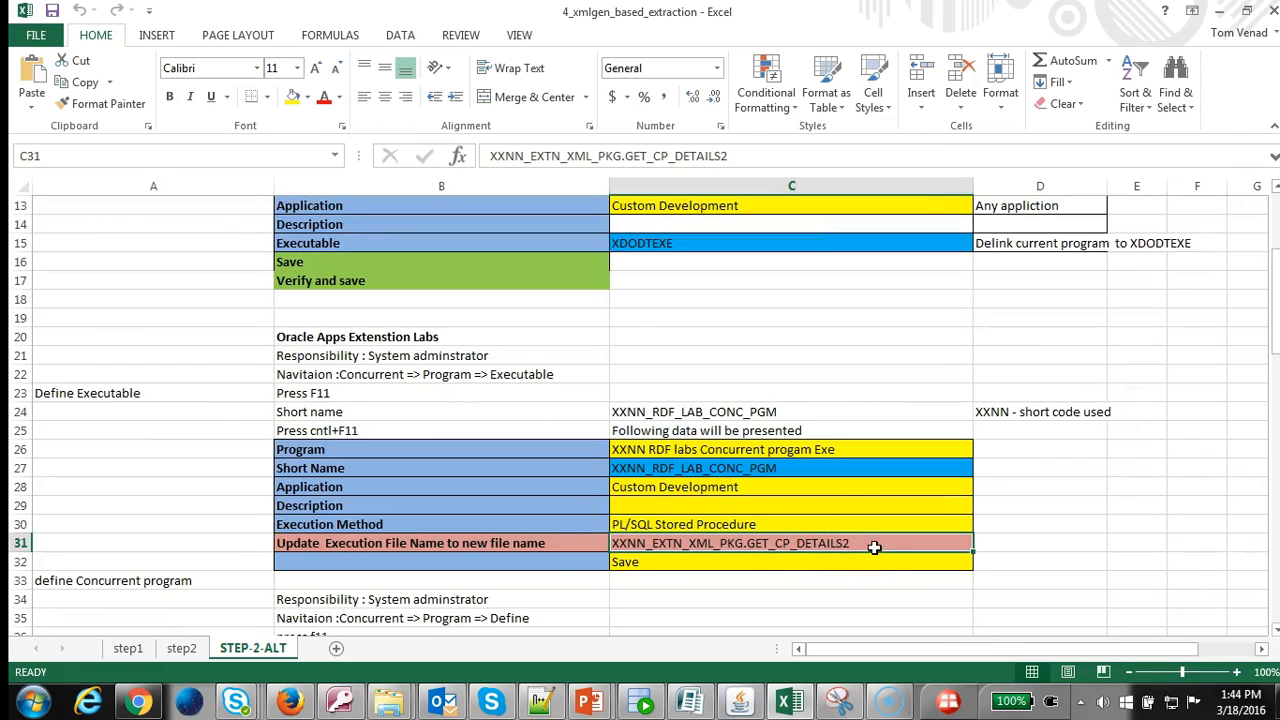